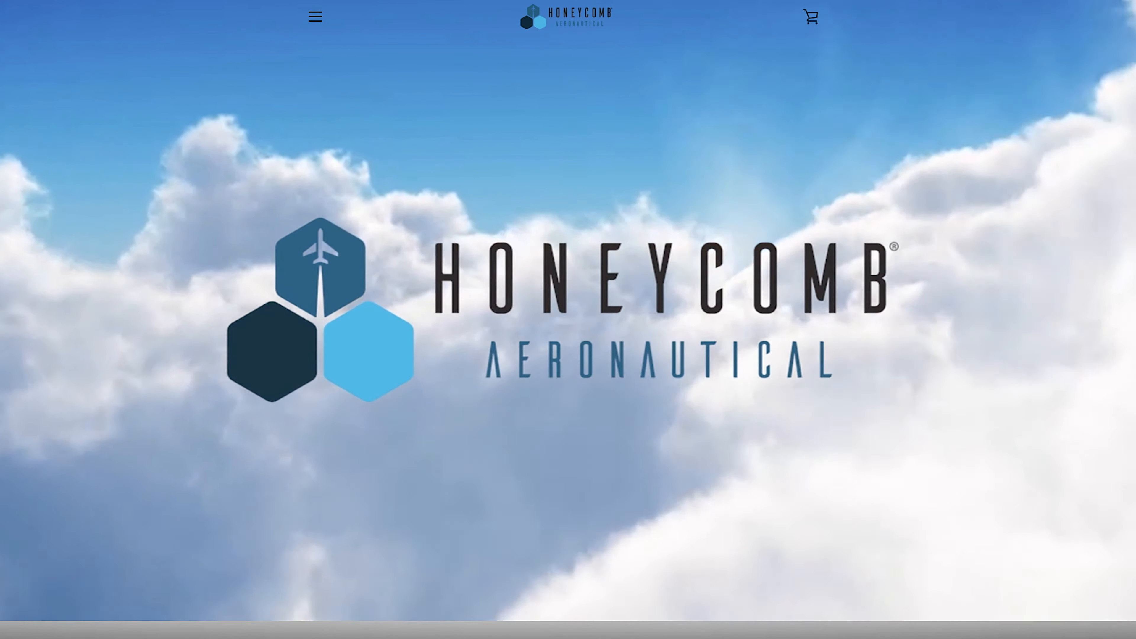
Start the DOWNLOAD NOW for the X-Plane 11 Windows configurator from the downloads section.
left_click(315, 16)
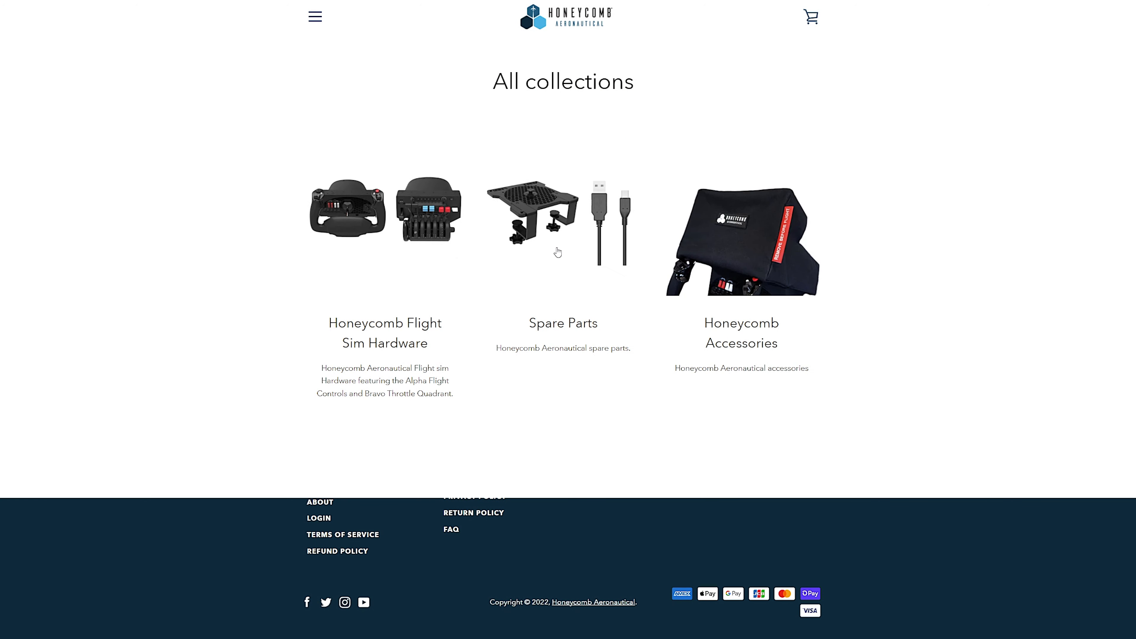
scroll("down", 3)
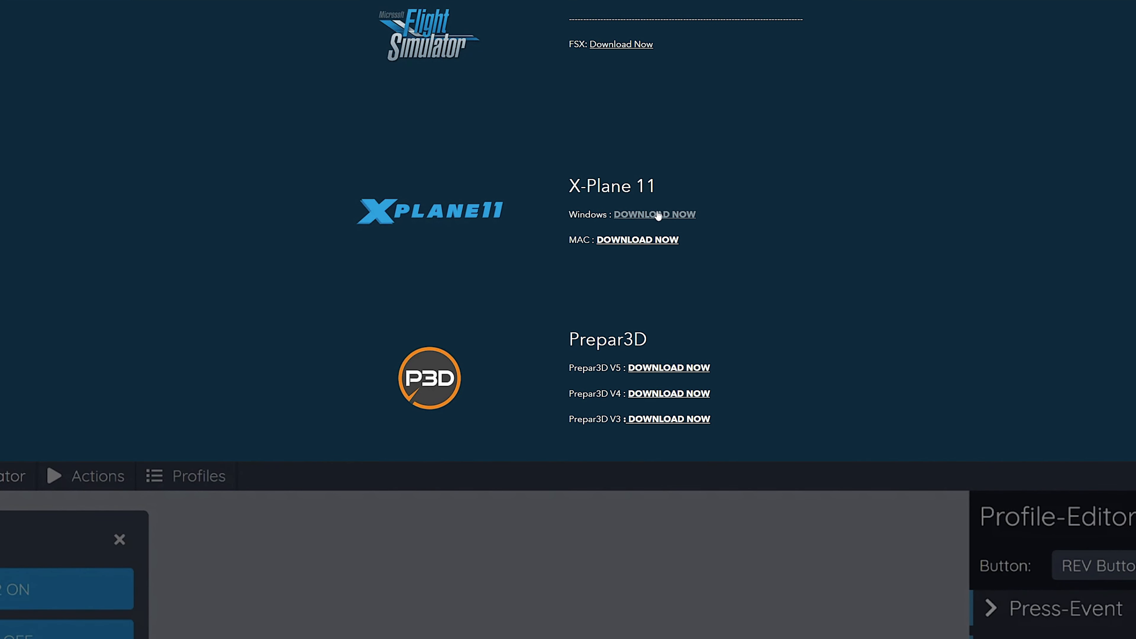
left_click(653, 214)
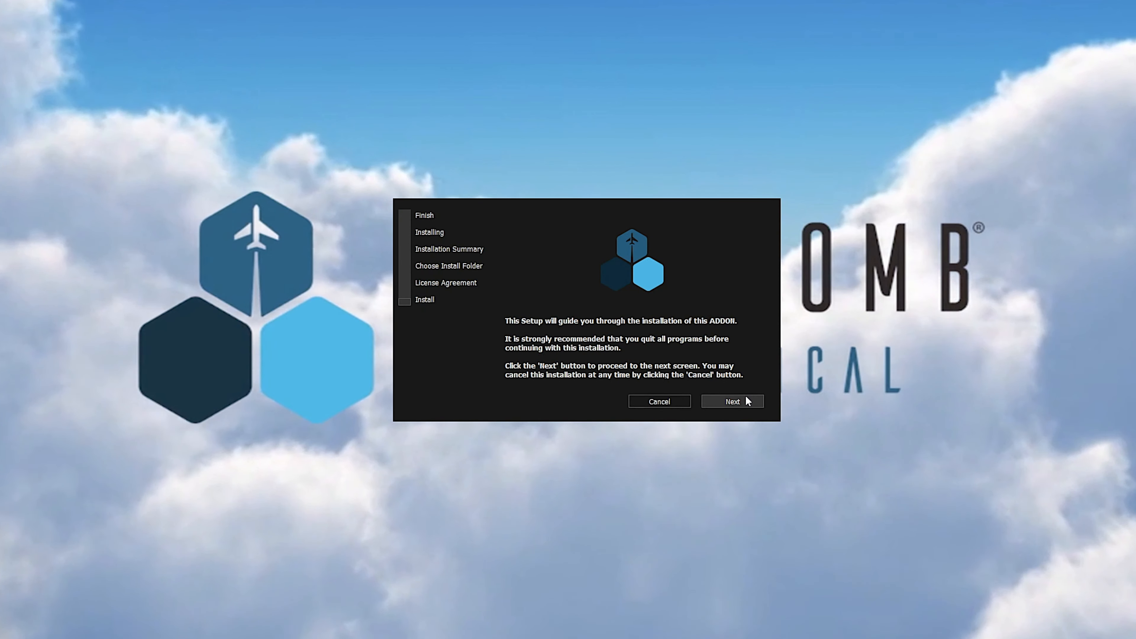
Advance the setup wizard, keeping D:\X-Plane 11 as the install folder.
left_click(732, 401)
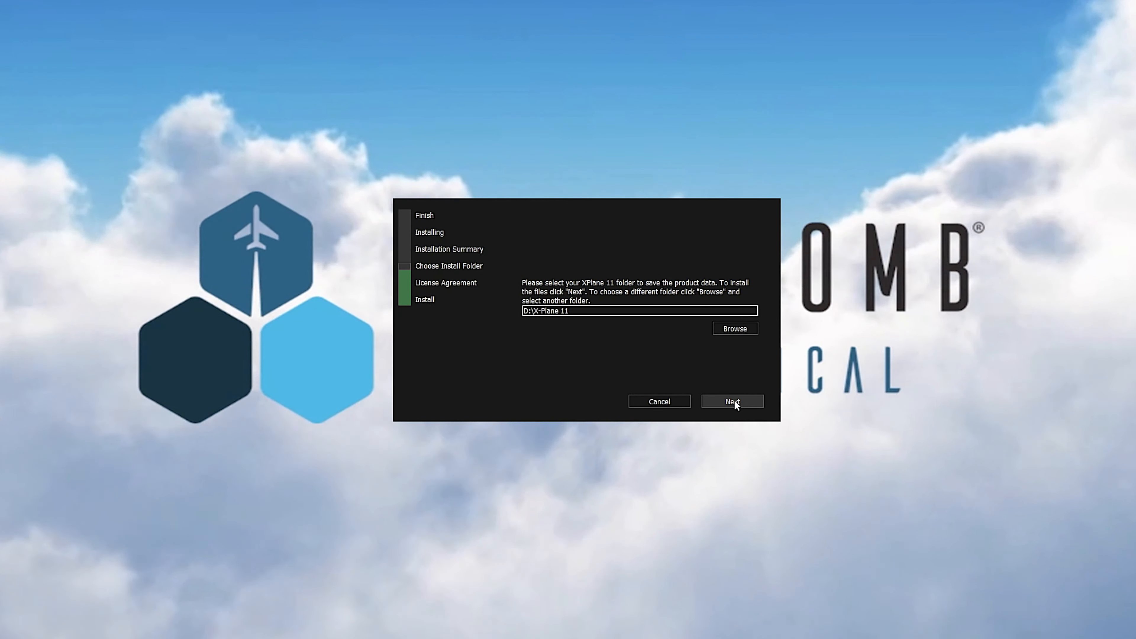
left_click(732, 401)
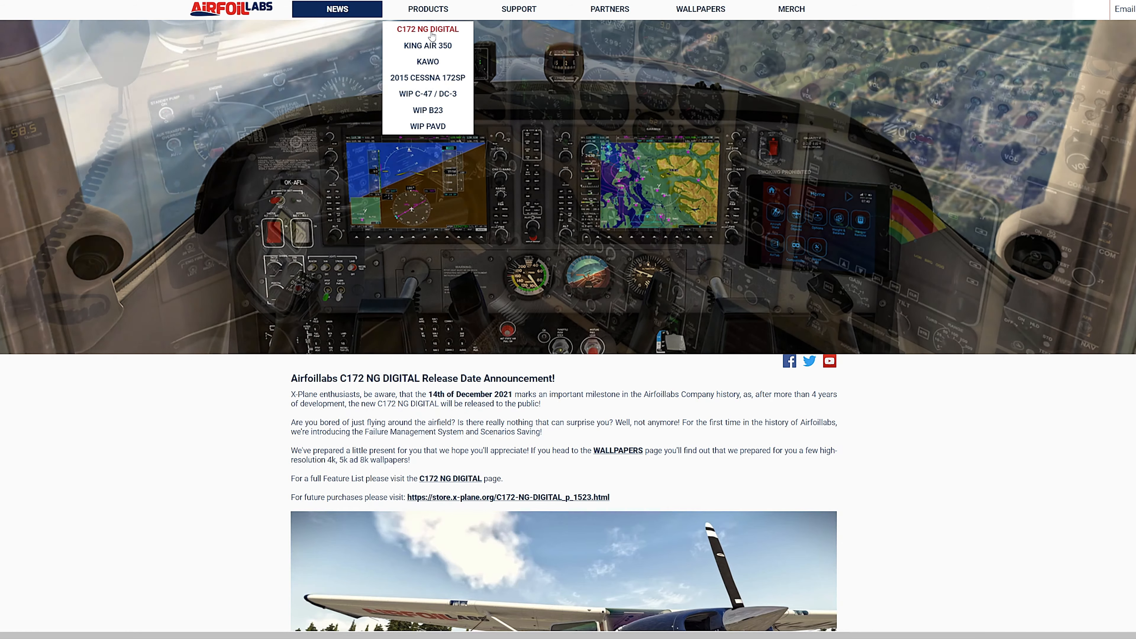
Reach the DOWNLOADS tile on the C172 NG DIGITAL product page.
left_click(428, 29)
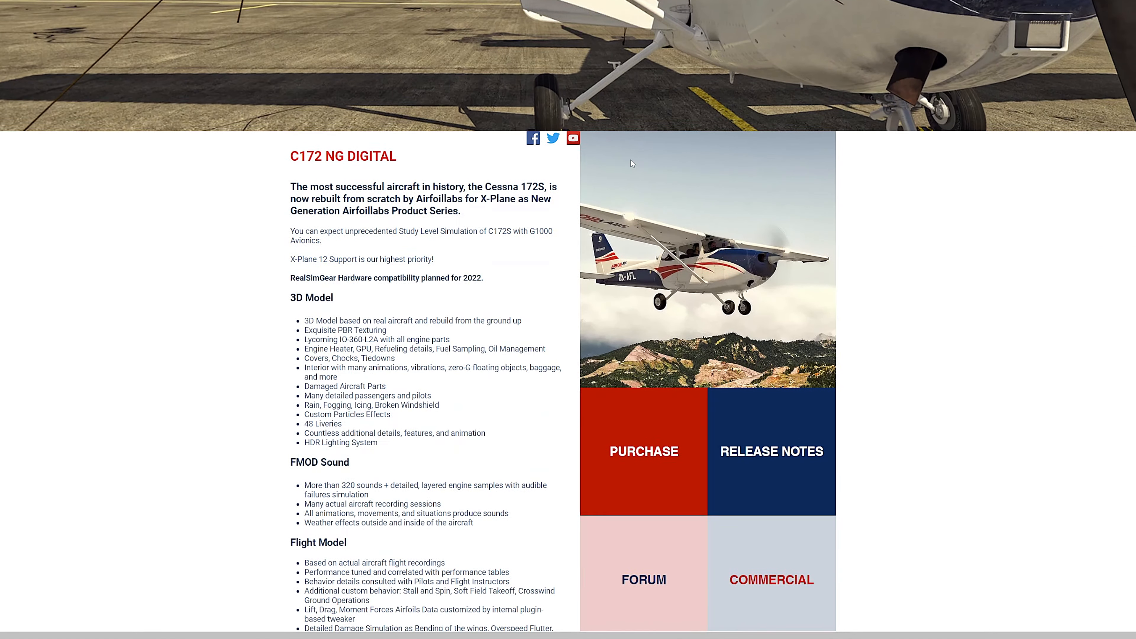
scroll("down", 3)
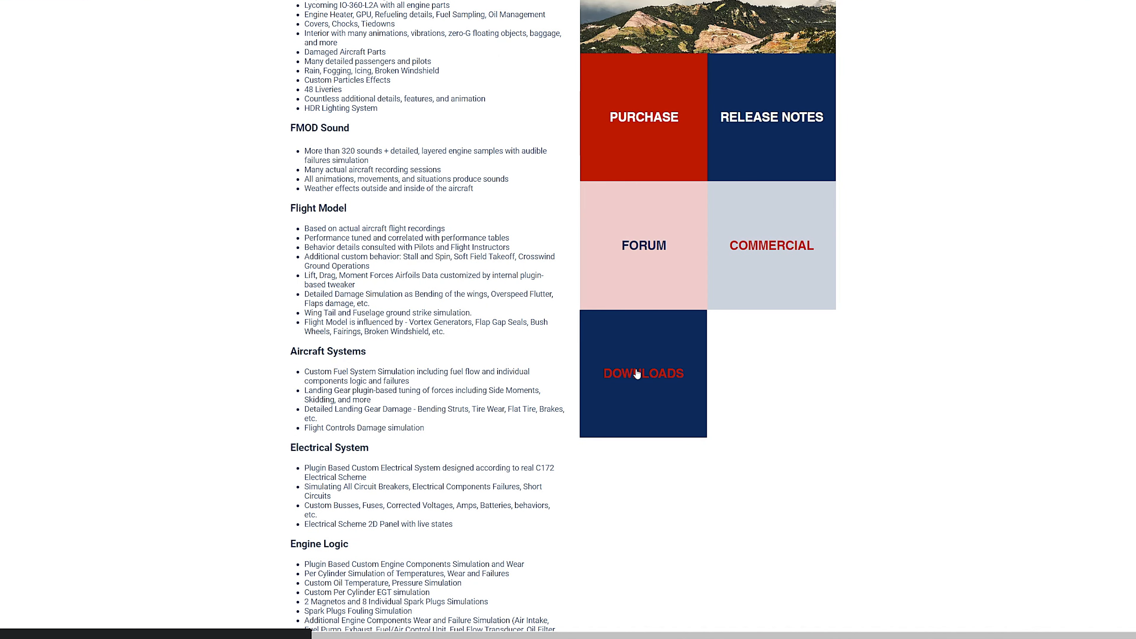
left_click(642, 373)
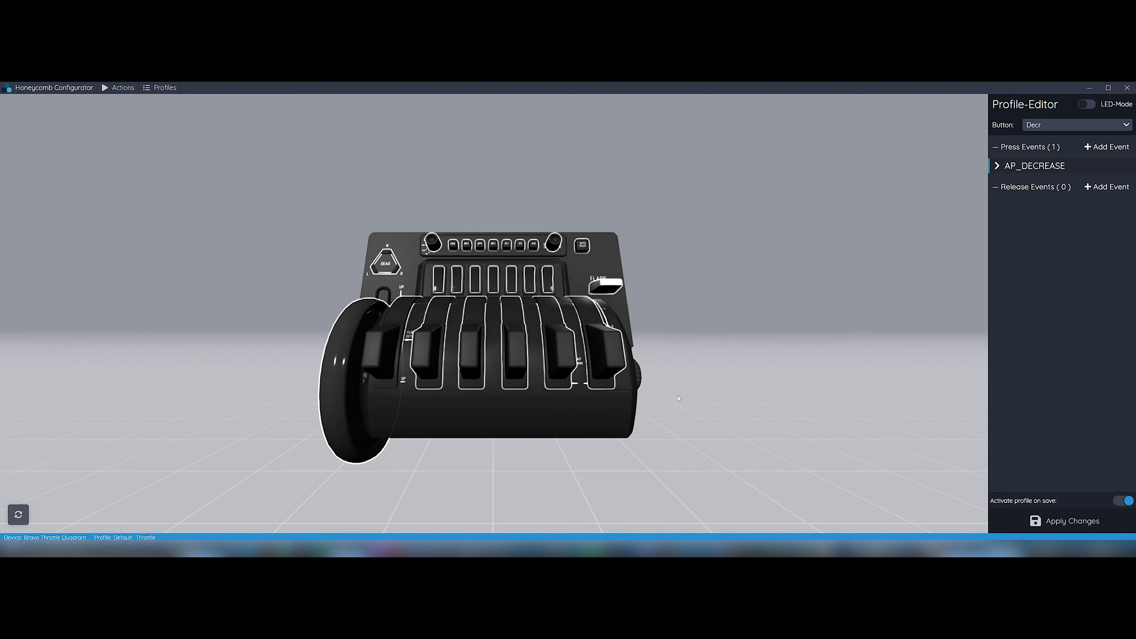
mouse_move(368, 289)
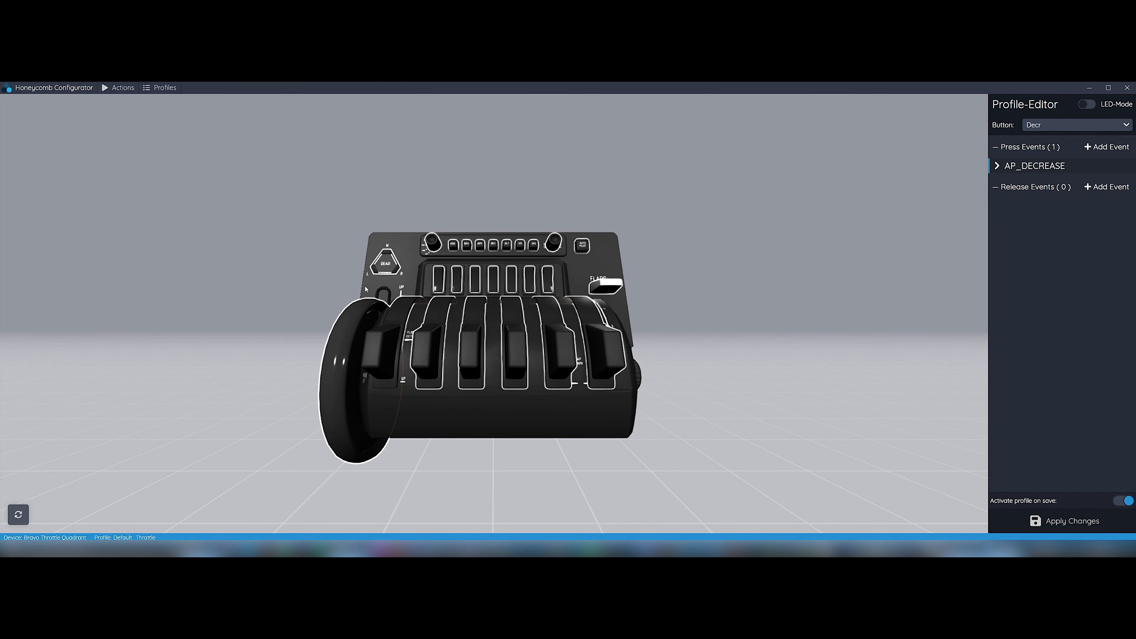
In Settings > Import Profiles, choose the Honeycomb C172 NG DIGITAL profiles JSON file.
left_click(122, 87)
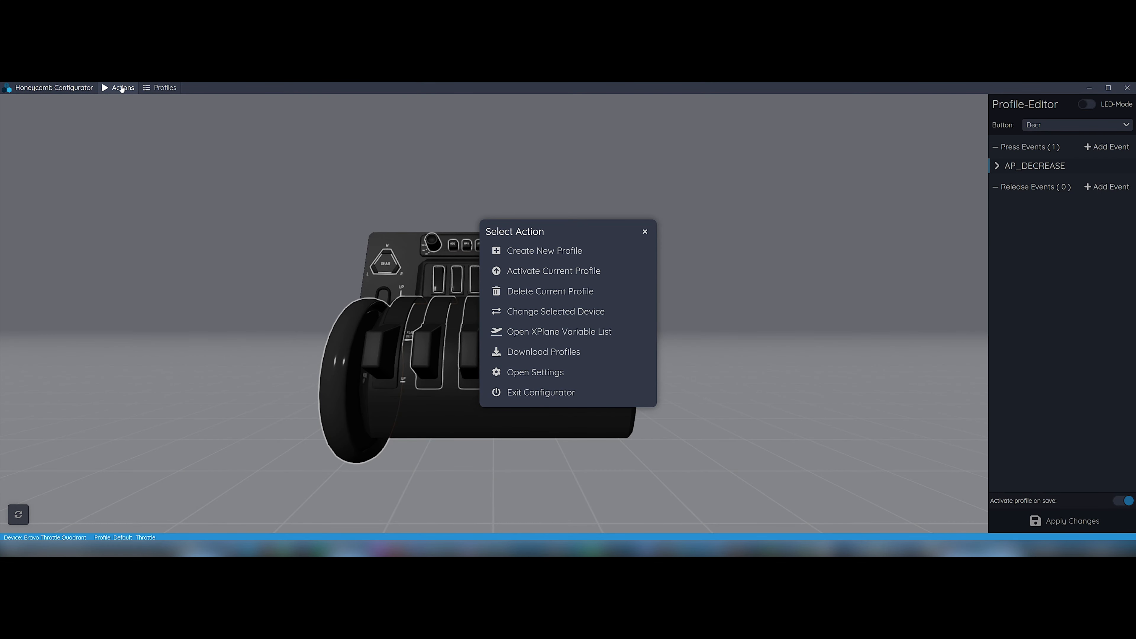
mouse_move(535, 372)
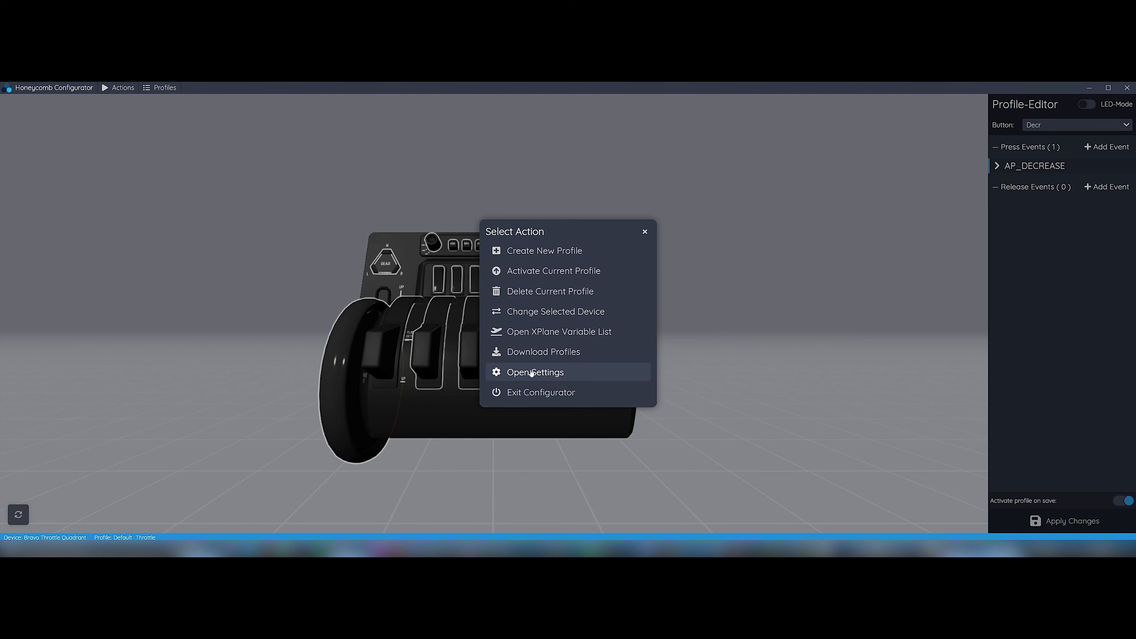
left_click(536, 371)
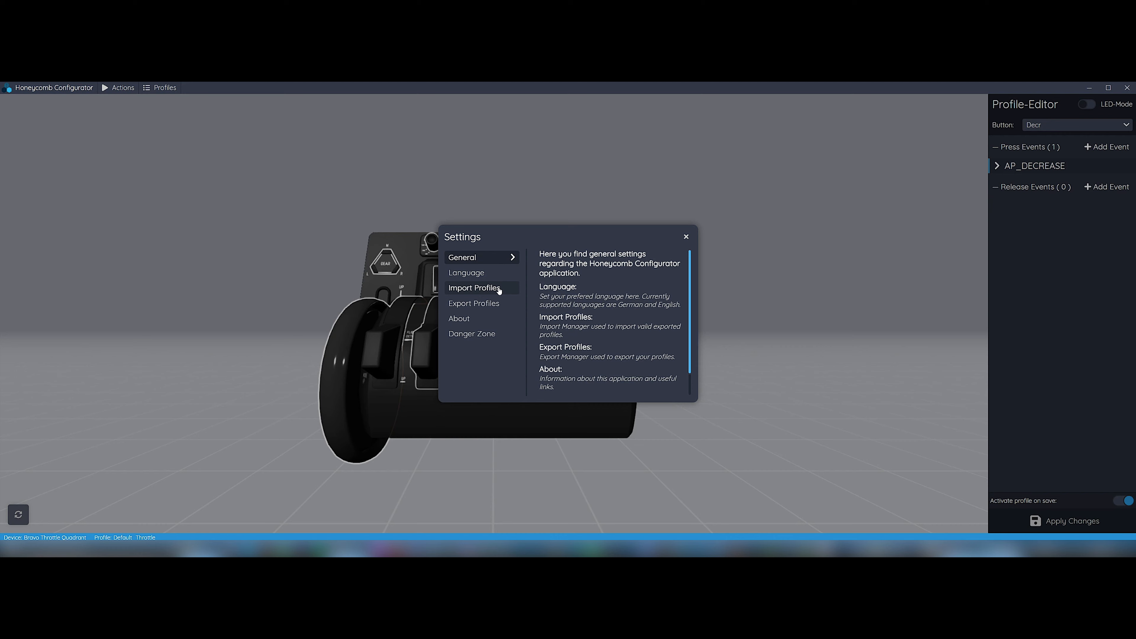
left_click(475, 287)
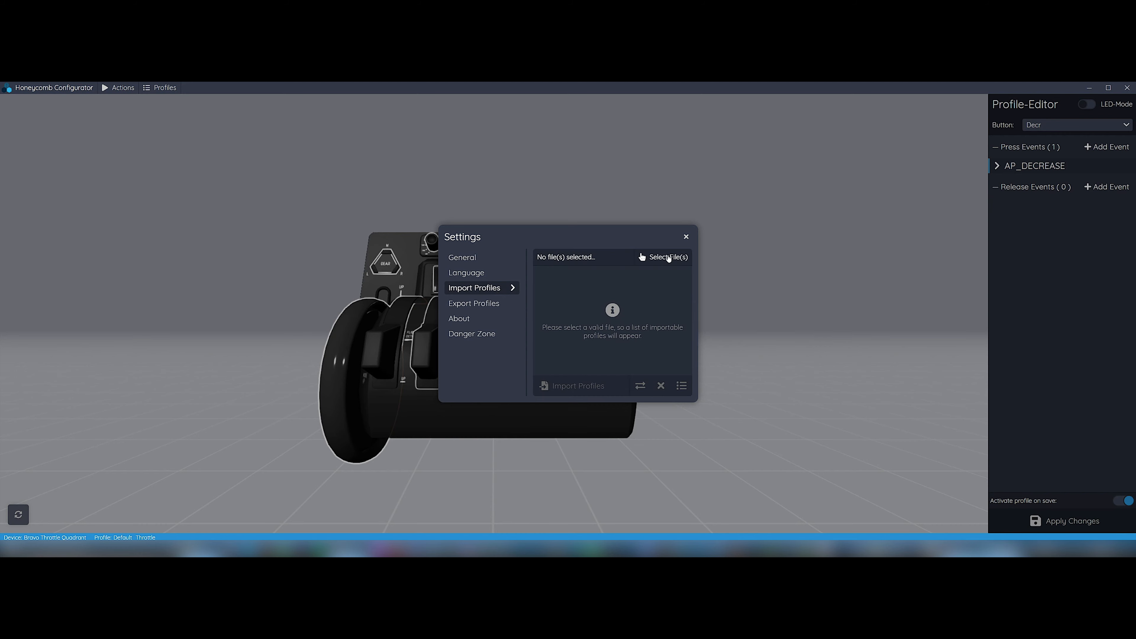
left_click(665, 257)
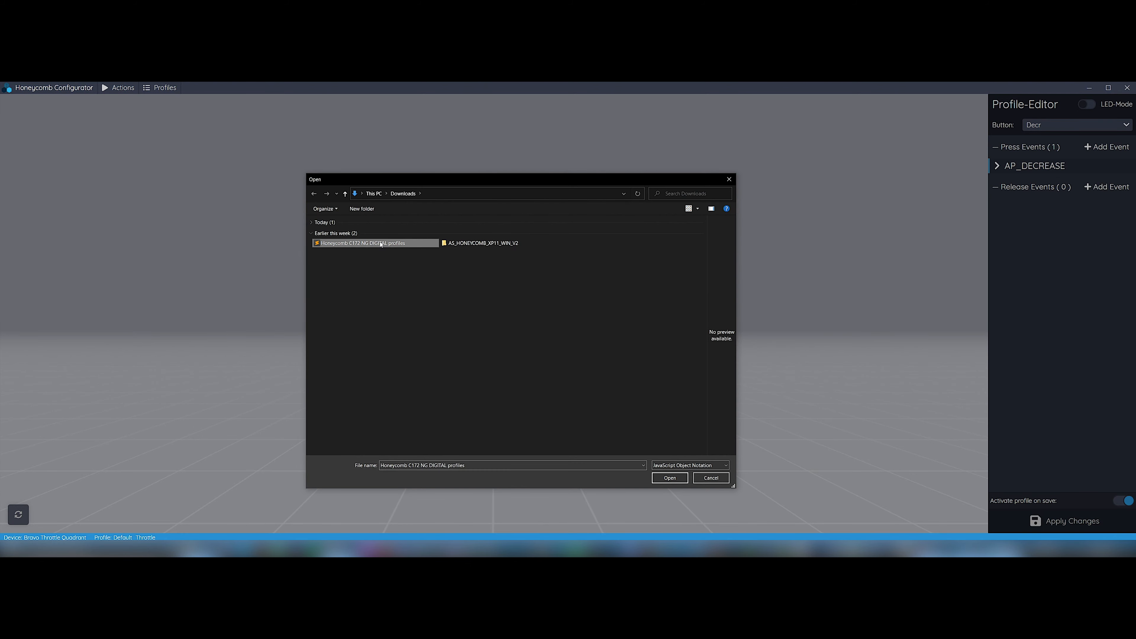
left_click(669, 478)
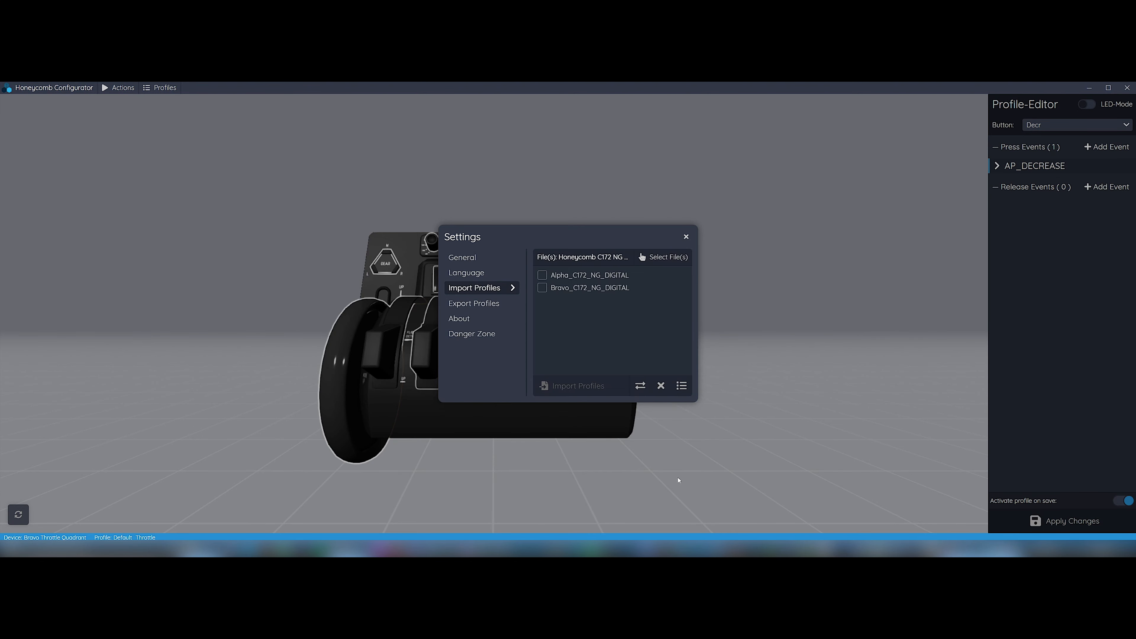
Import the Alpha_C172_NG_DIGITAL and Bravo_C172_NG_DIGITAL profiles and close Settings.
left_click(542, 275)
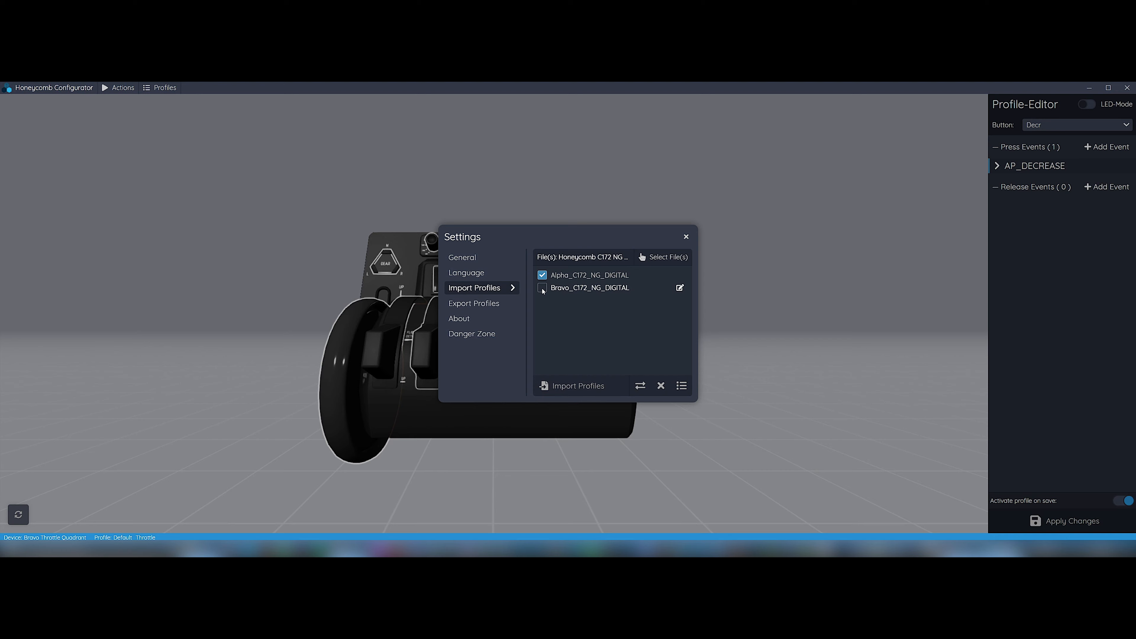
left_click(541, 288)
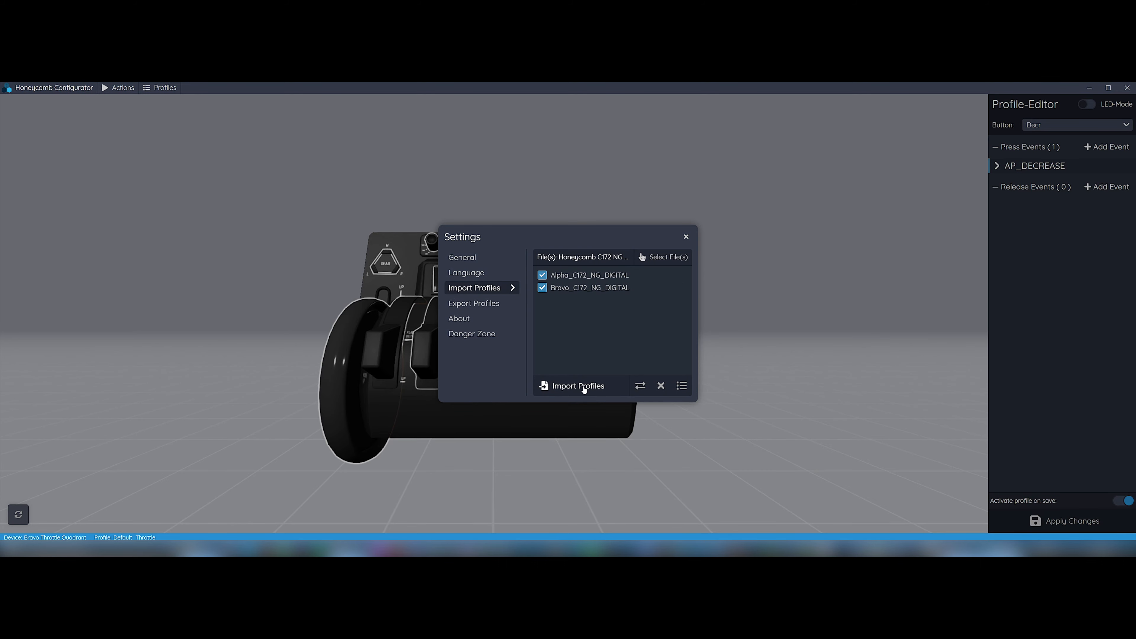
left_click(578, 385)
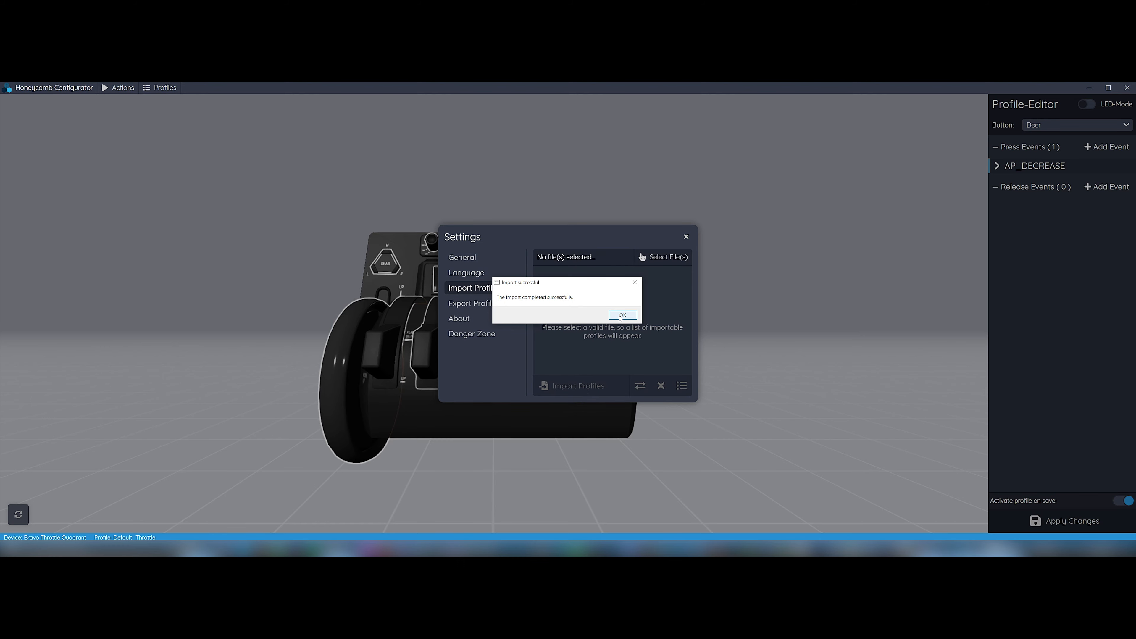
left_click(621, 315)
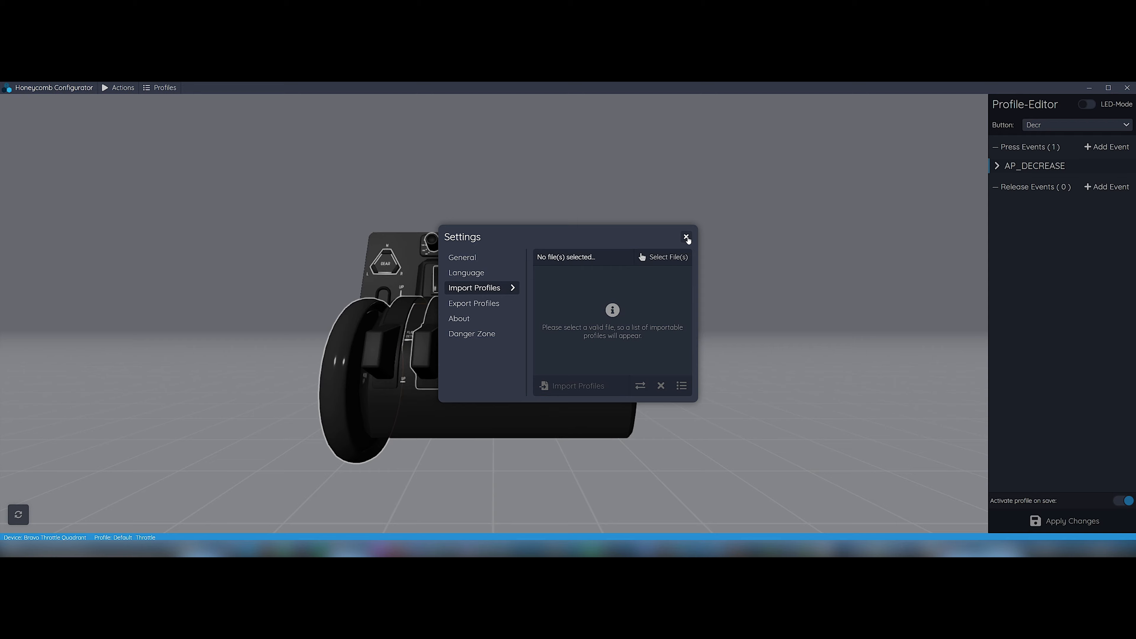
left_click(686, 238)
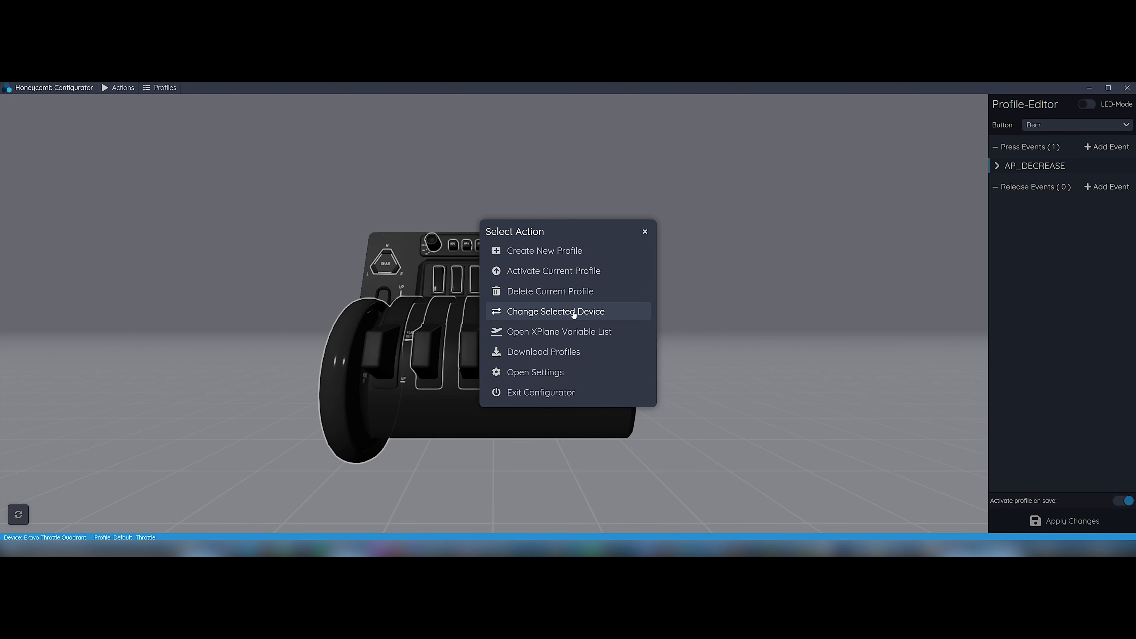
Change the selected device to the Alpha Flight Controls yoke.
left_click(556, 312)
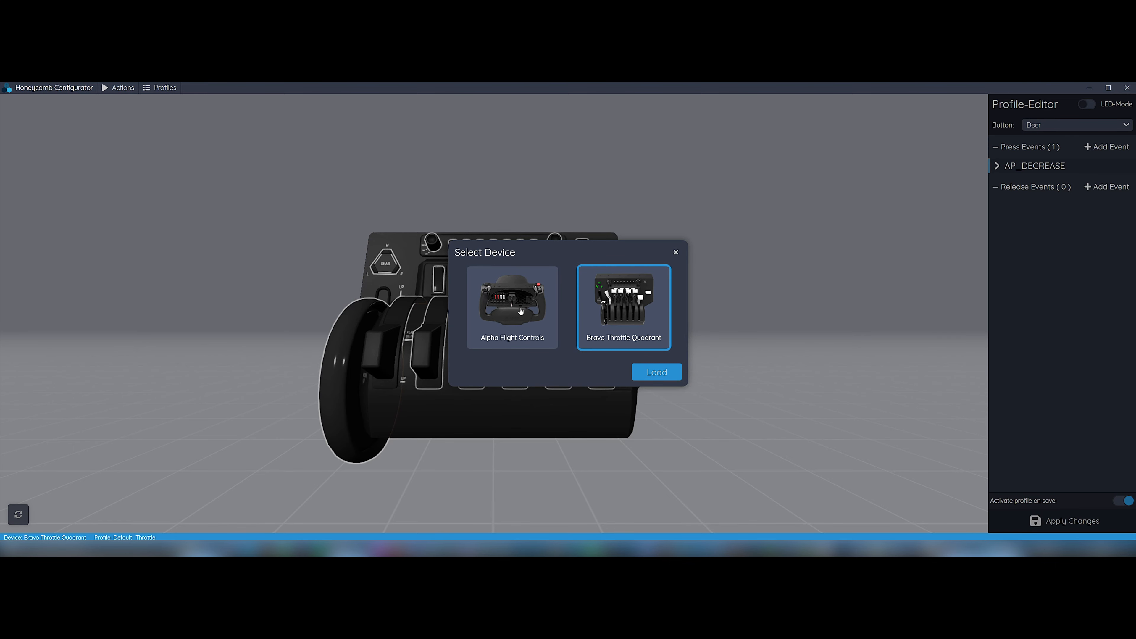
left_click(512, 299)
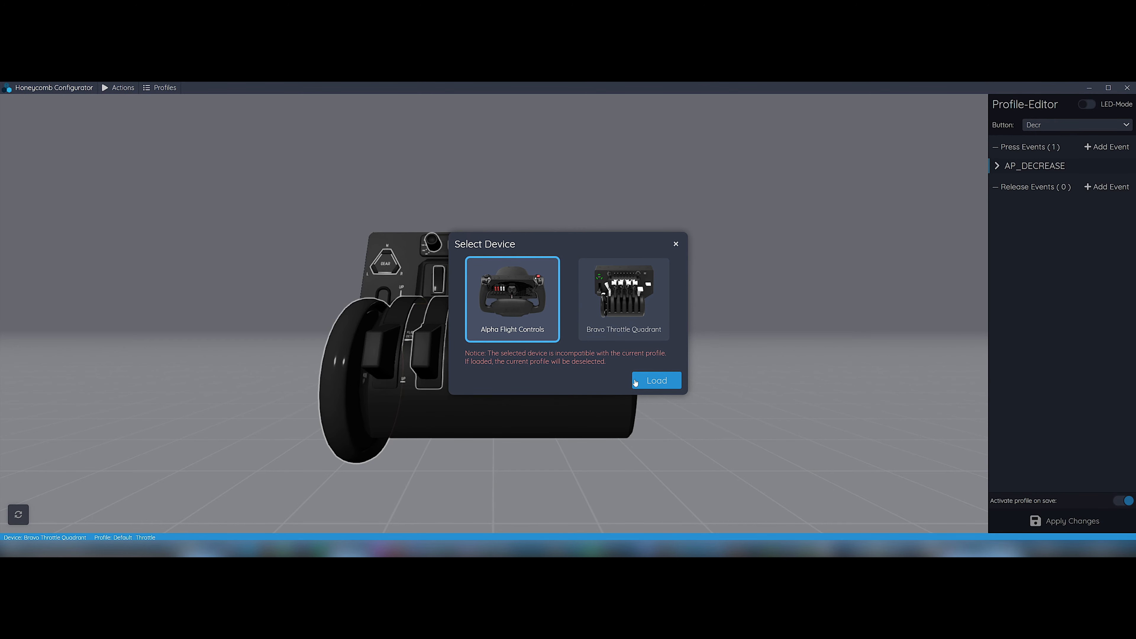
left_click(655, 381)
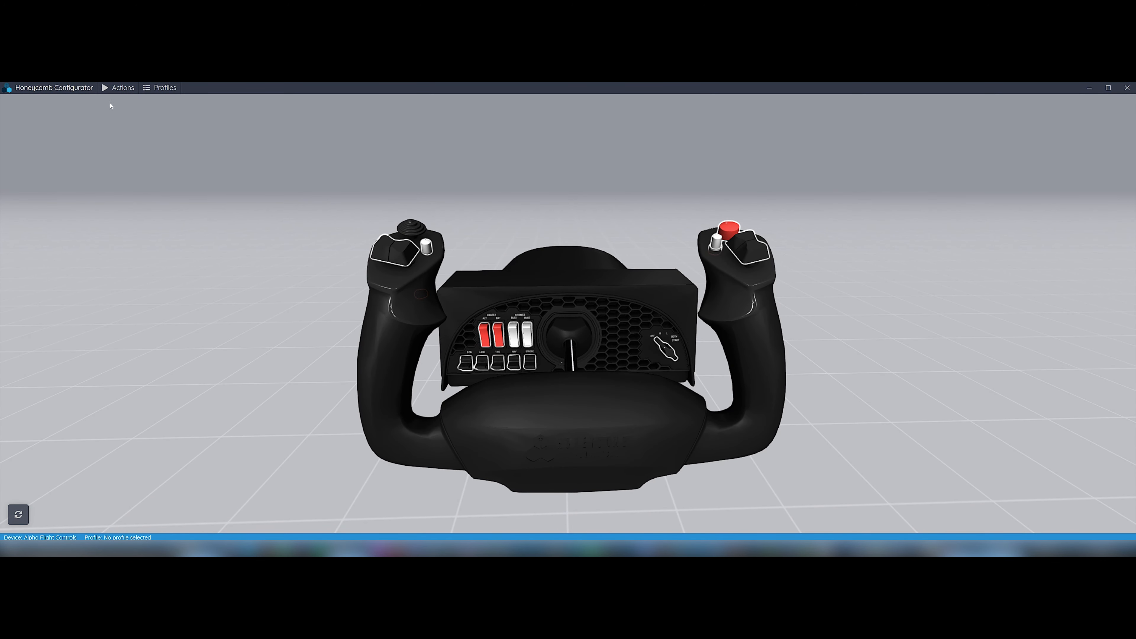
Load the Alpha_C172_NG_DIGITAL profile for the yoke.
left_click(164, 88)
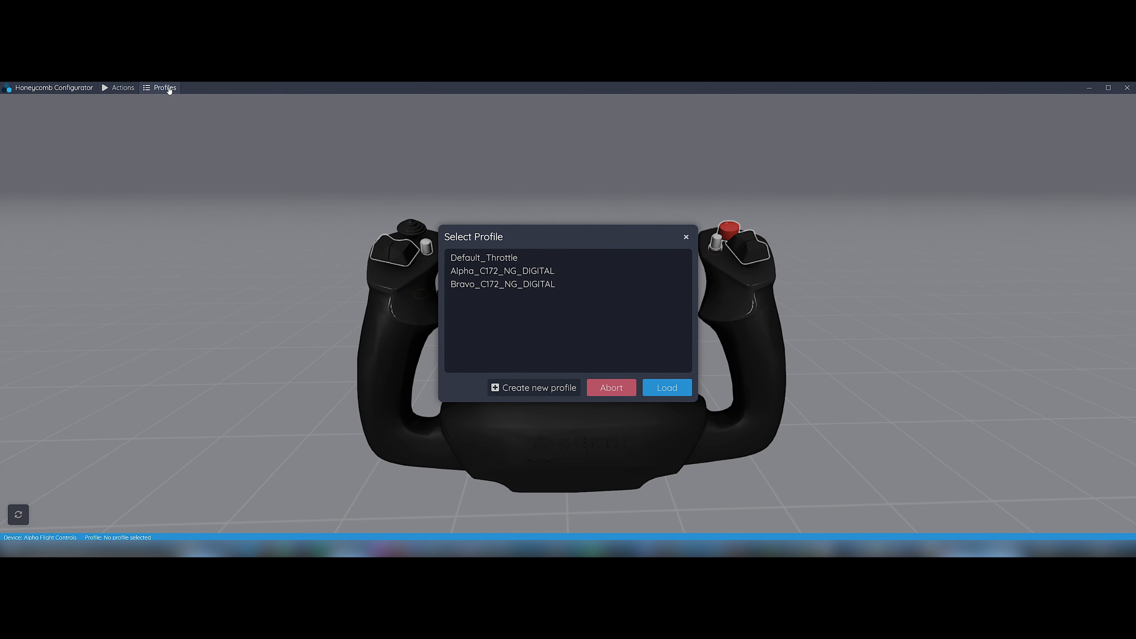
mouse_move(580, 258)
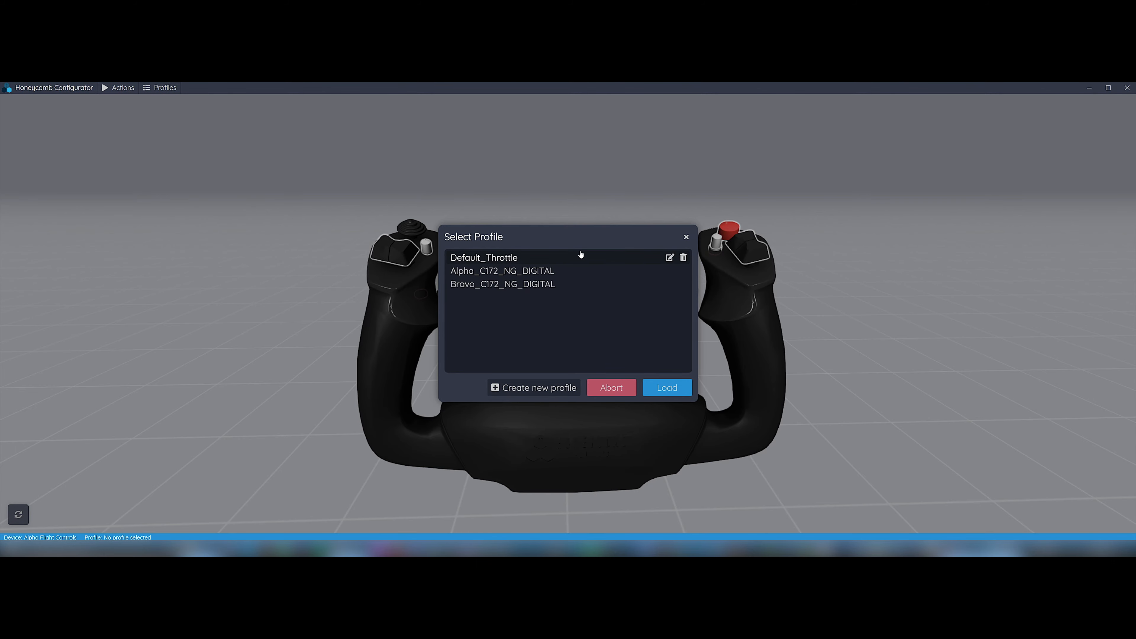
left_click(501, 270)
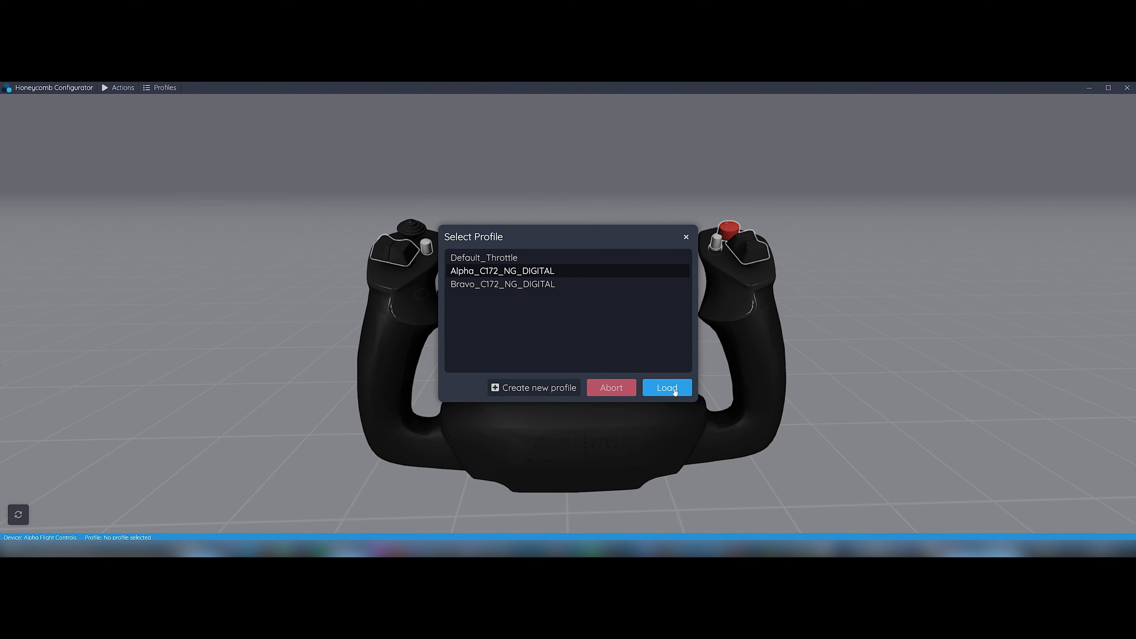
left_click(665, 387)
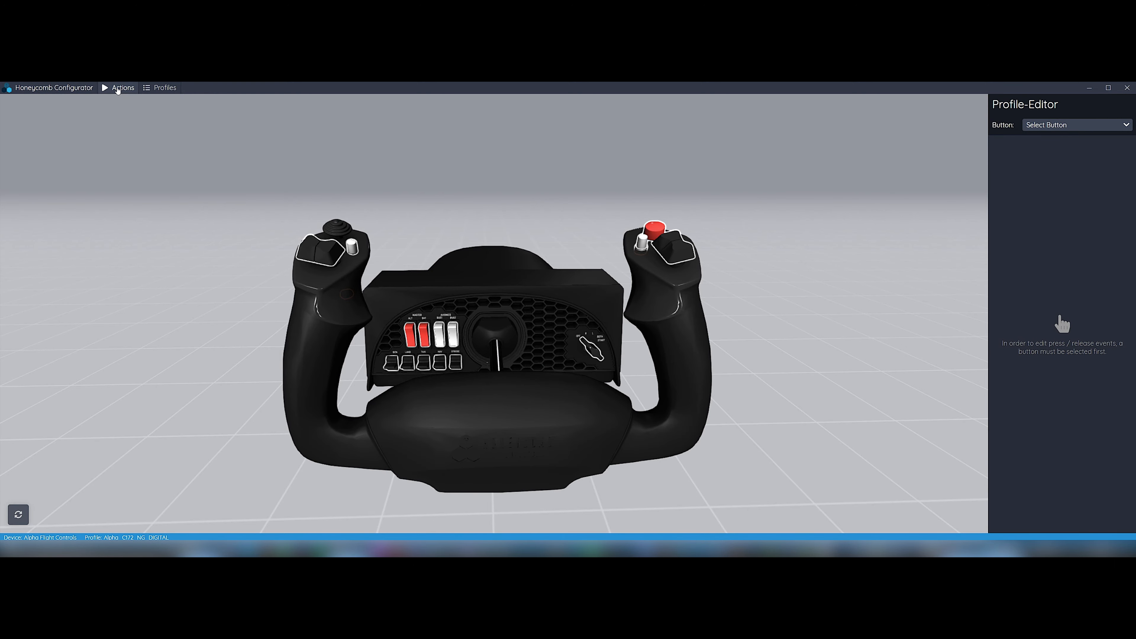
left_click(122, 88)
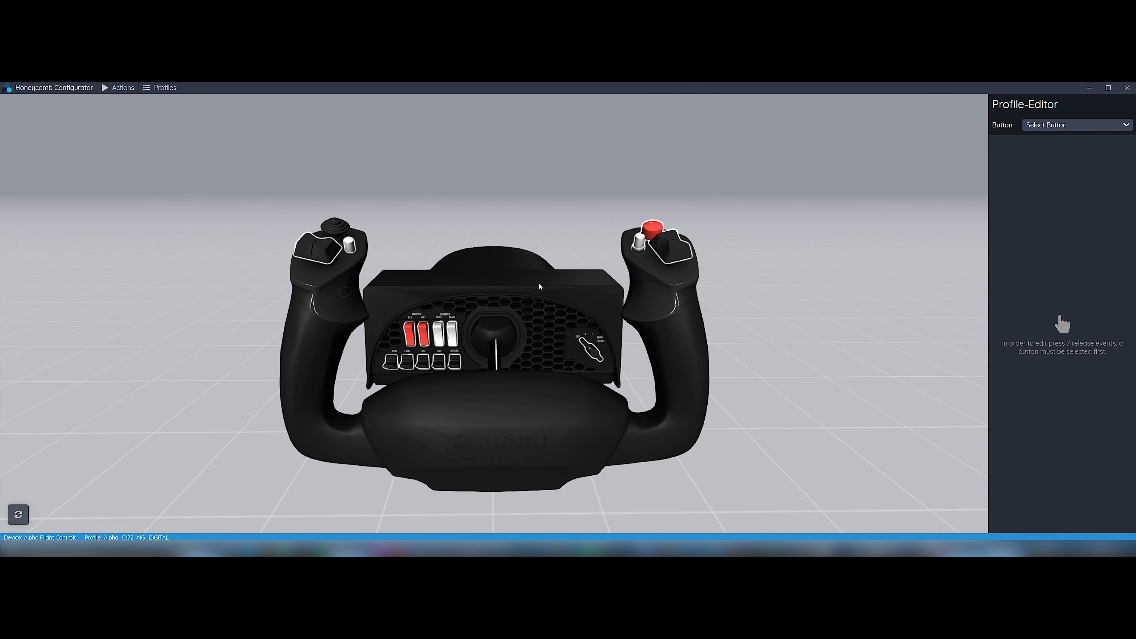
mouse_move(221, 246)
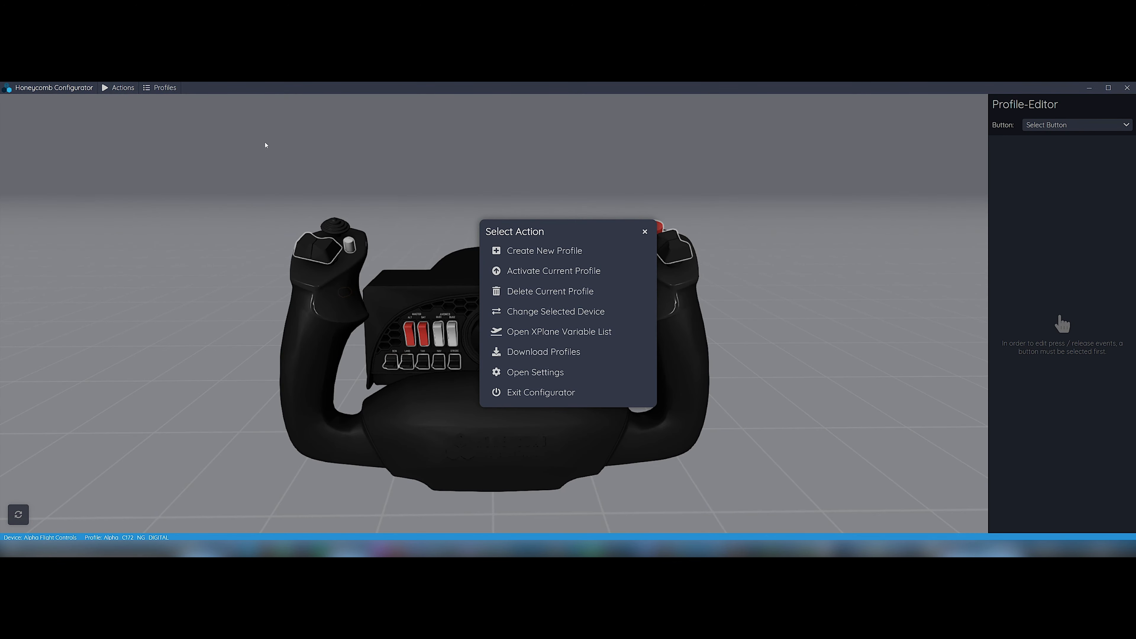
mouse_move(577, 317)
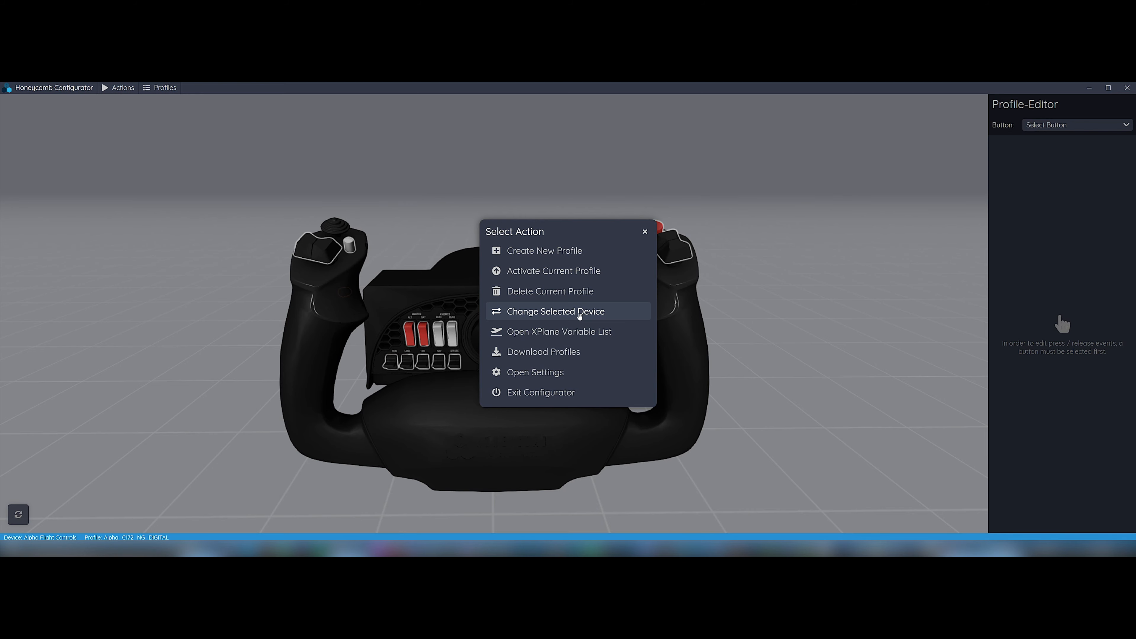
Change the selected device to the Bravo Throttle Quadrant and bring up its saved profiles.
left_click(555, 312)
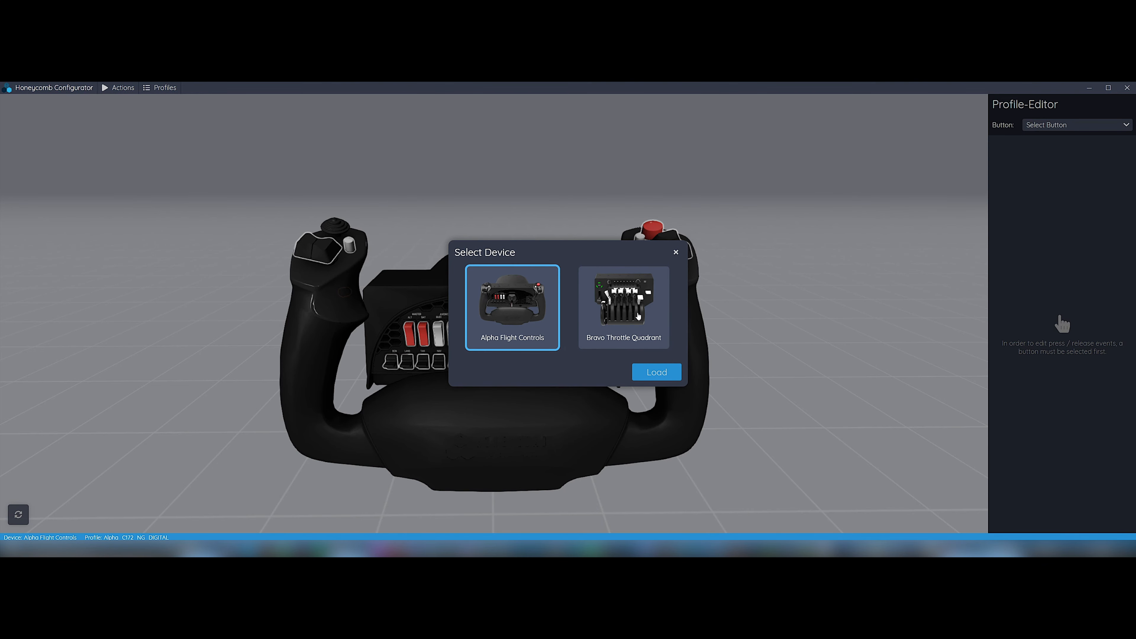
left_click(622, 299)
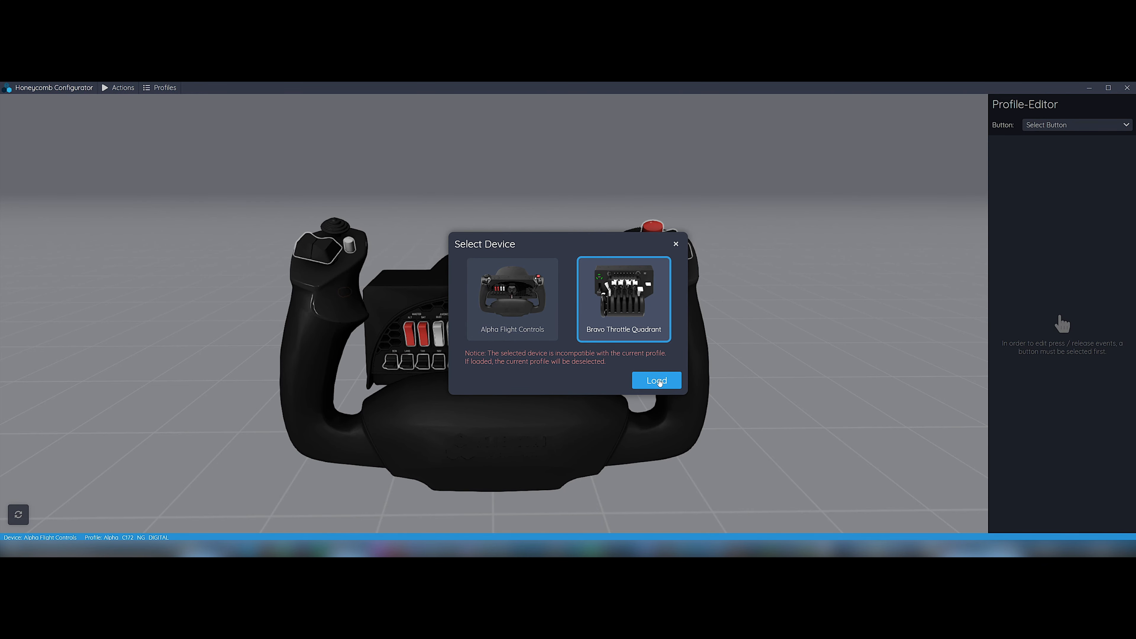
left_click(655, 381)
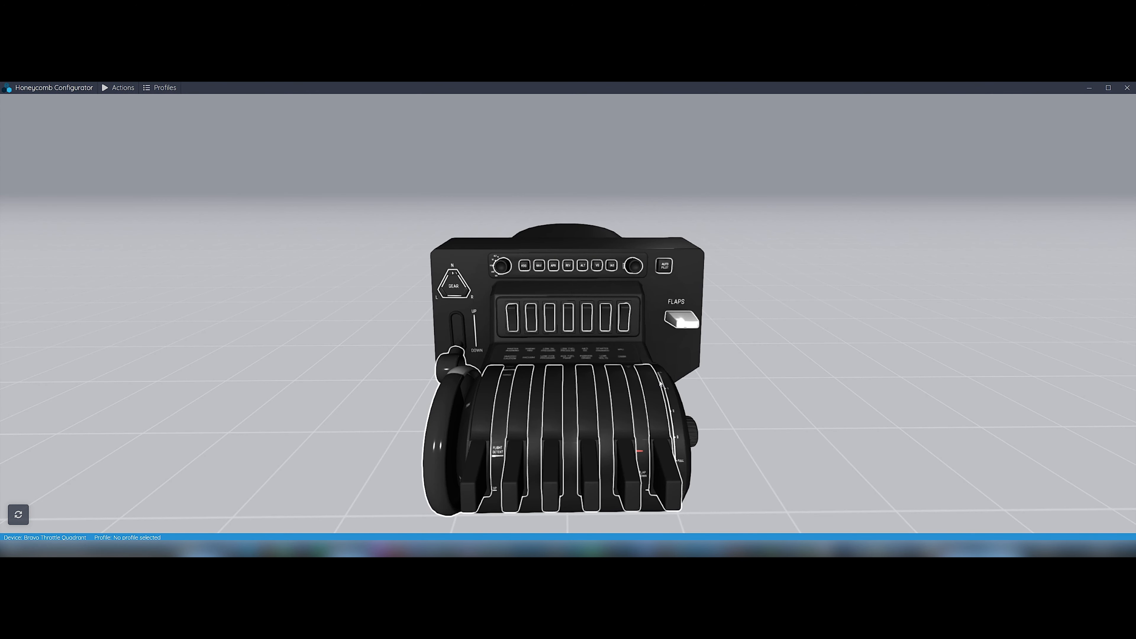
mouse_move(244, 230)
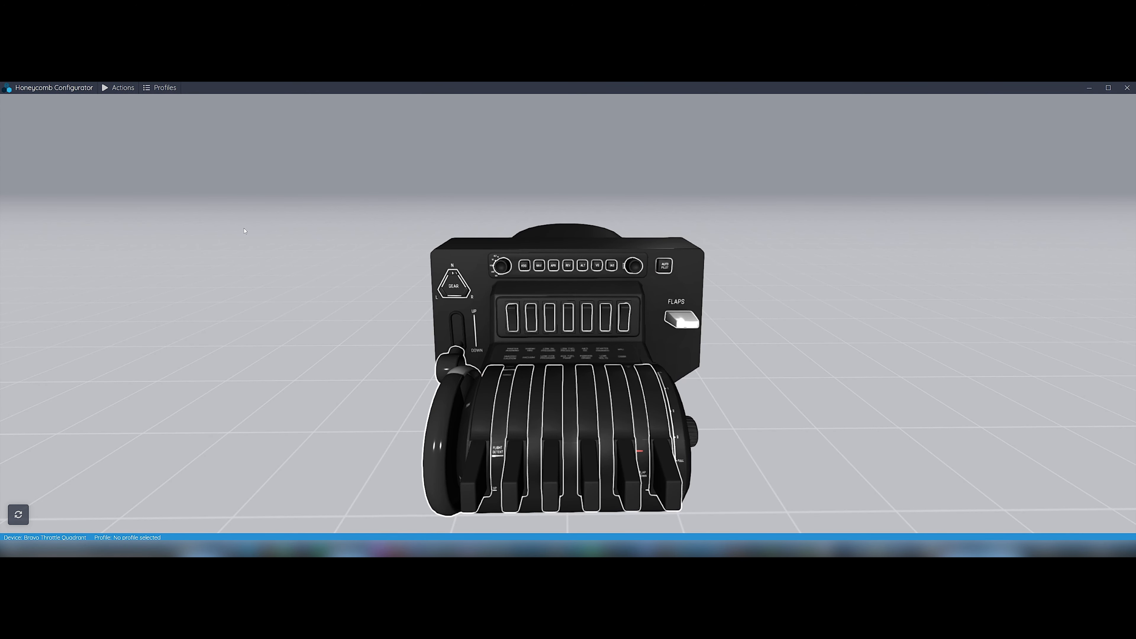
left_click(165, 87)
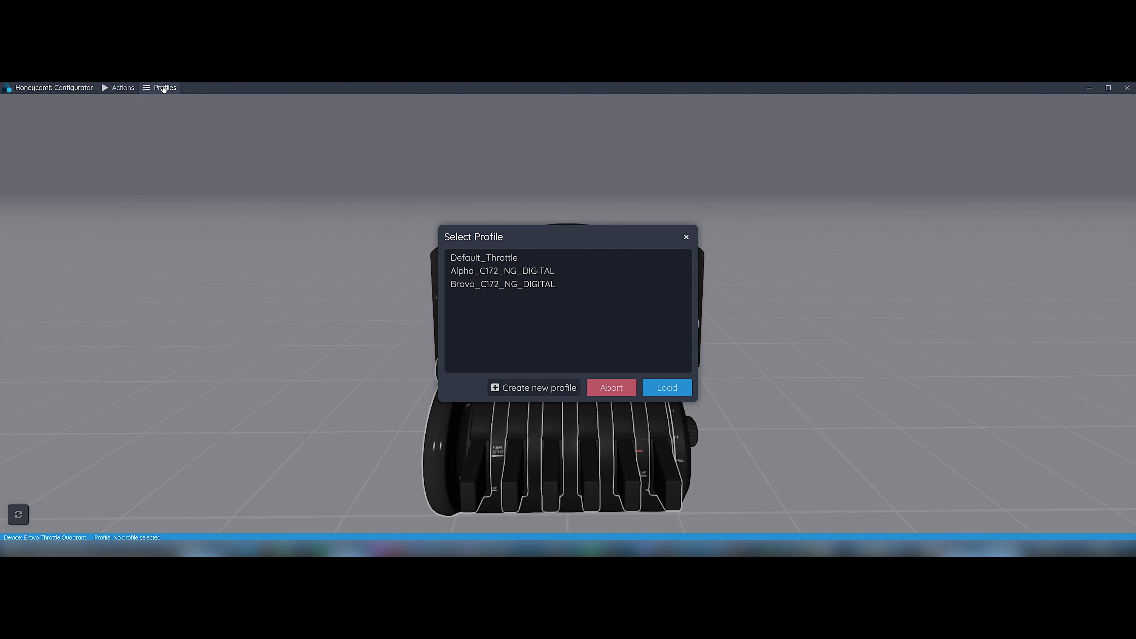
mouse_move(501, 284)
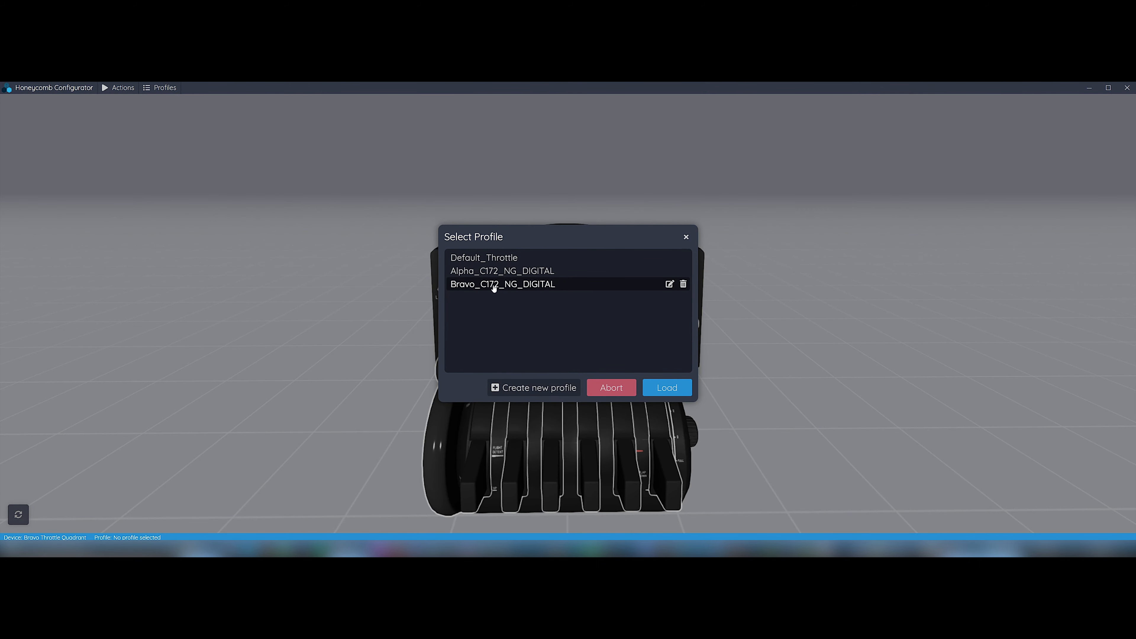
mouse_move(553, 287)
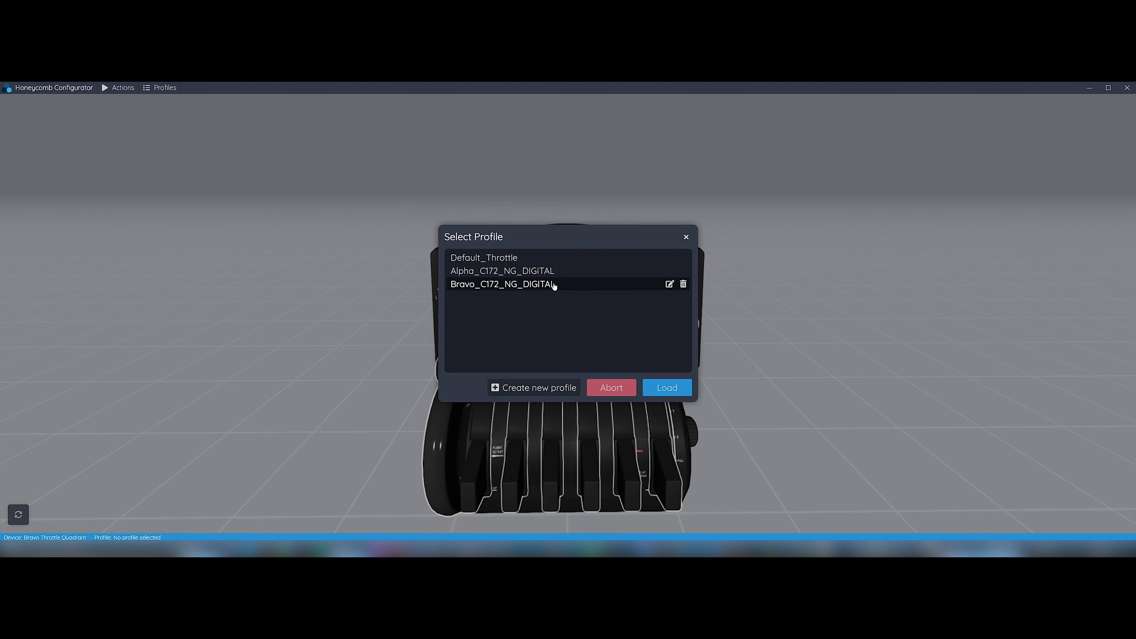
mouse_move(520, 288)
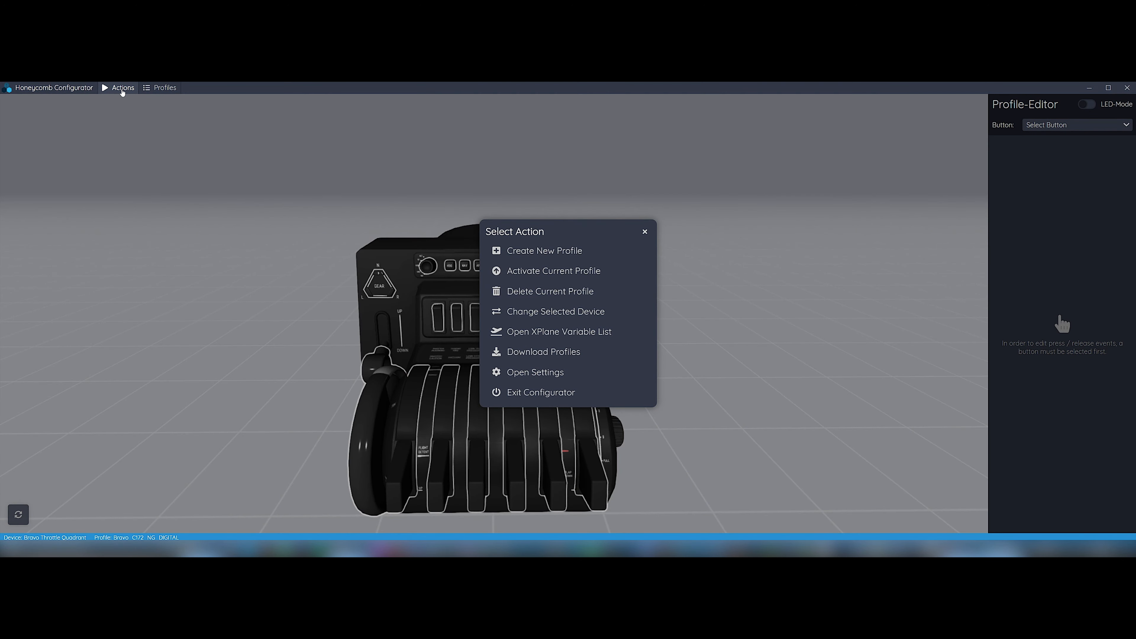
mouse_move(553, 271)
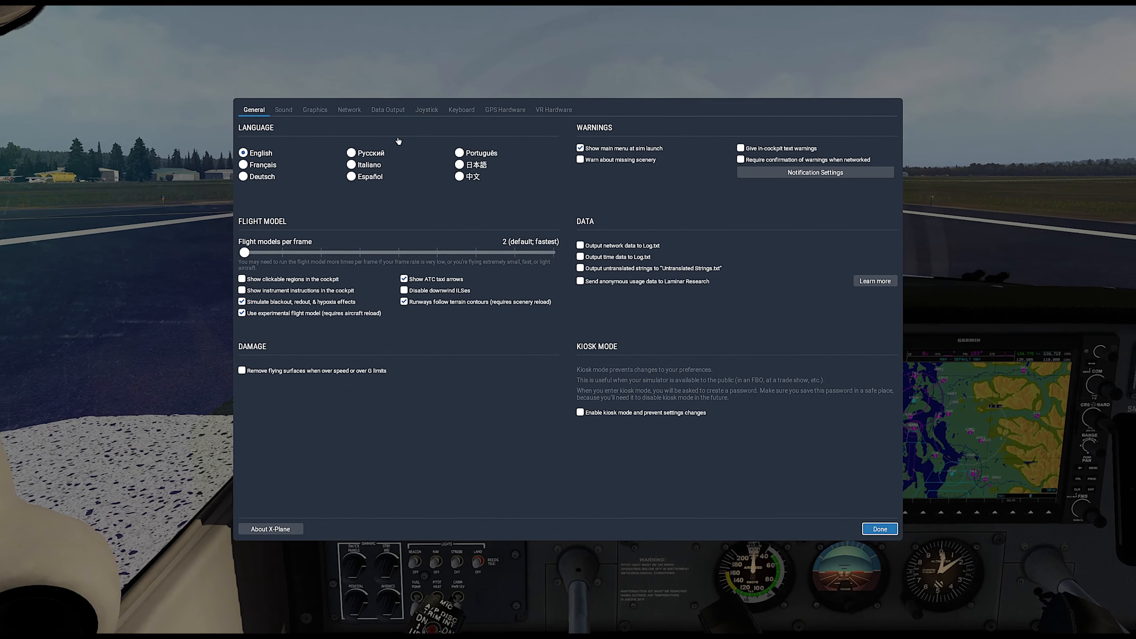
Show the Joystick settings listing the Bravo Throttle Quadrant's bindings.
left_click(426, 109)
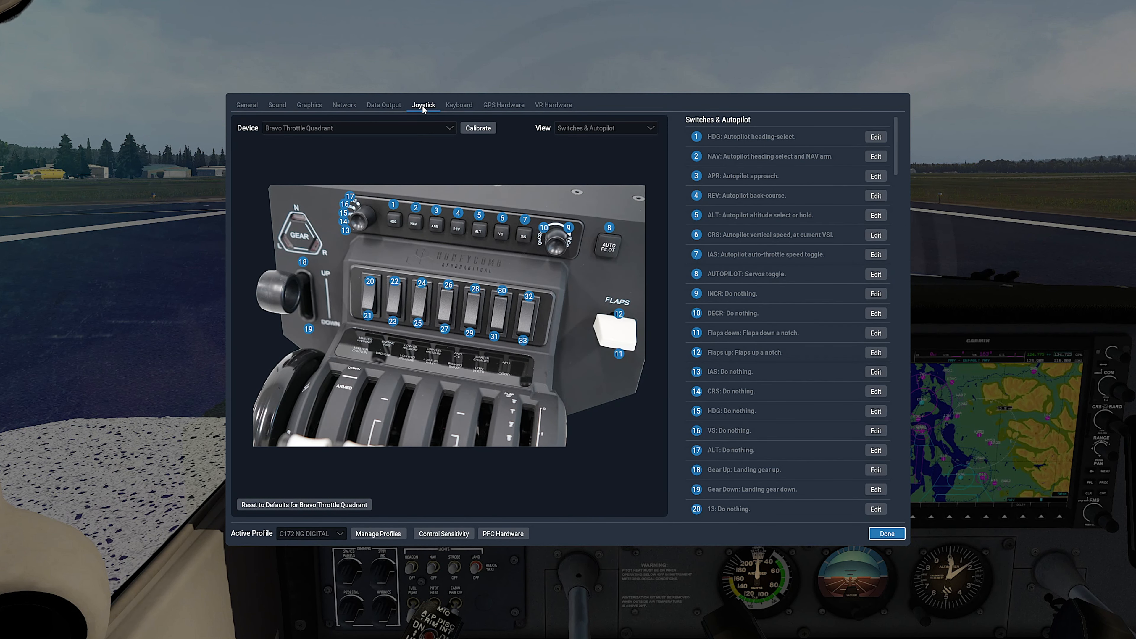
mouse_move(423, 139)
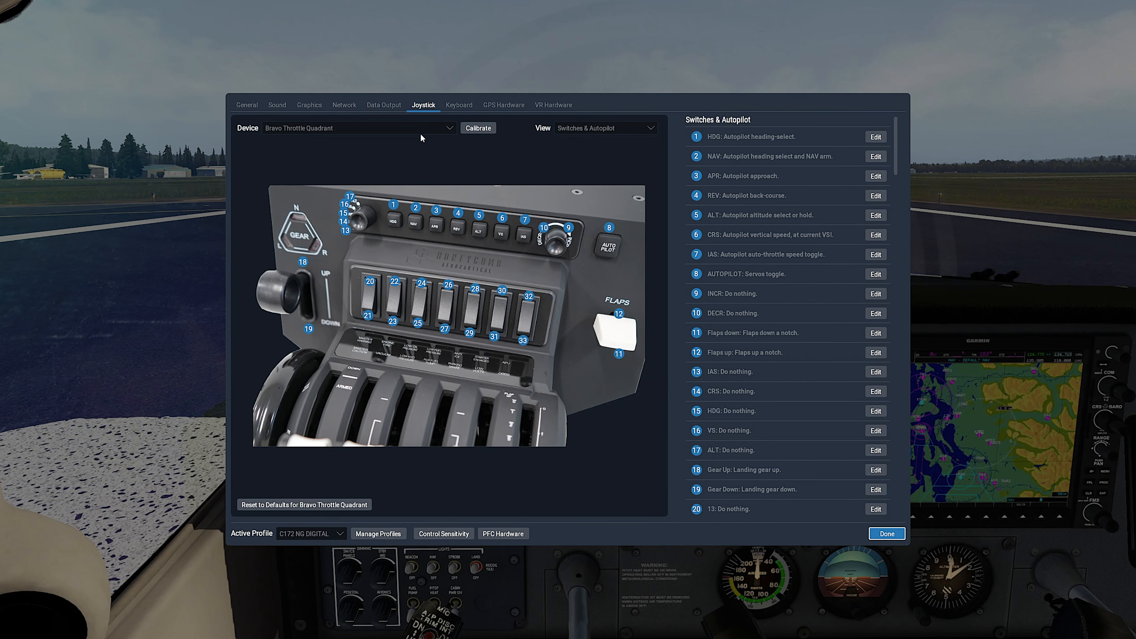
mouse_move(407, 336)
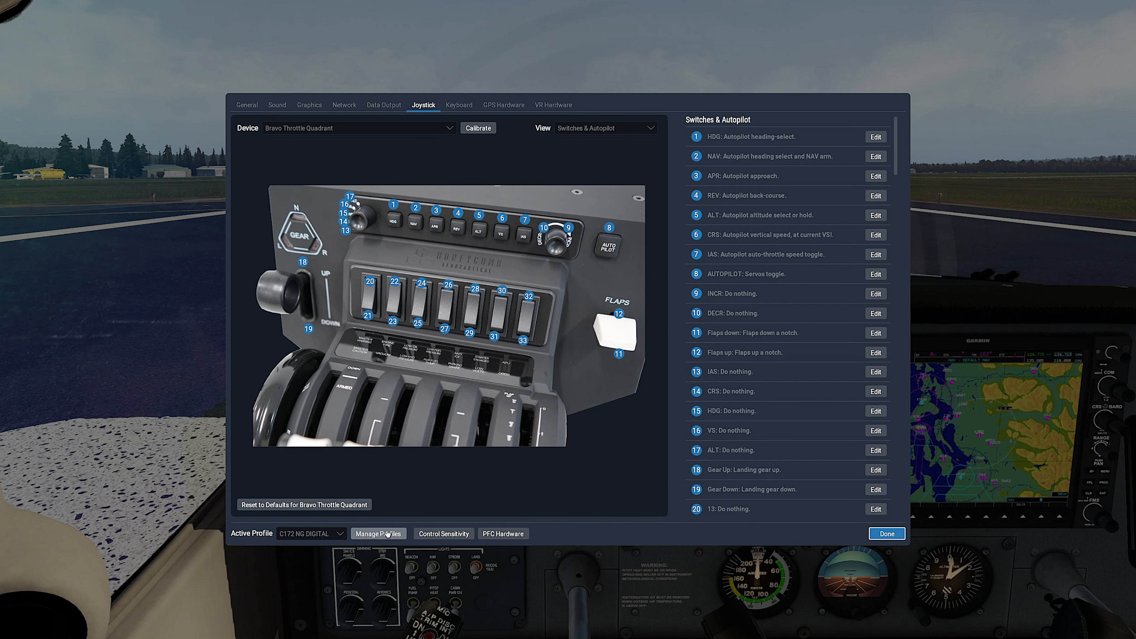
left_click(378, 534)
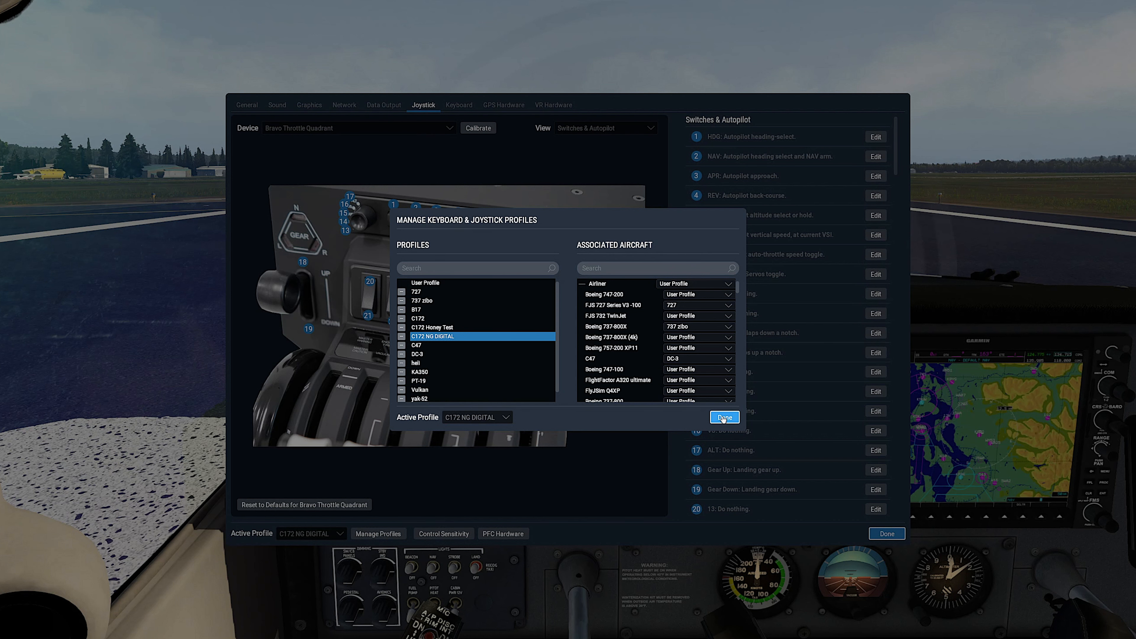
left_click(723, 416)
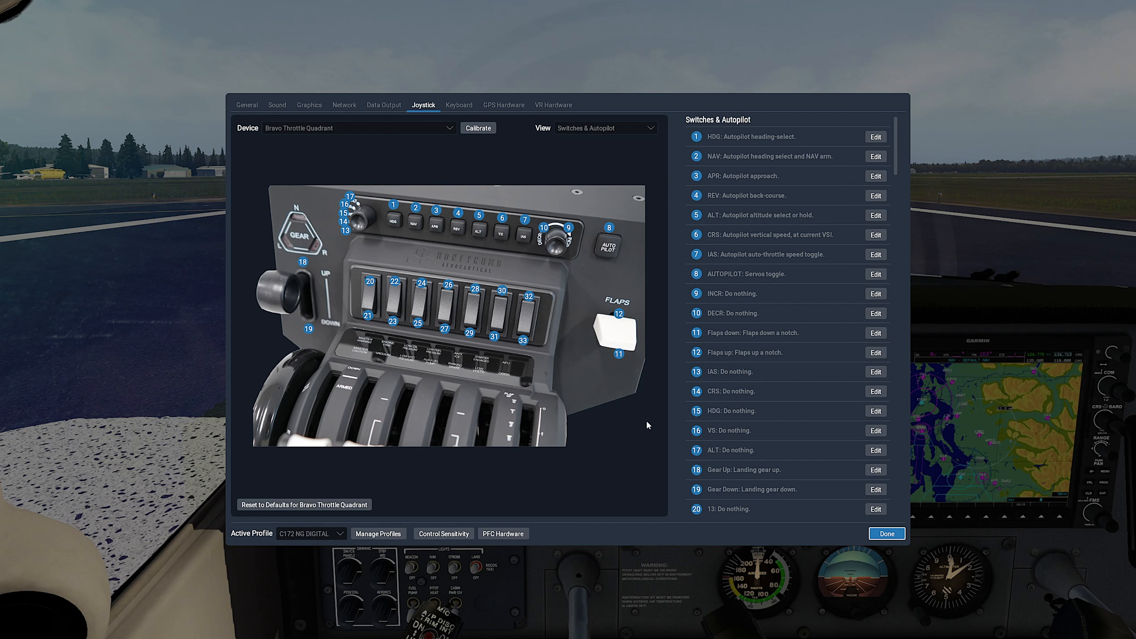
left_click(312, 534)
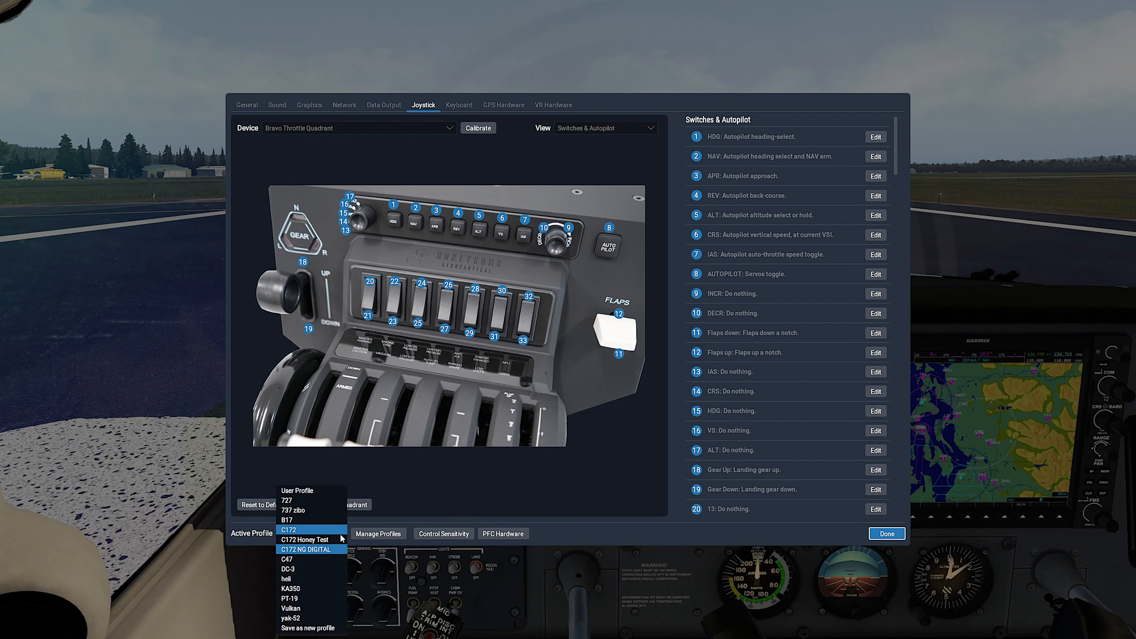
left_click(311, 550)
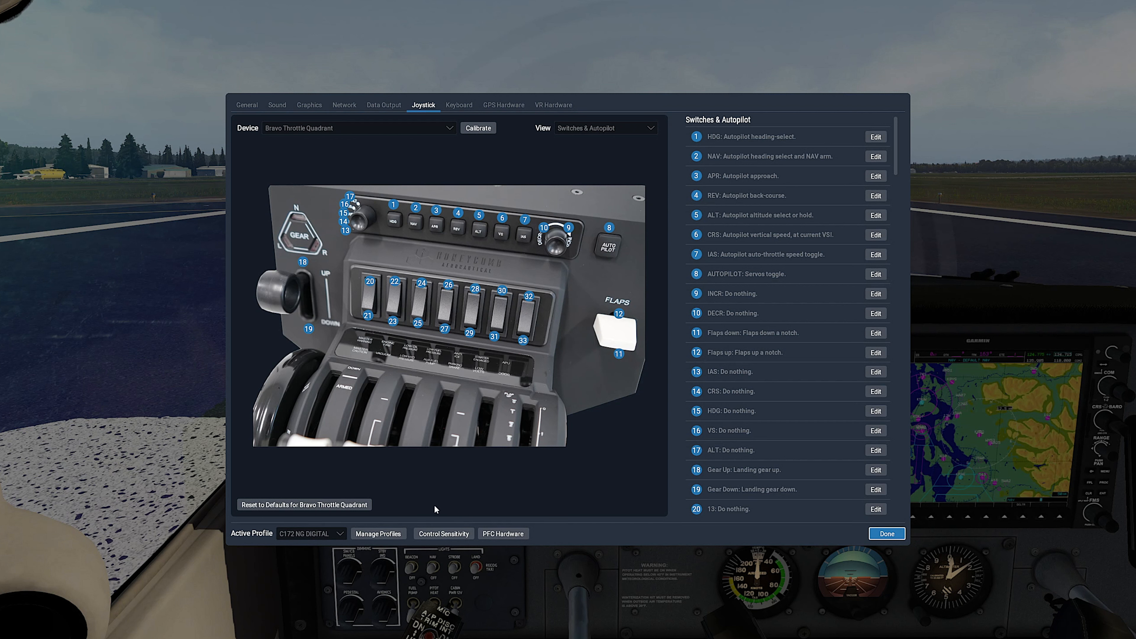
mouse_move(317, 129)
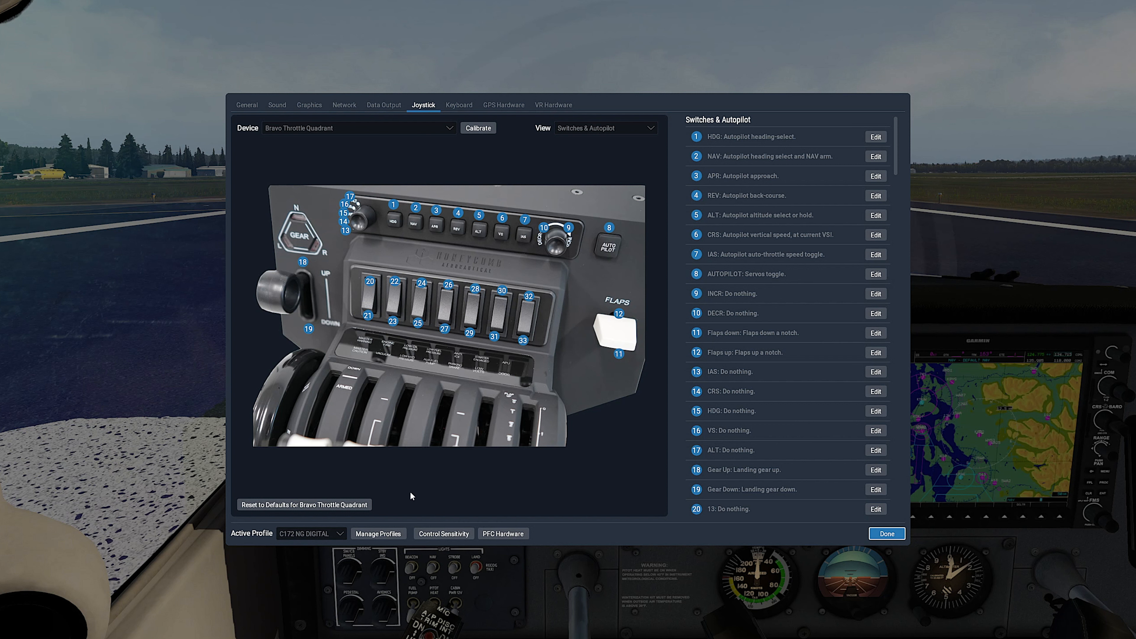
mouse_move(530, 333)
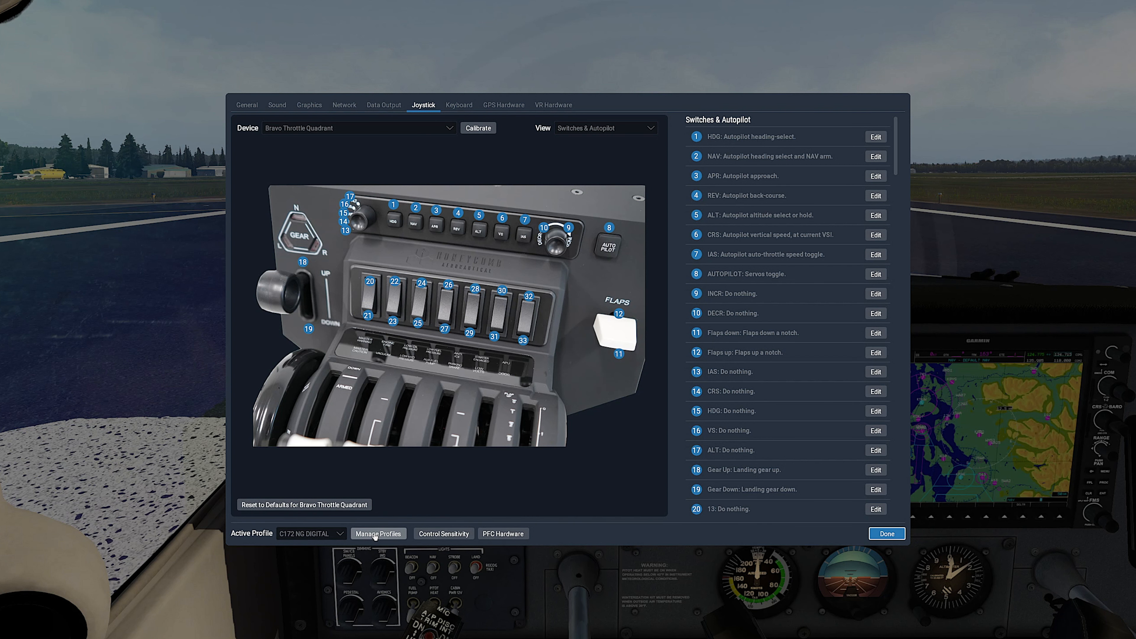
left_click(377, 533)
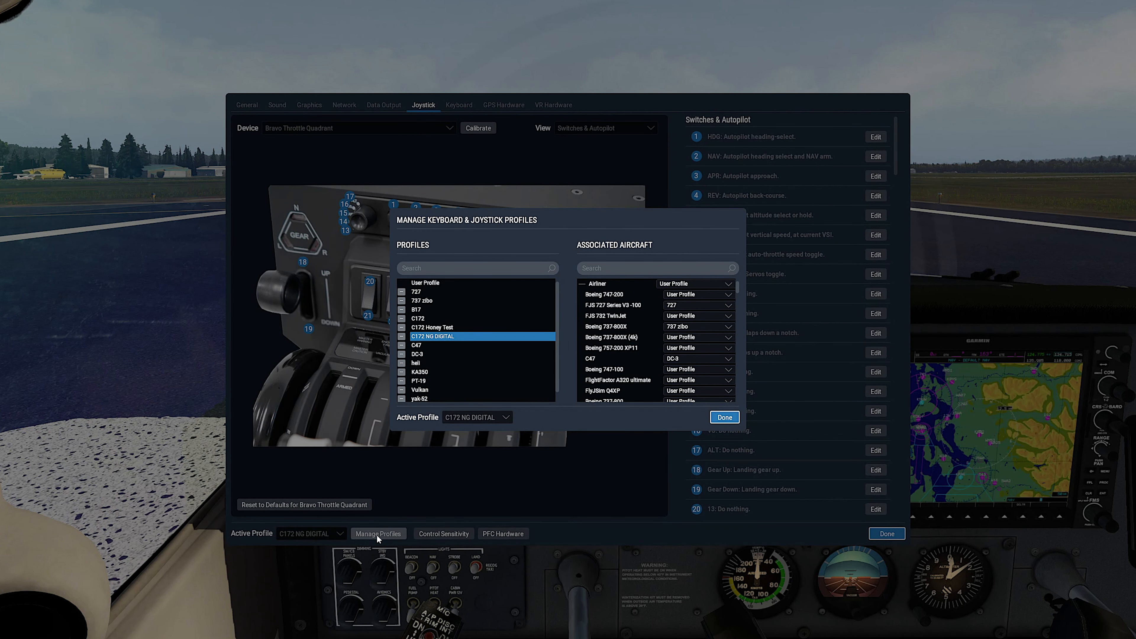
left_click(723, 417)
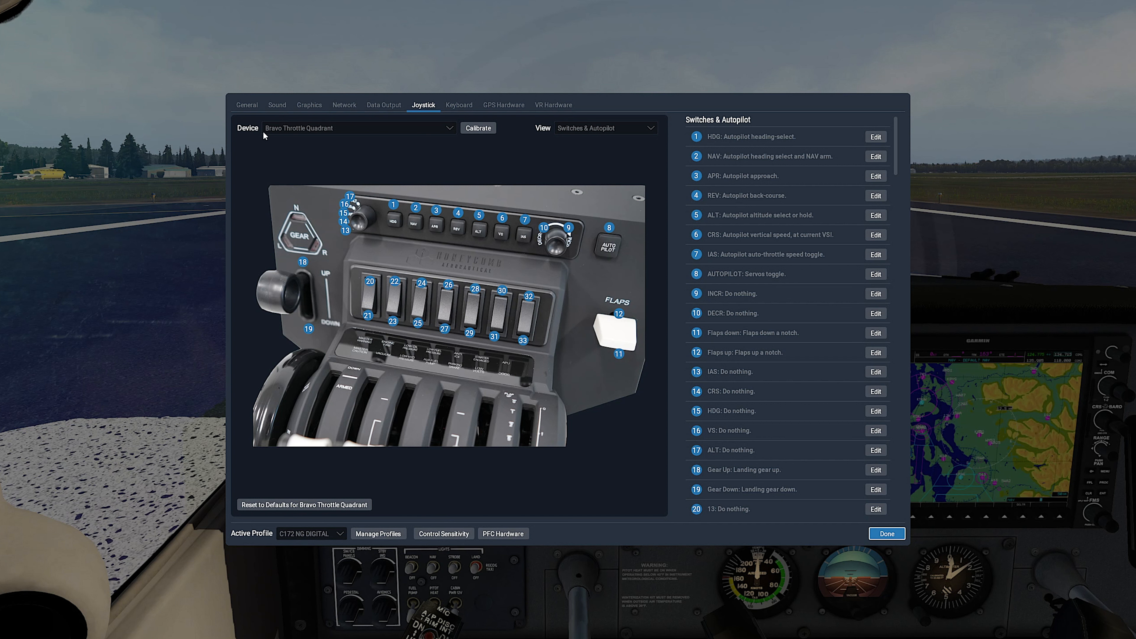
Reset the Alpha Flight Controls joystick configuration to defaults.
left_click(359, 128)
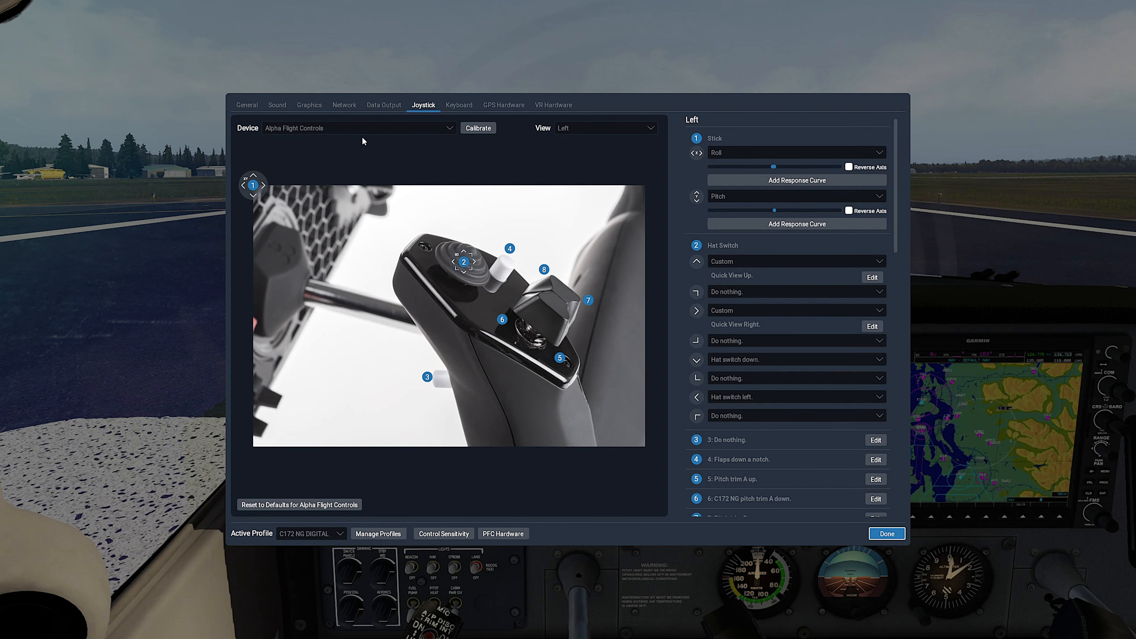
mouse_move(323, 453)
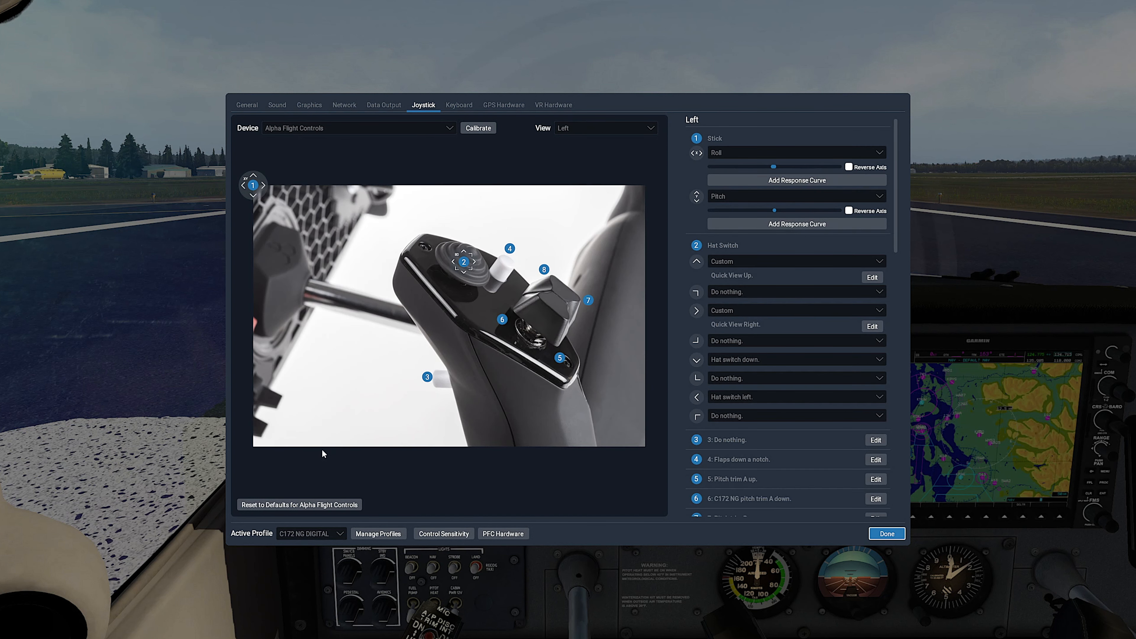
mouse_move(300, 504)
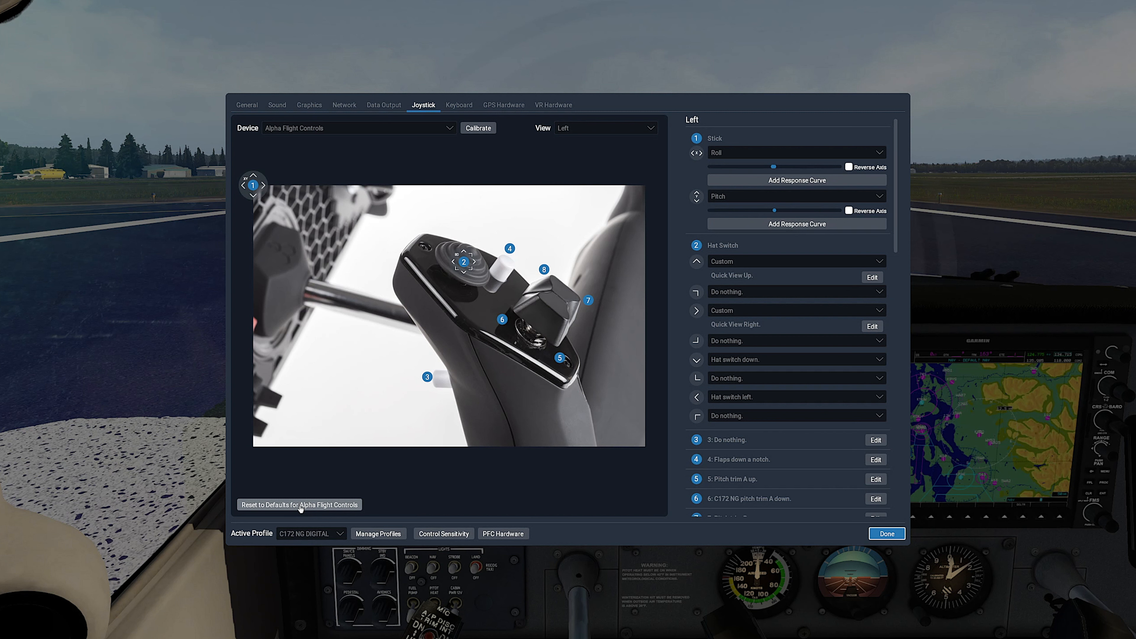
left_click(297, 505)
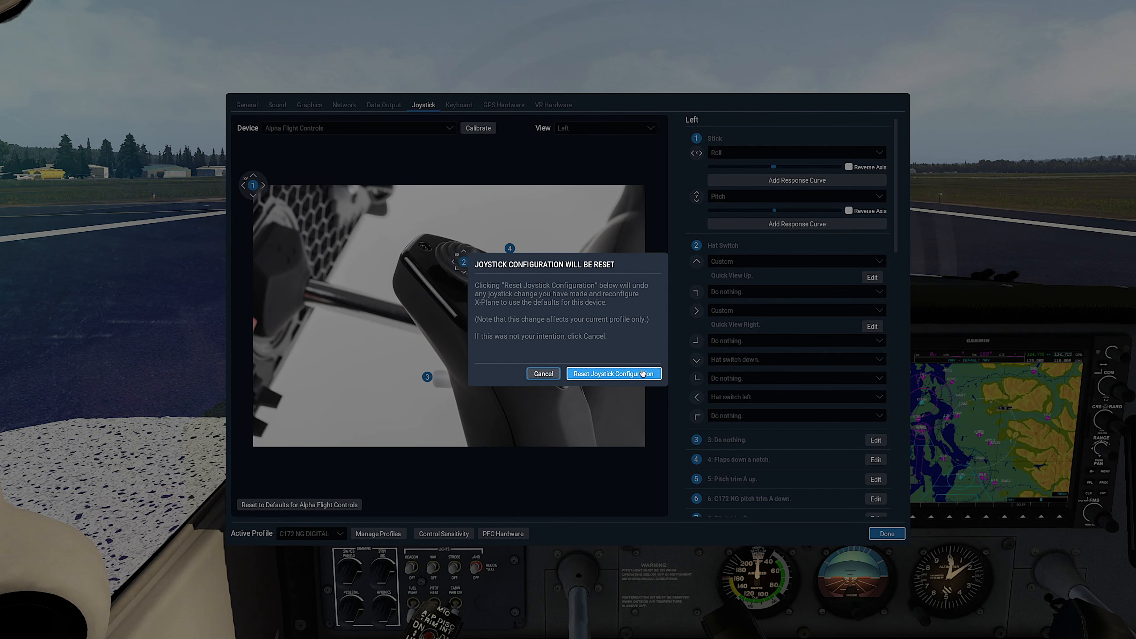
left_click(613, 373)
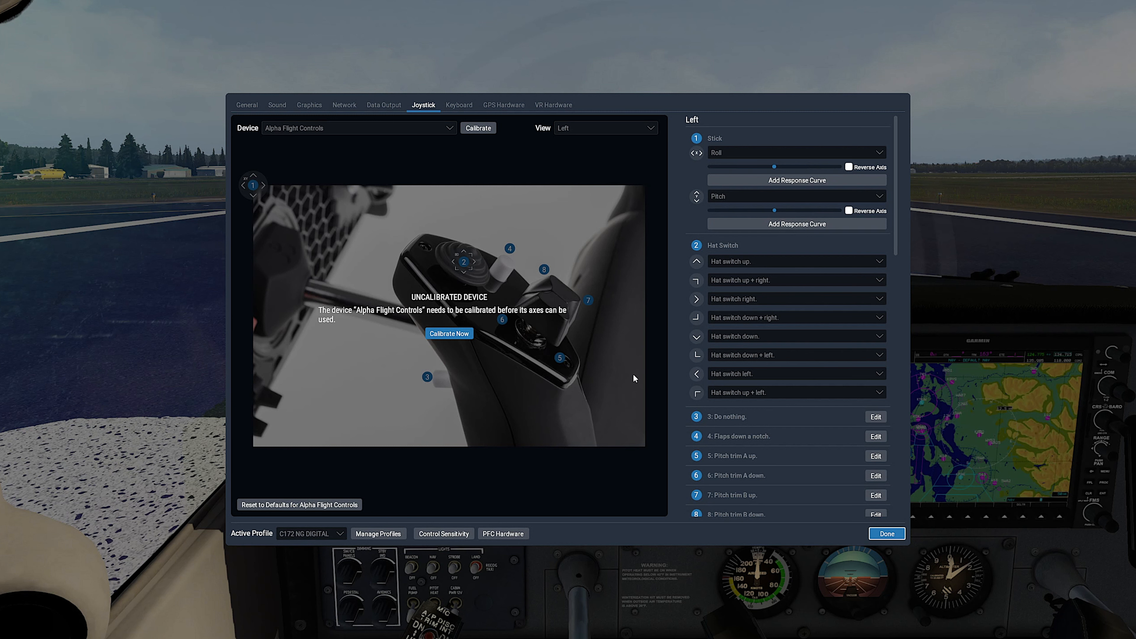
Calibrate the yoke's pitch and roll axes and accept them.
left_click(448, 334)
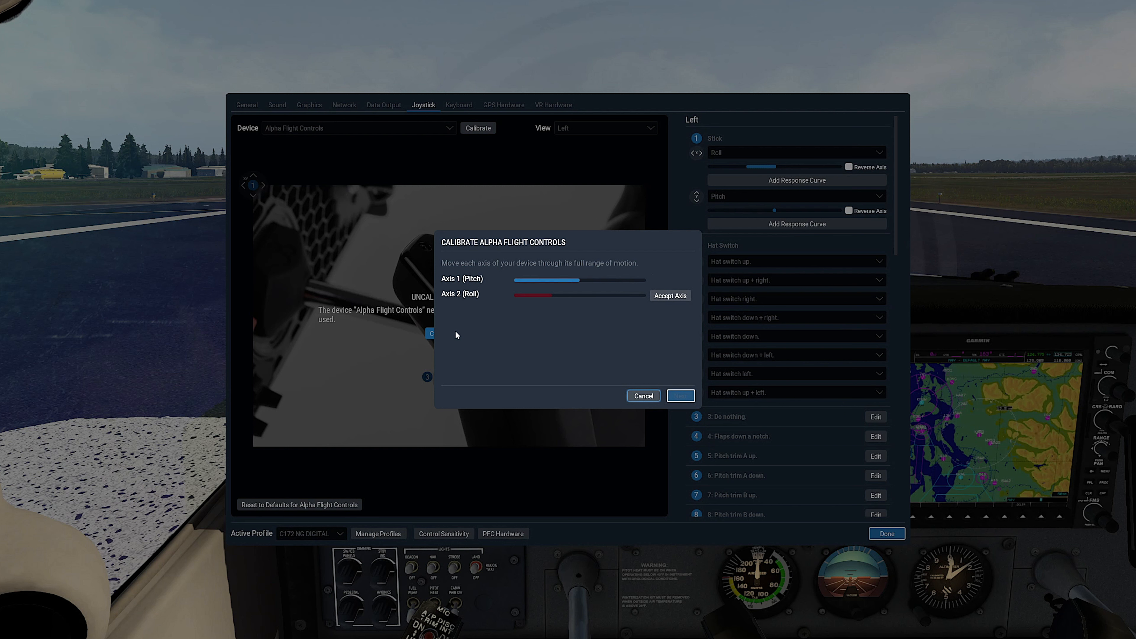
left_click(669, 296)
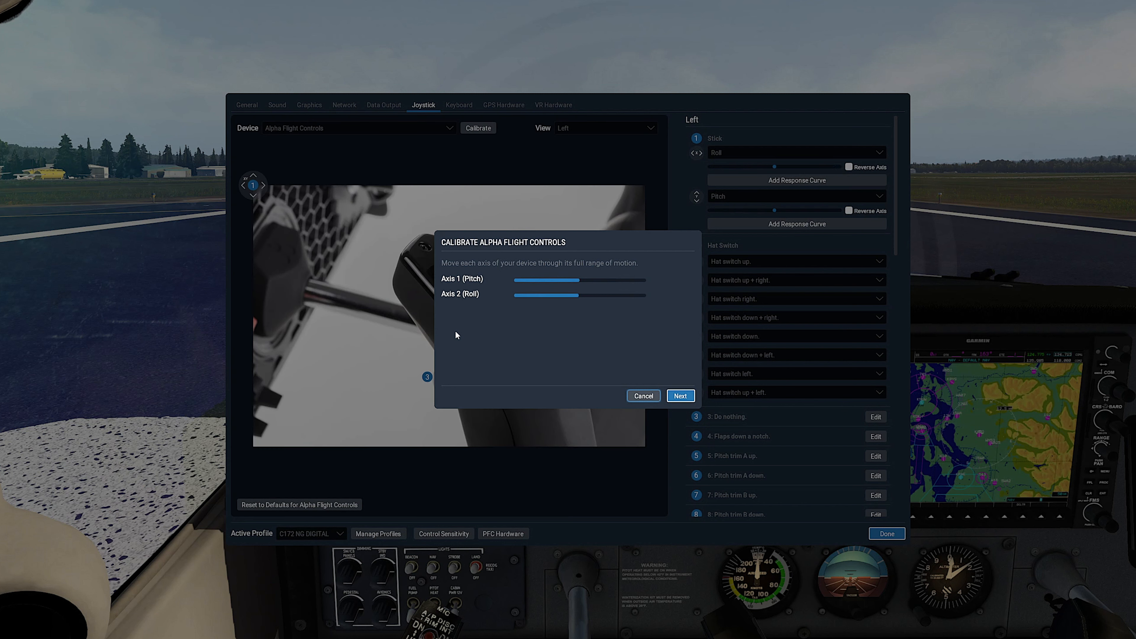
mouse_move(758, 358)
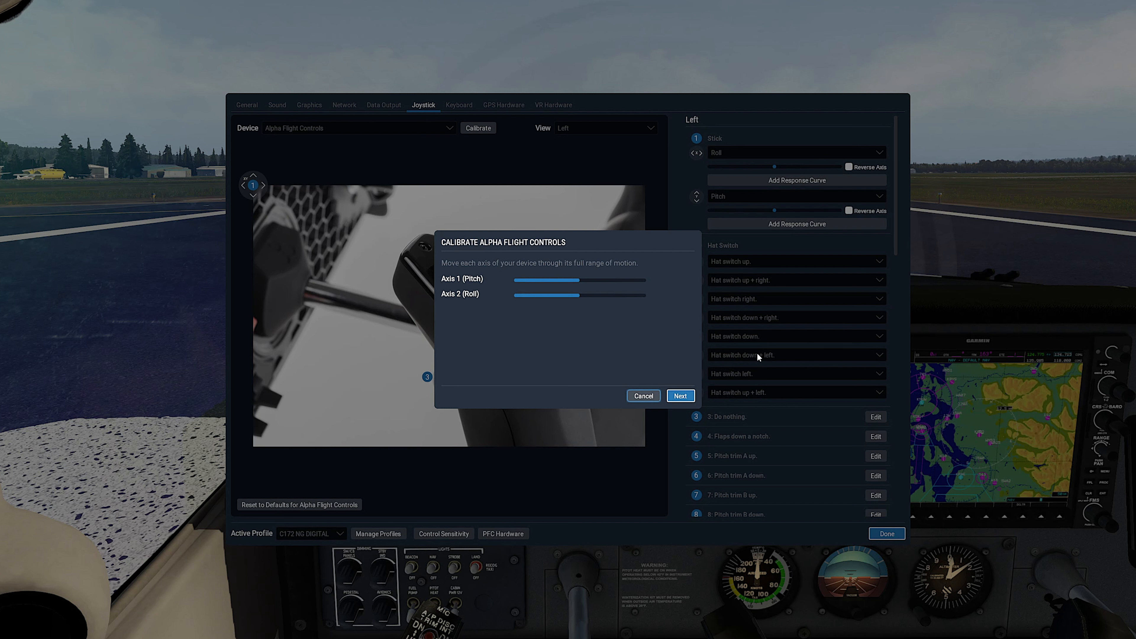
left_click(679, 395)
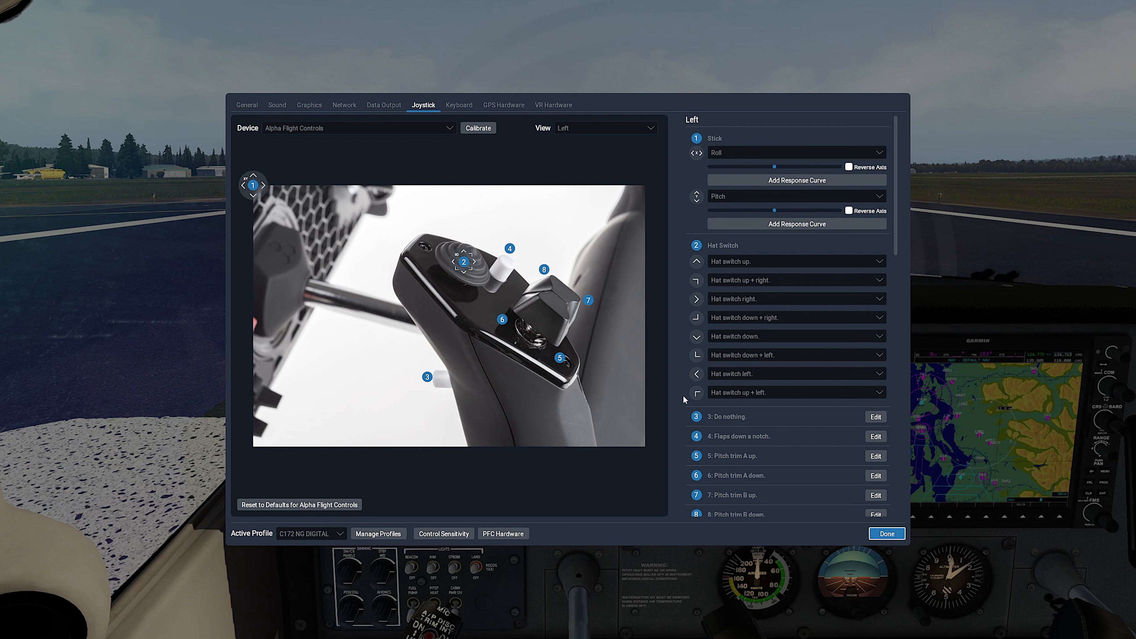
mouse_move(597, 397)
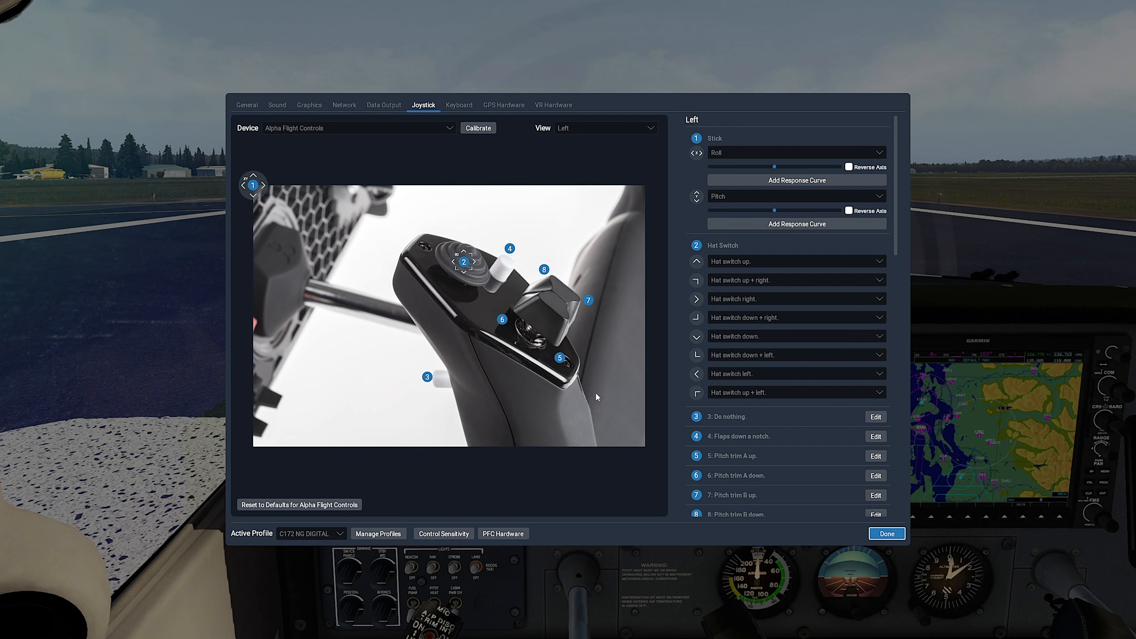
mouse_move(561, 143)
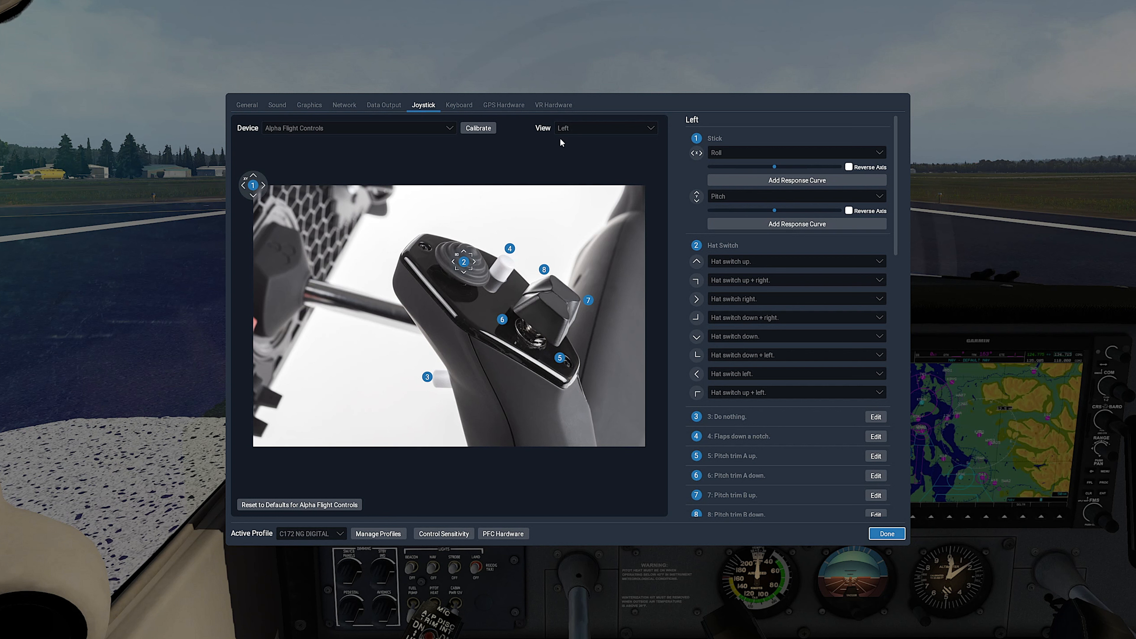
left_click(606, 128)
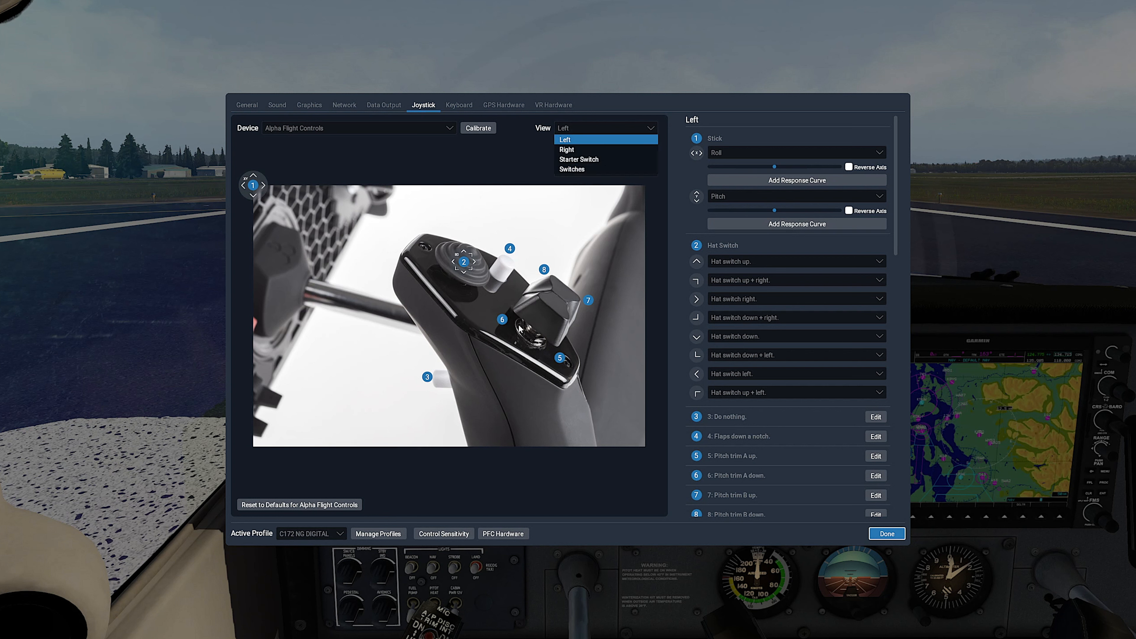
left_click(567, 150)
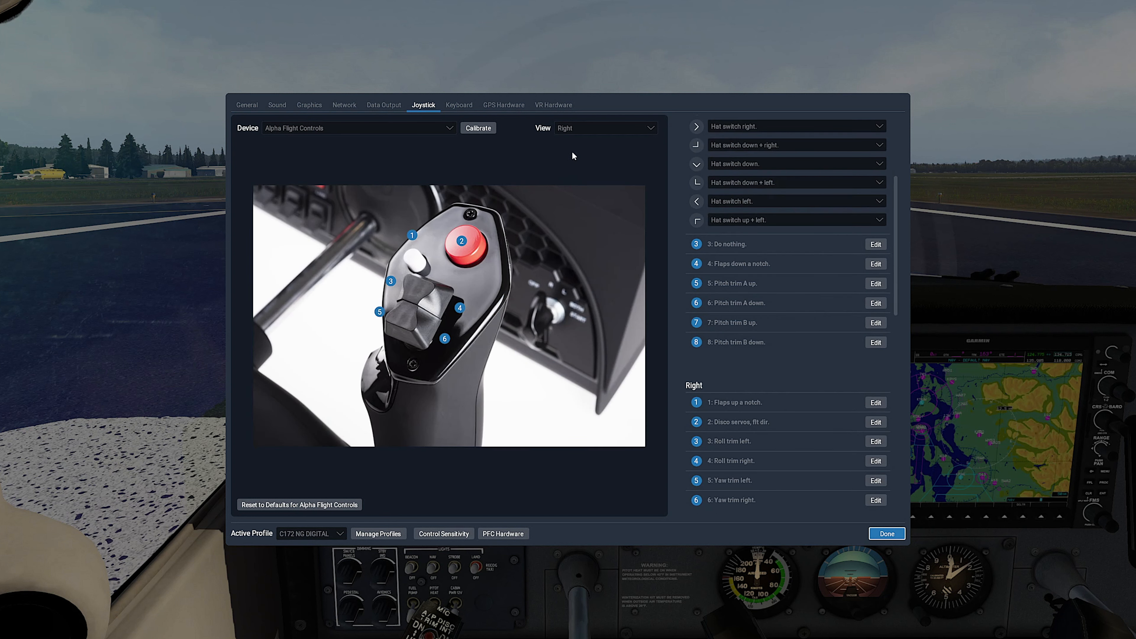
left_click(605, 127)
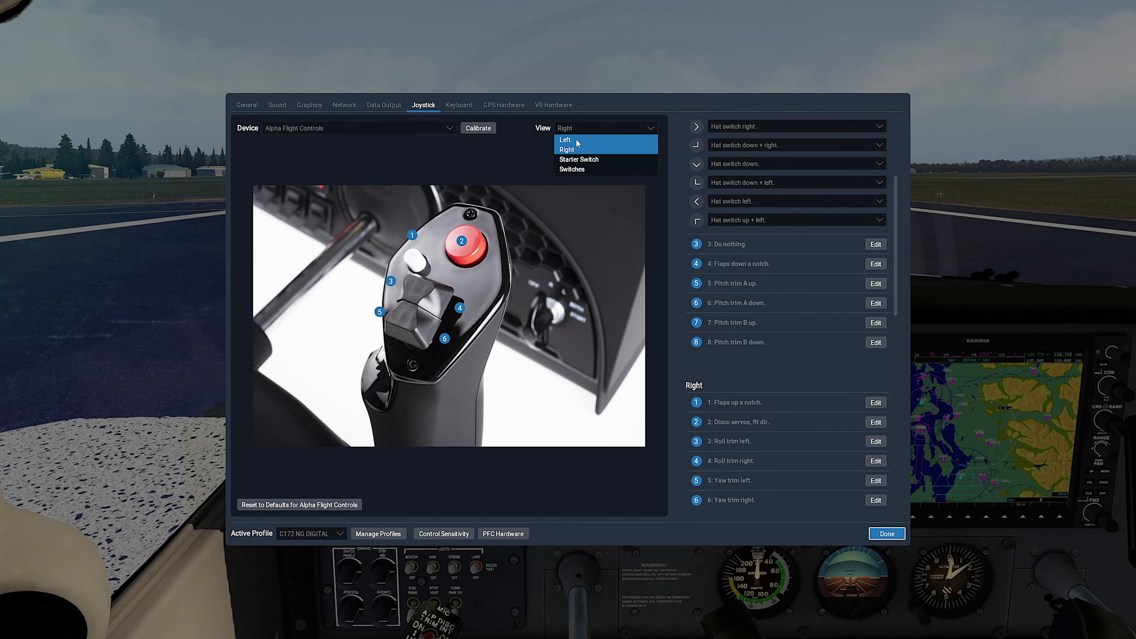
left_click(566, 139)
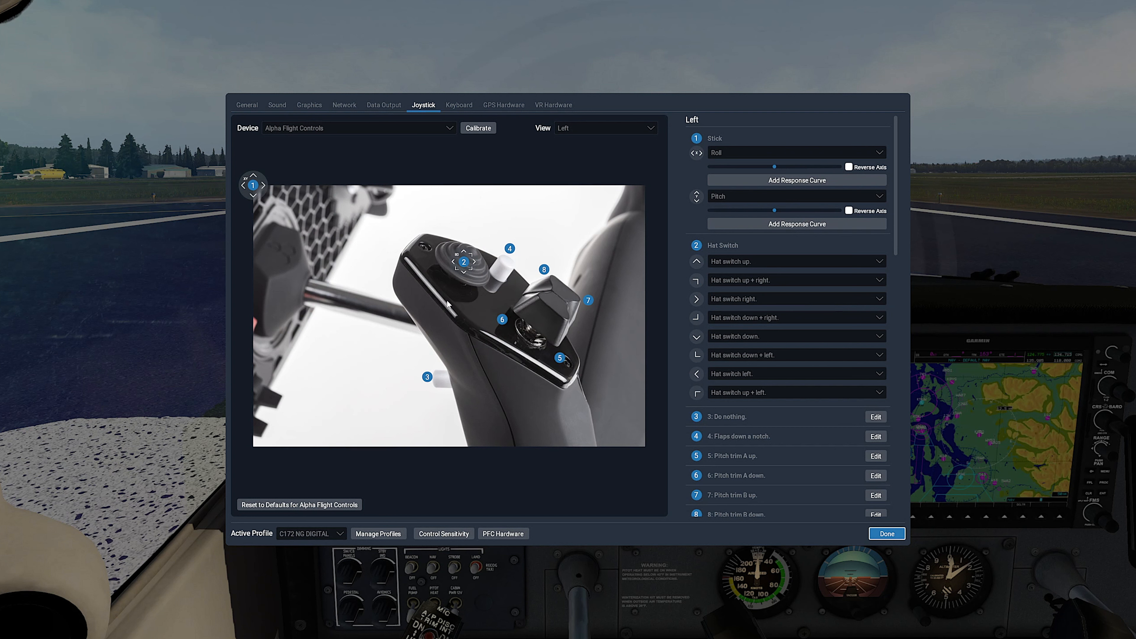
mouse_move(545, 336)
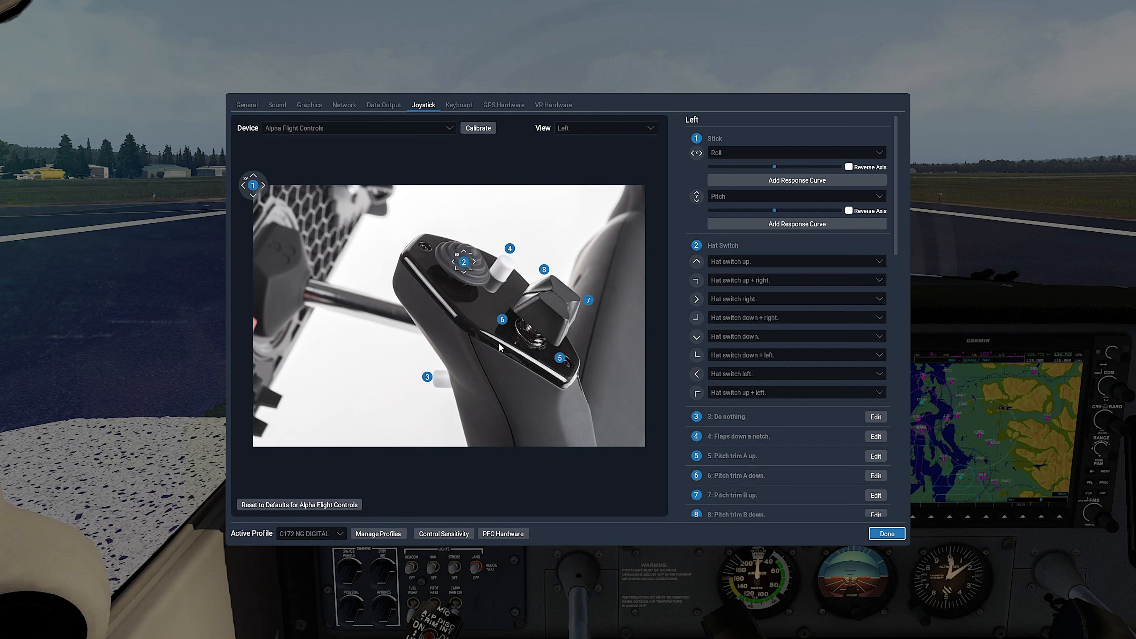
mouse_move(729, 513)
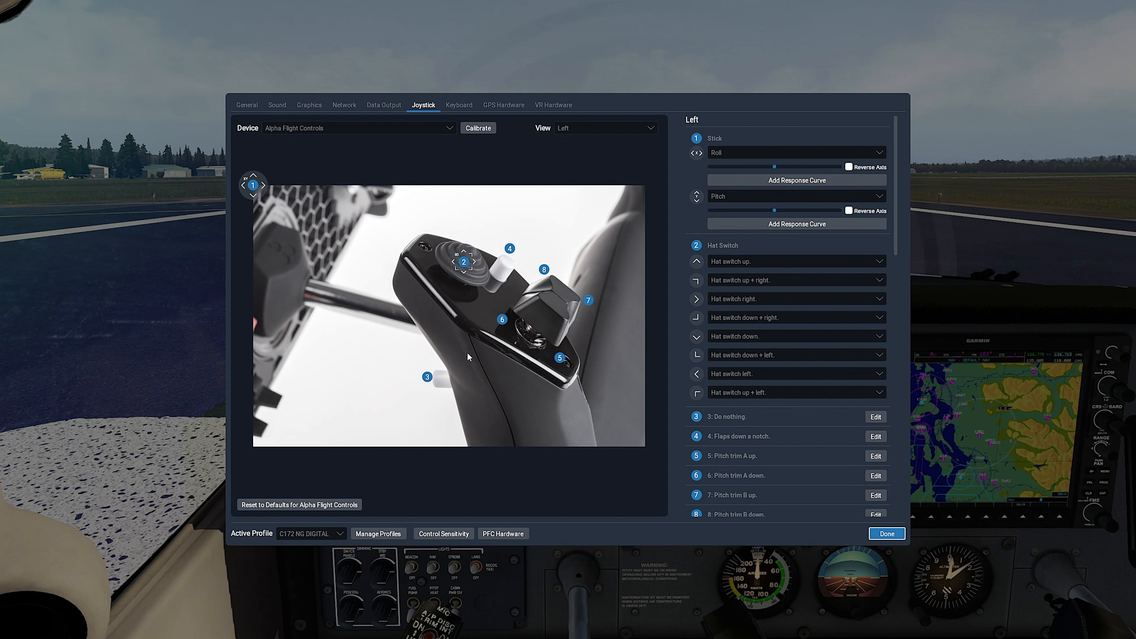
mouse_move(493, 349)
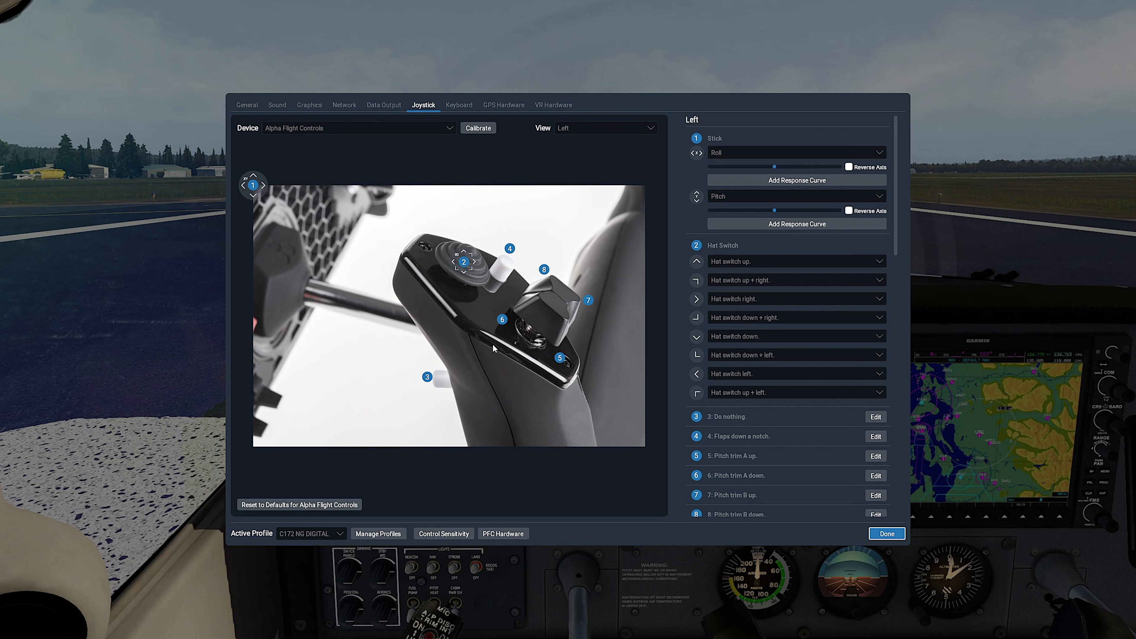
mouse_move(504, 352)
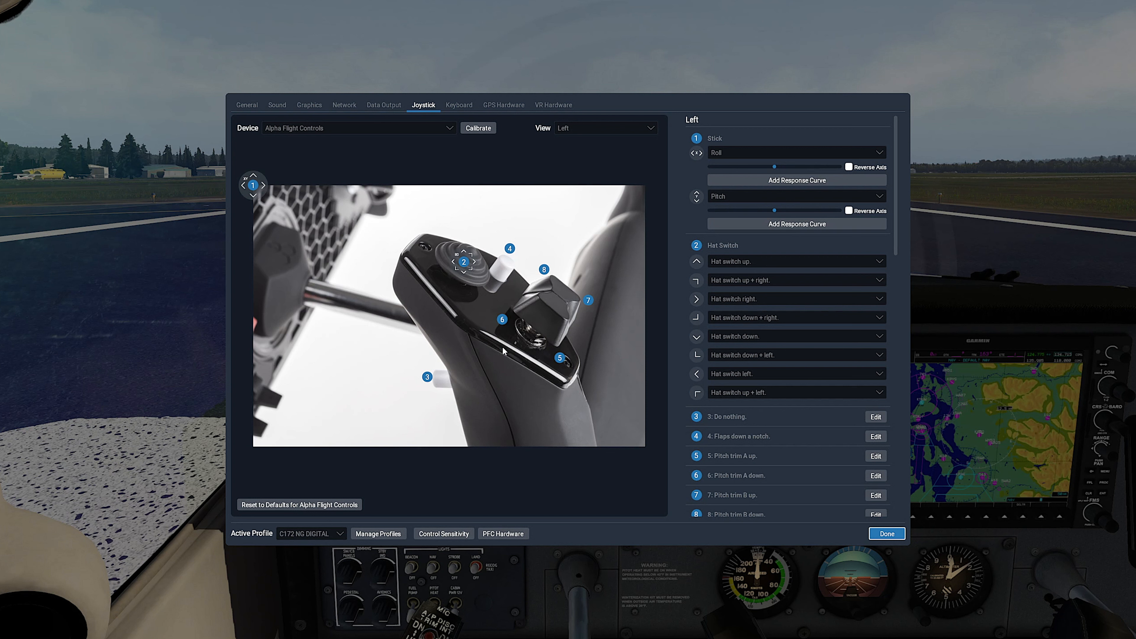
mouse_move(501, 319)
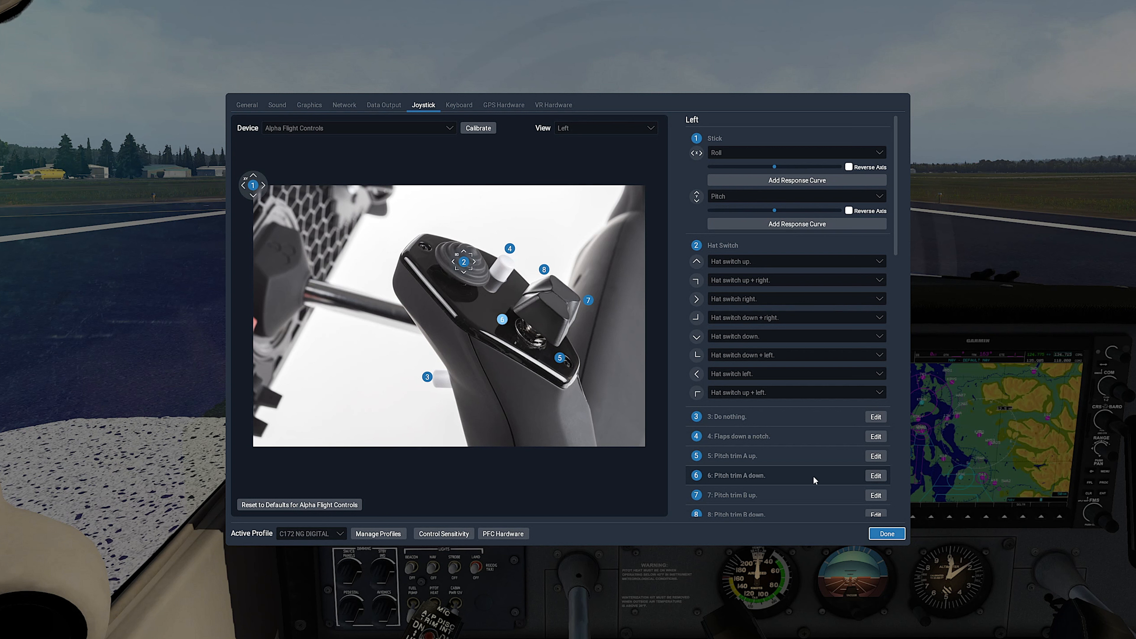
Bind button 6 to C172 NG pitch trim A down via the 'trim' search.
left_click(876, 475)
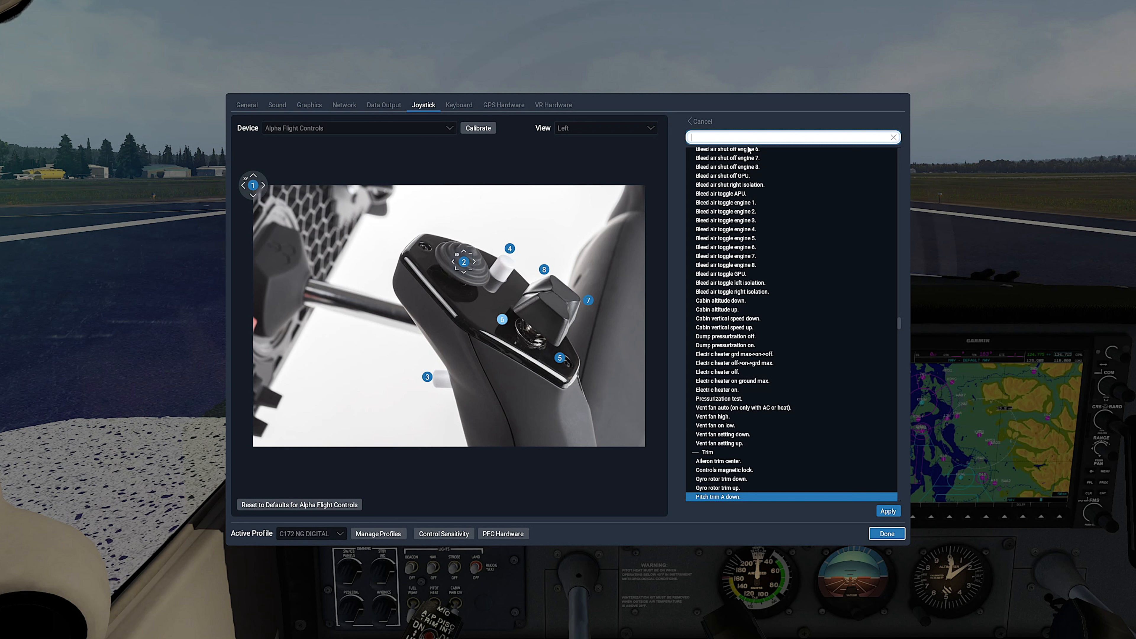
type("trim")
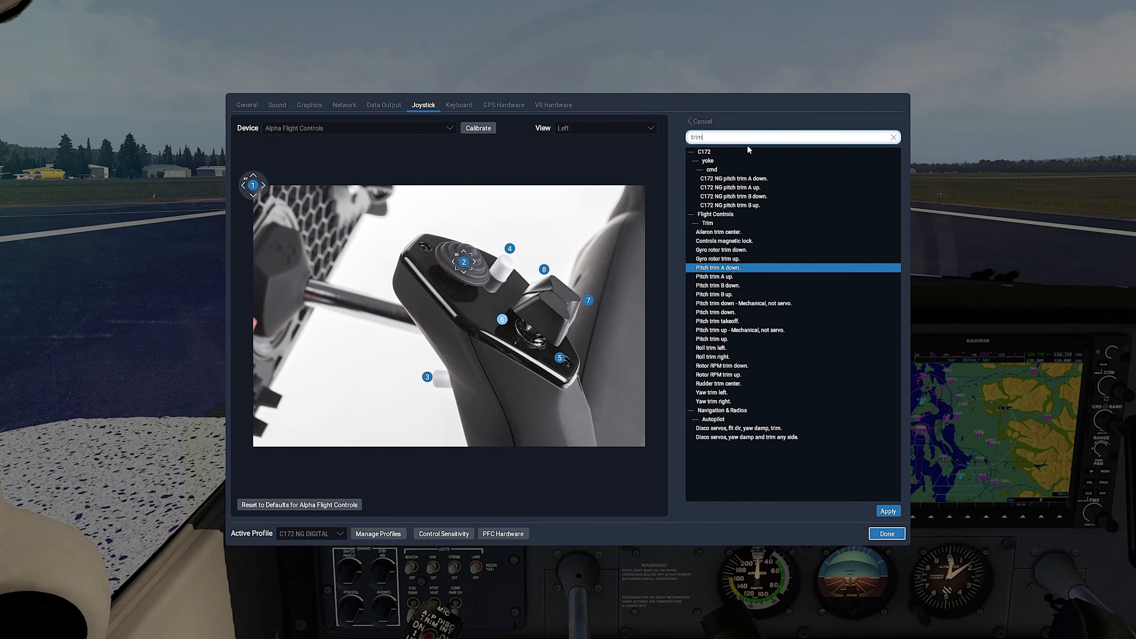
mouse_move(752, 178)
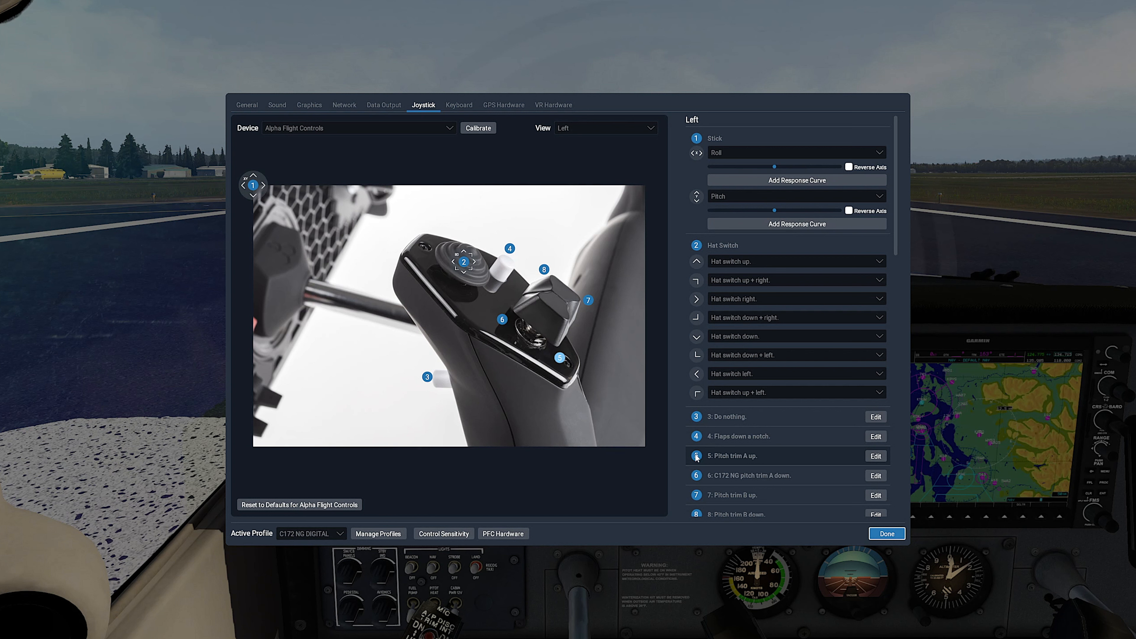
mouse_move(876, 456)
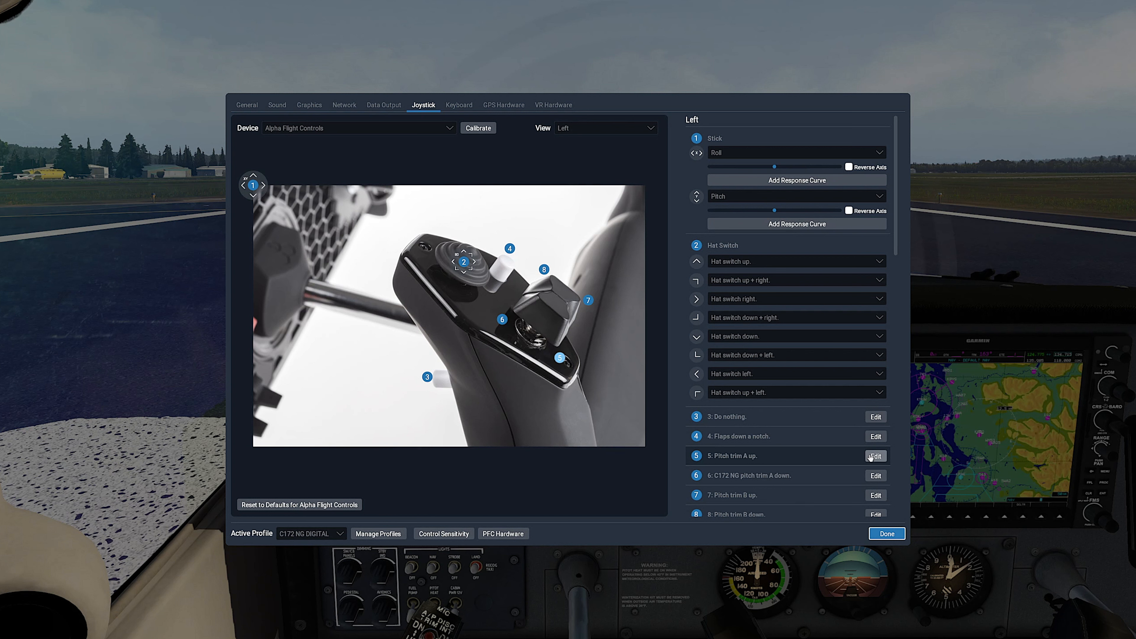
Bind button 5 to C172 NG pitch trim A up and apply it.
left_click(875, 456)
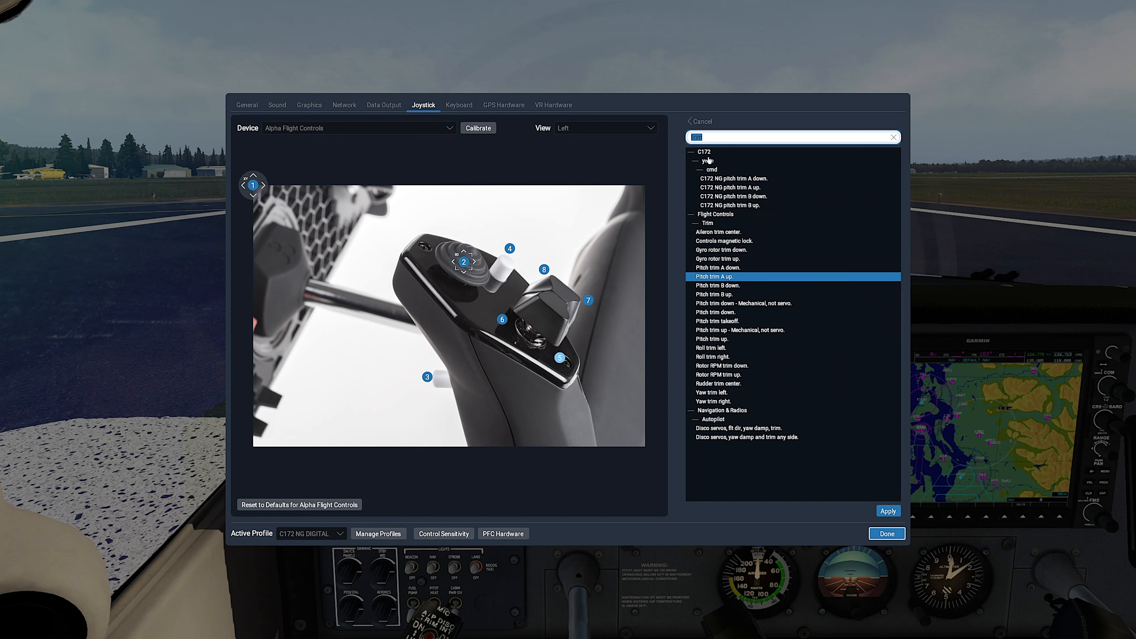
mouse_move(658, 143)
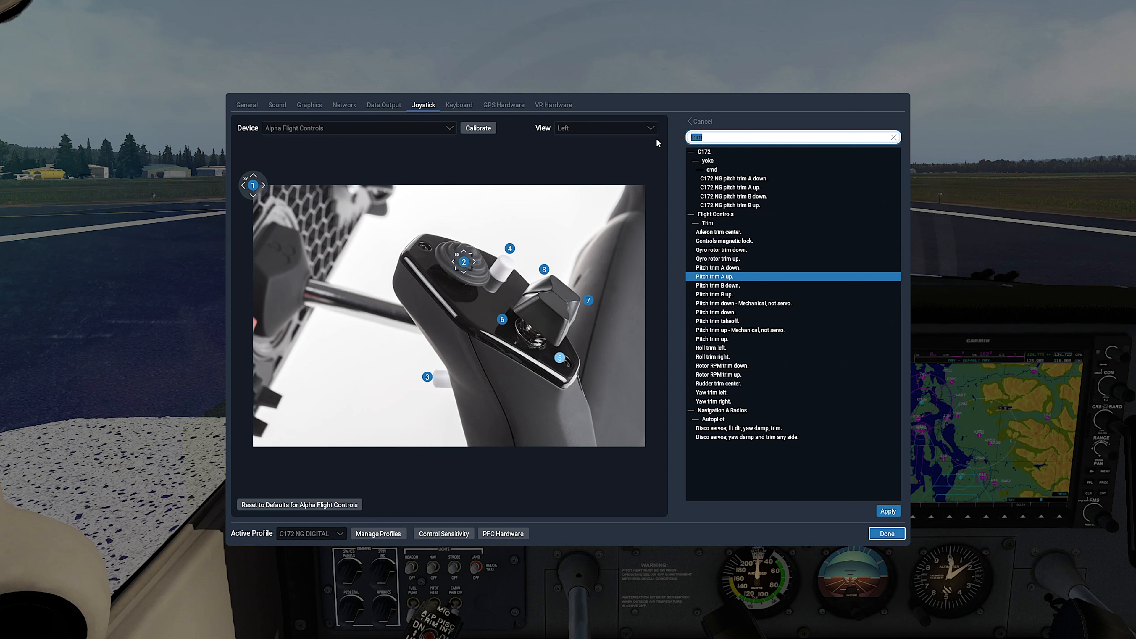
mouse_move(722, 168)
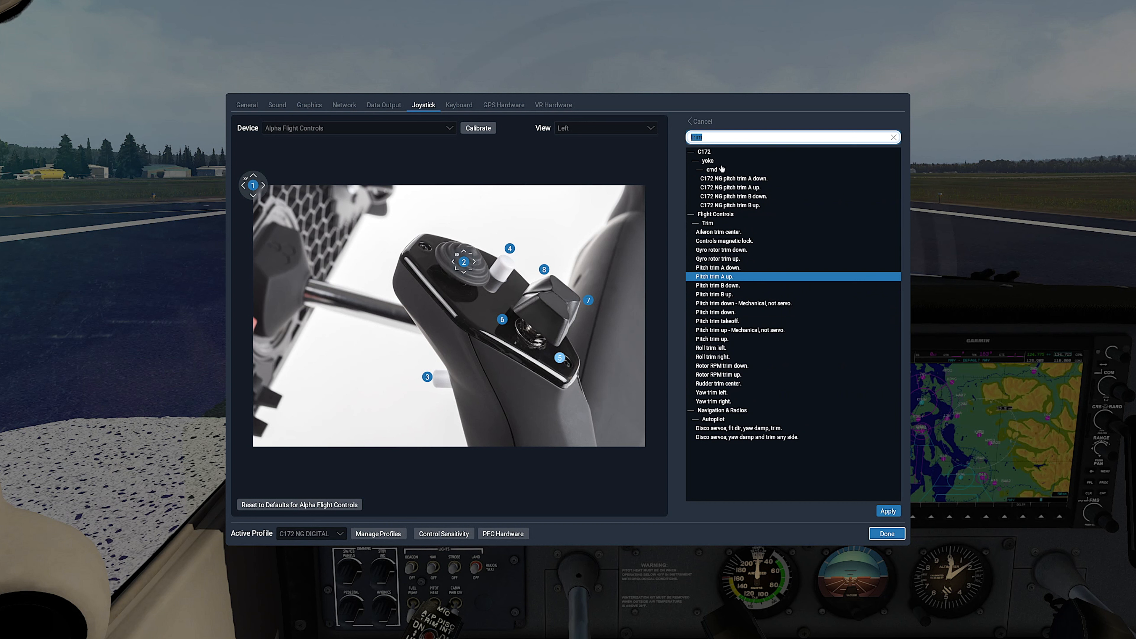
left_click(733, 187)
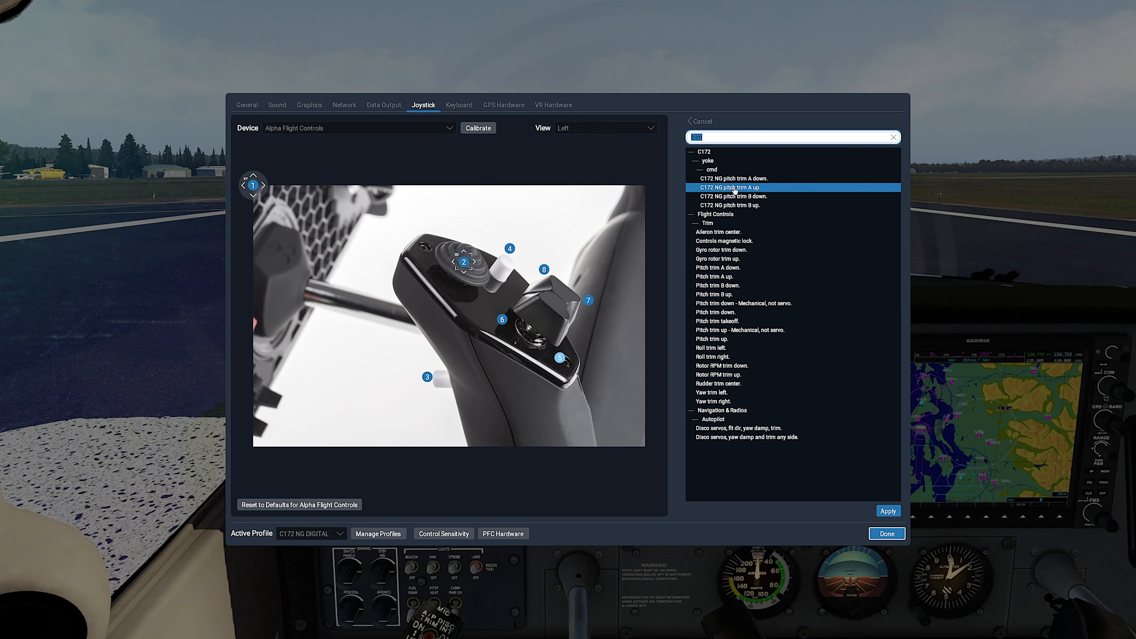
mouse_move(817, 323)
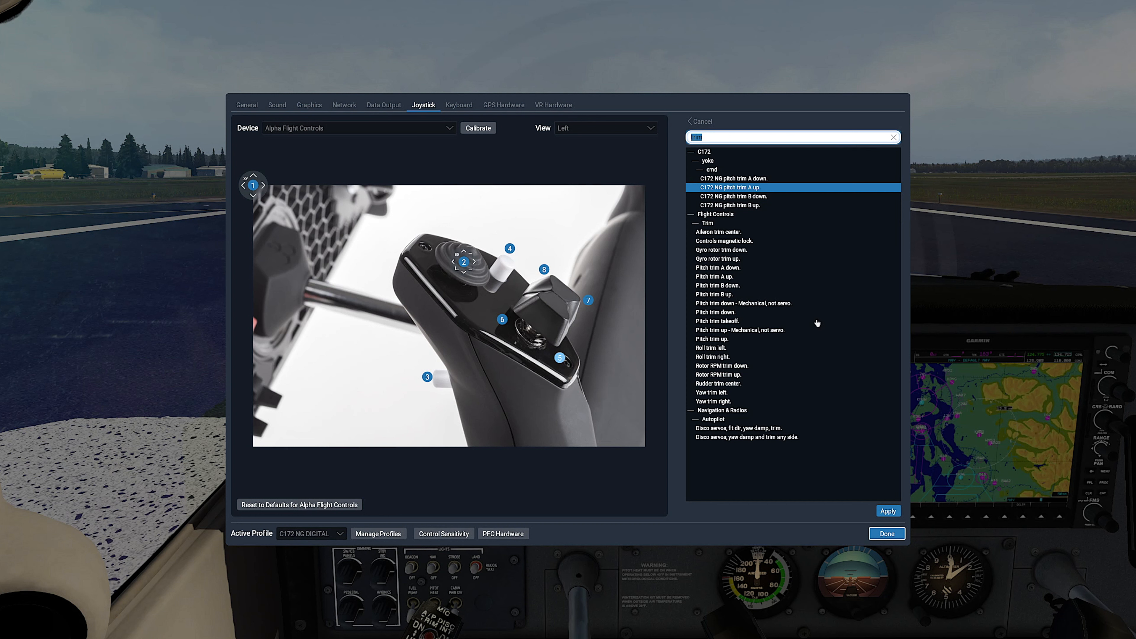
left_click(887, 511)
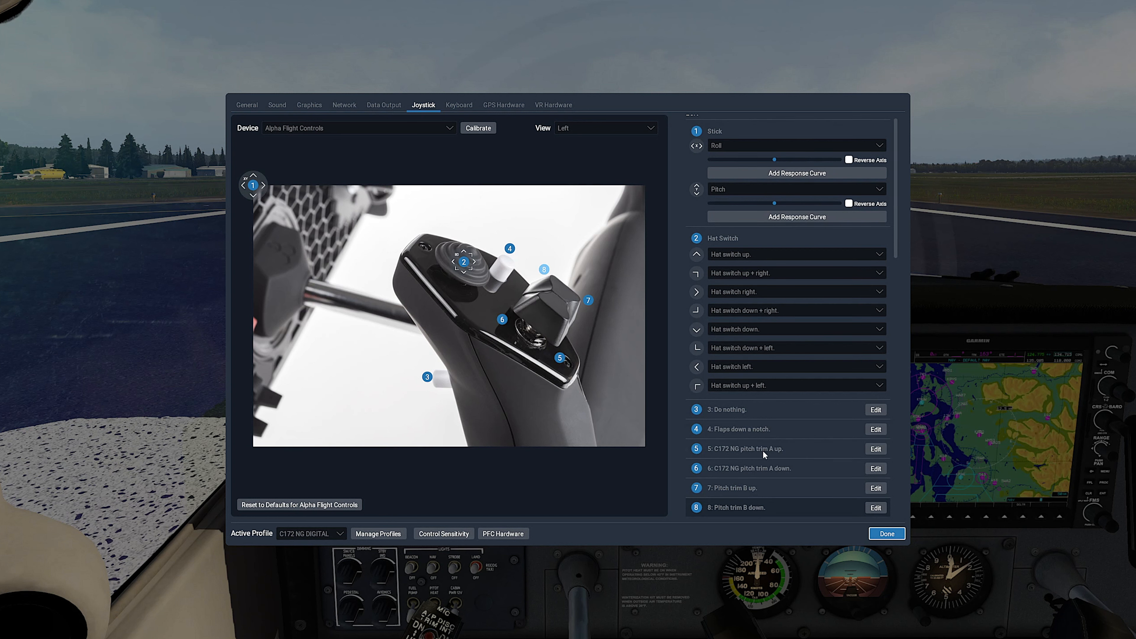
Bind button 8 to C172 NG pitch trim B down via the 'trim' search.
left_click(875, 508)
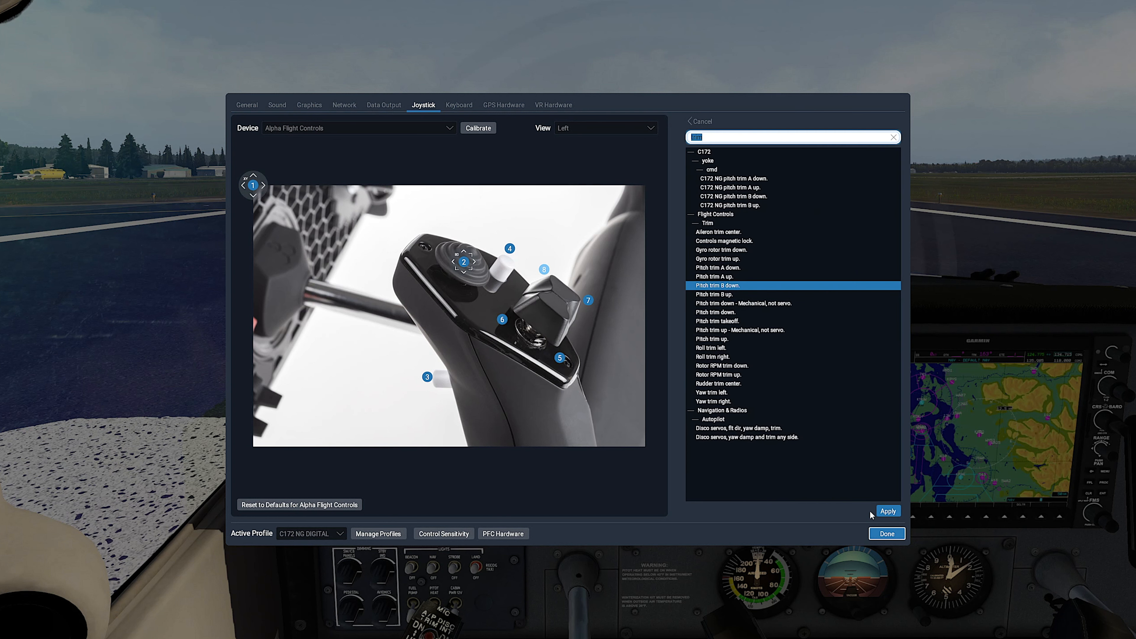
type("trim")
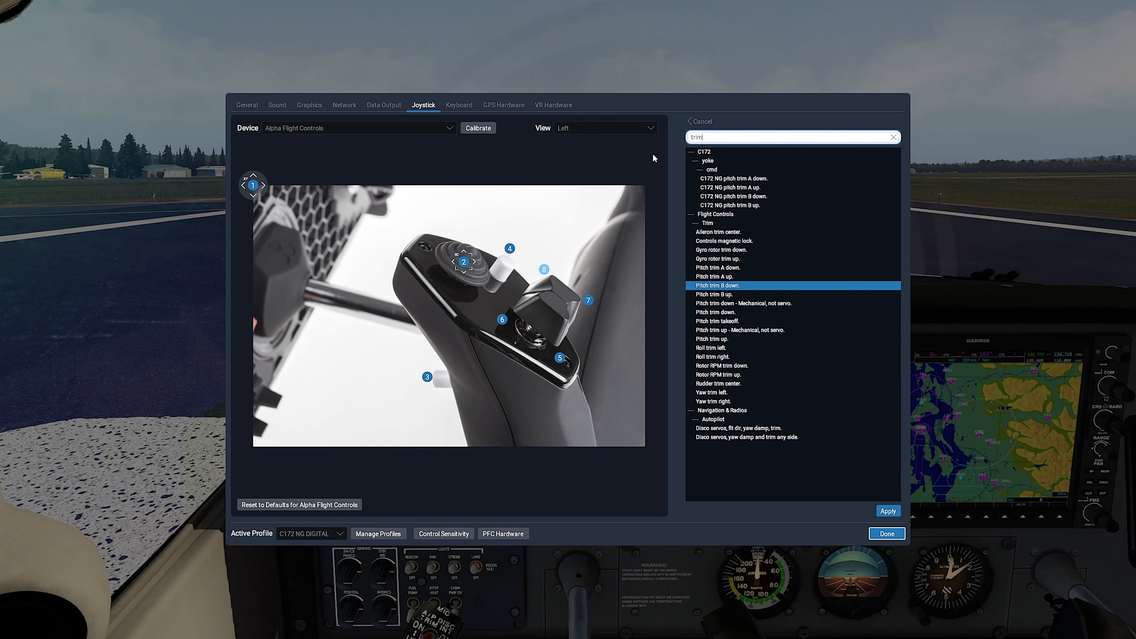
mouse_move(754, 201)
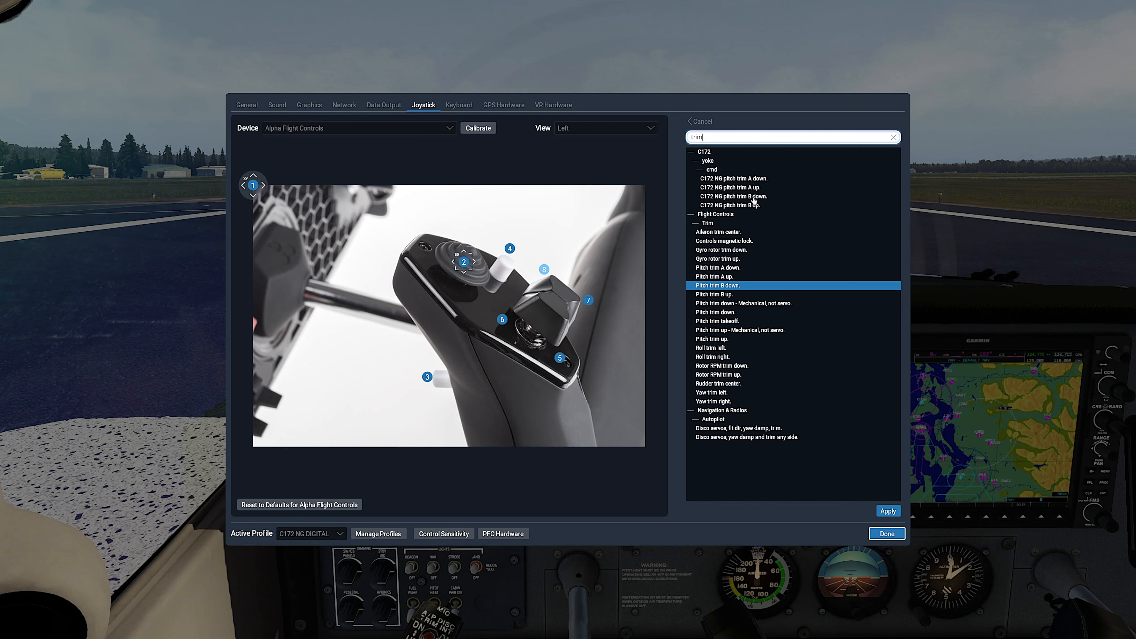
left_click(734, 196)
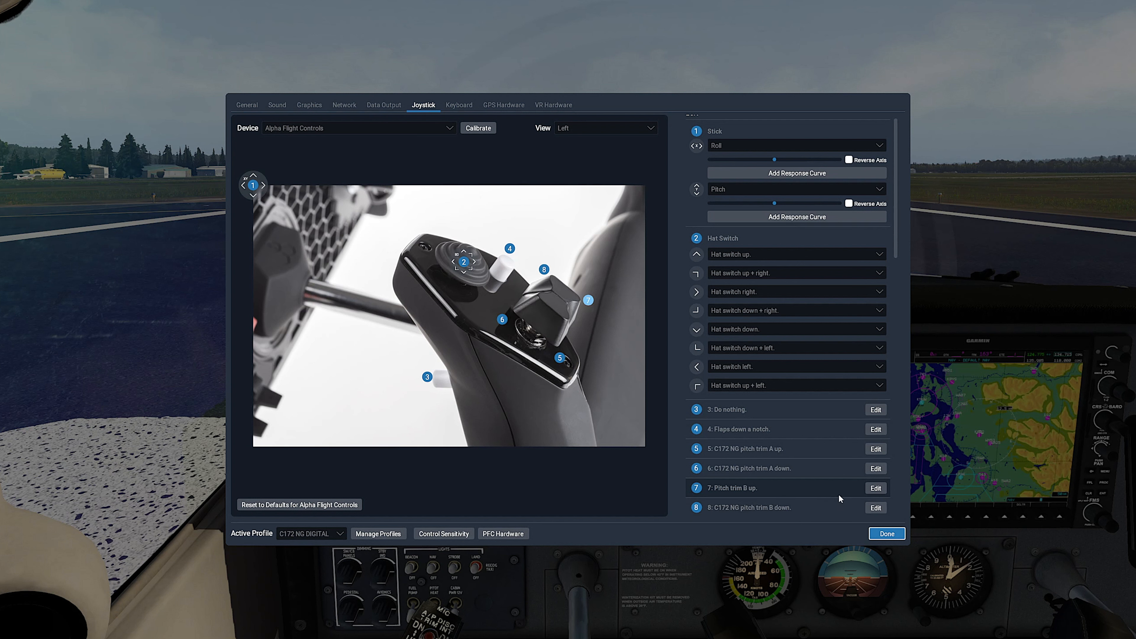
Bind yoke button 7 to the C172 NG pitch trim B up command.
left_click(875, 488)
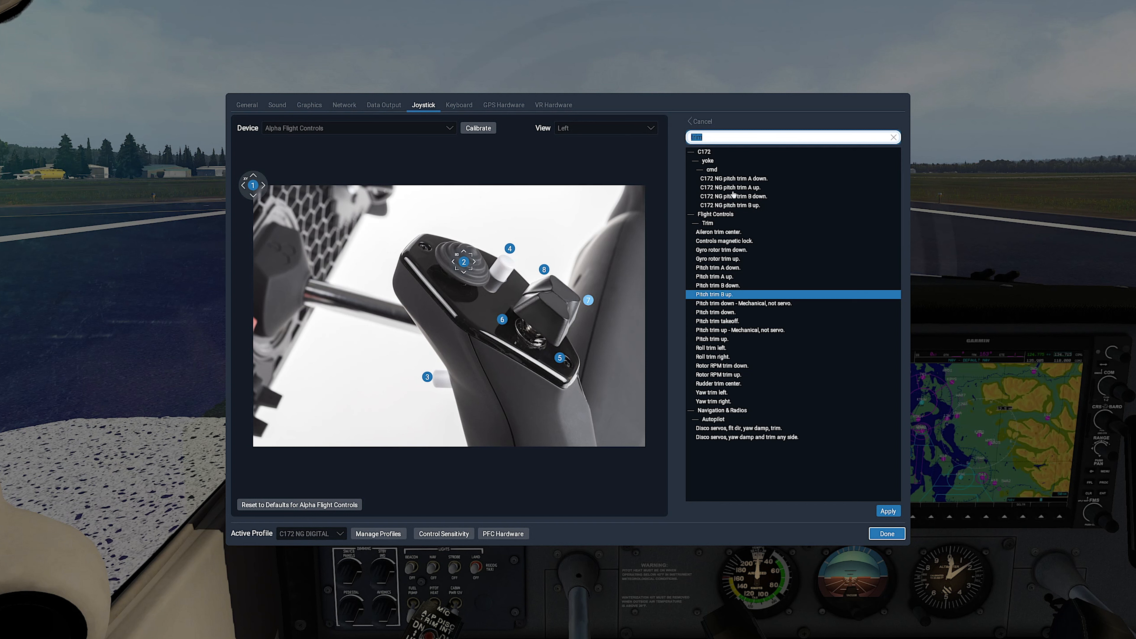
mouse_move(731, 205)
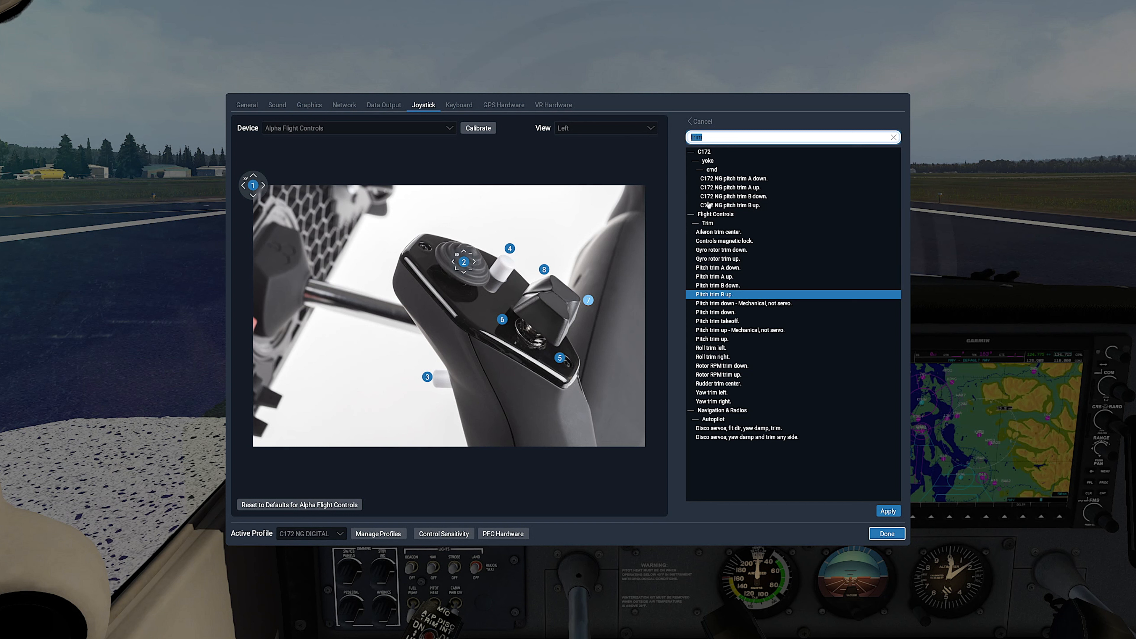
mouse_move(745, 209)
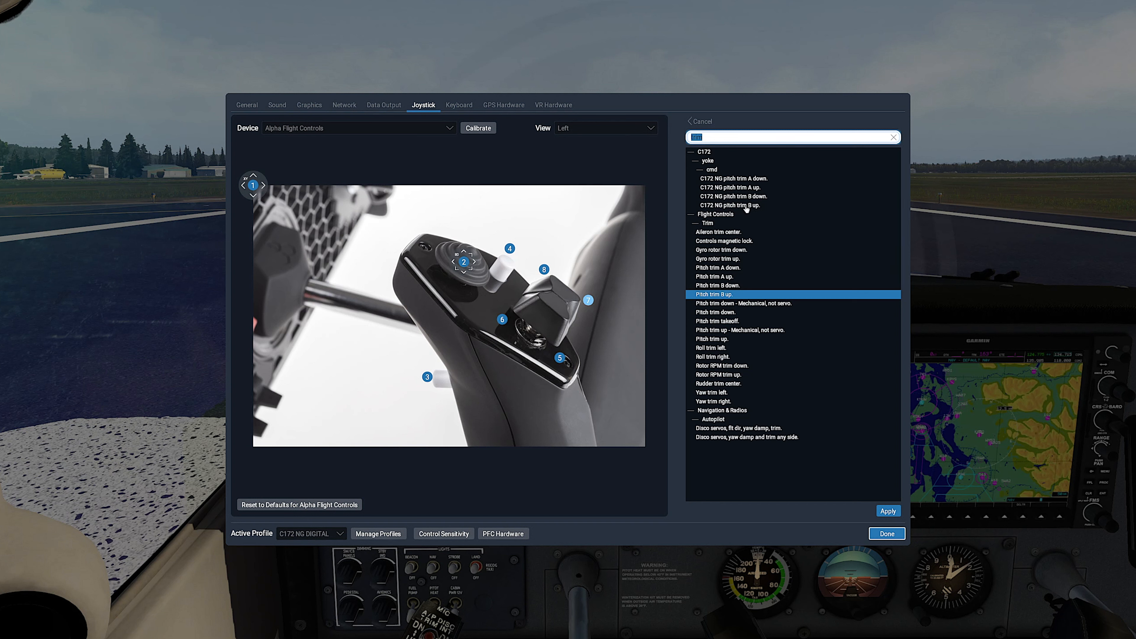
left_click(733, 205)
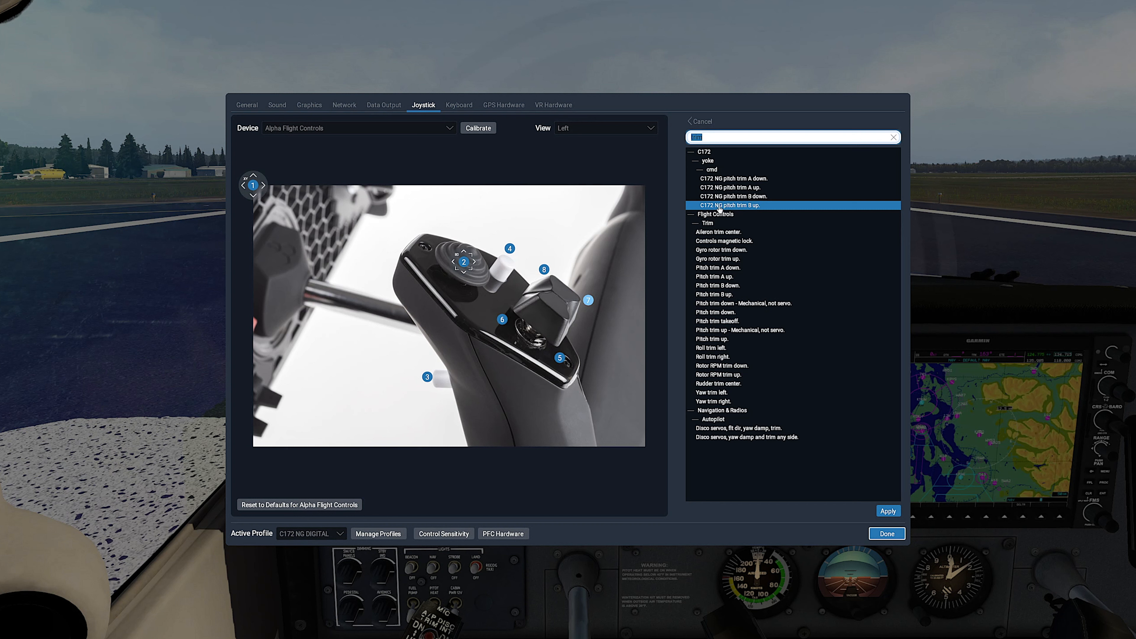
mouse_move(745, 208)
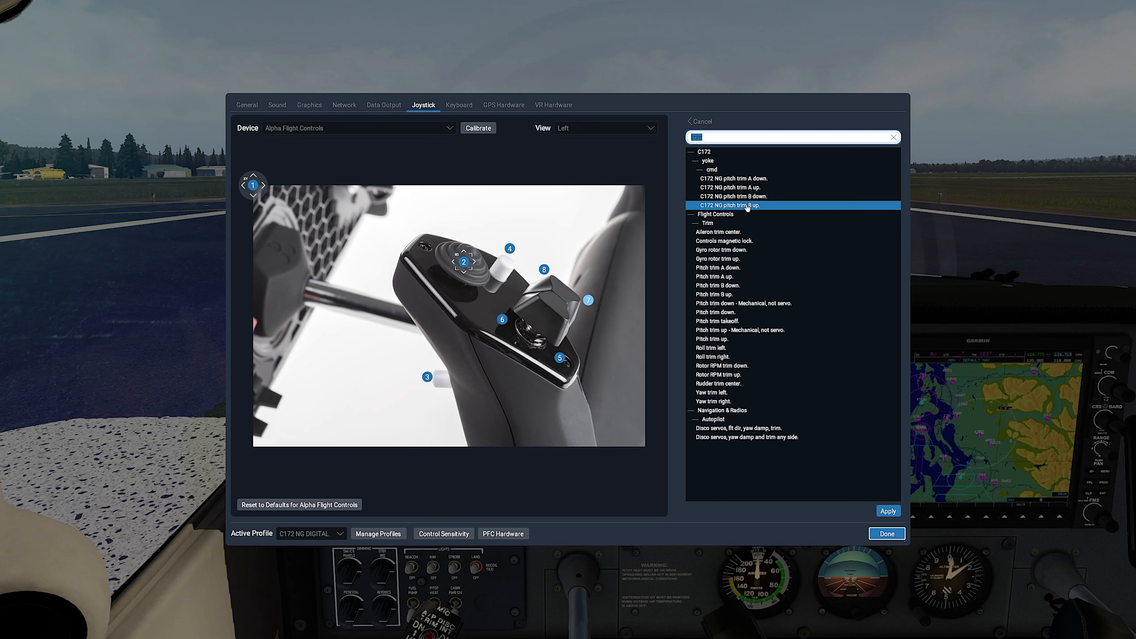
mouse_move(802, 232)
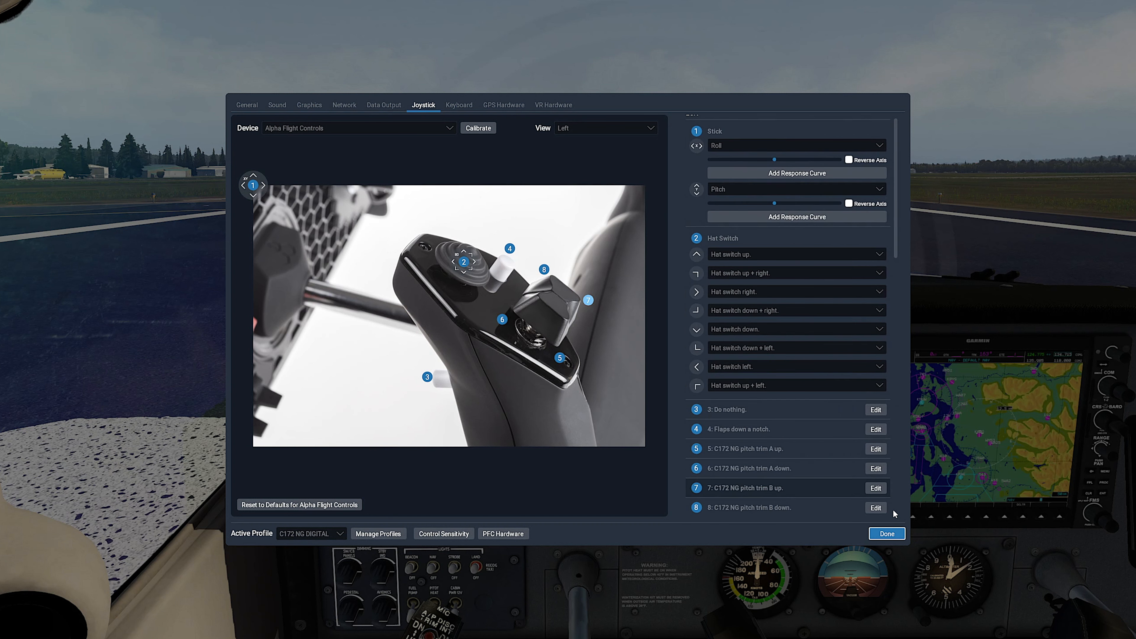
mouse_move(587, 129)
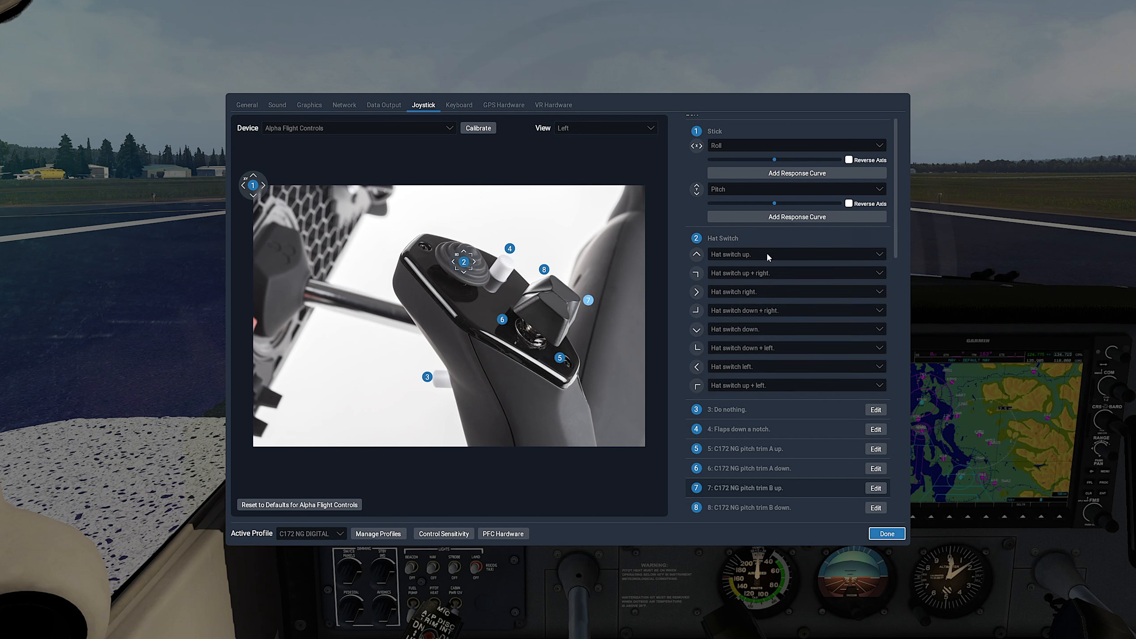
mouse_move(732, 369)
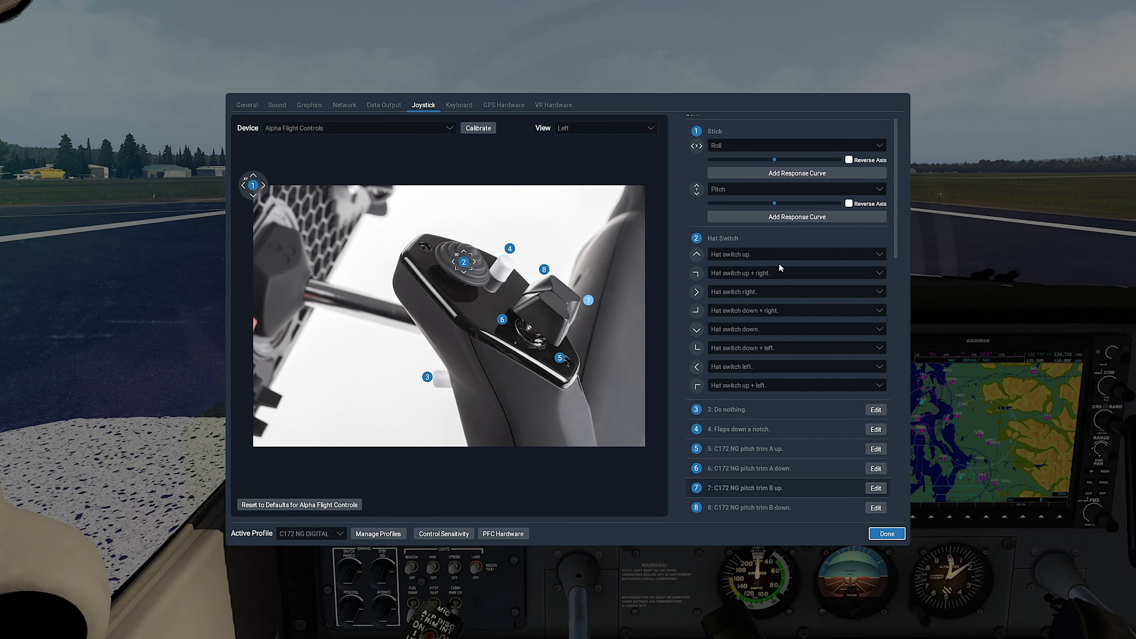
mouse_move(629, 213)
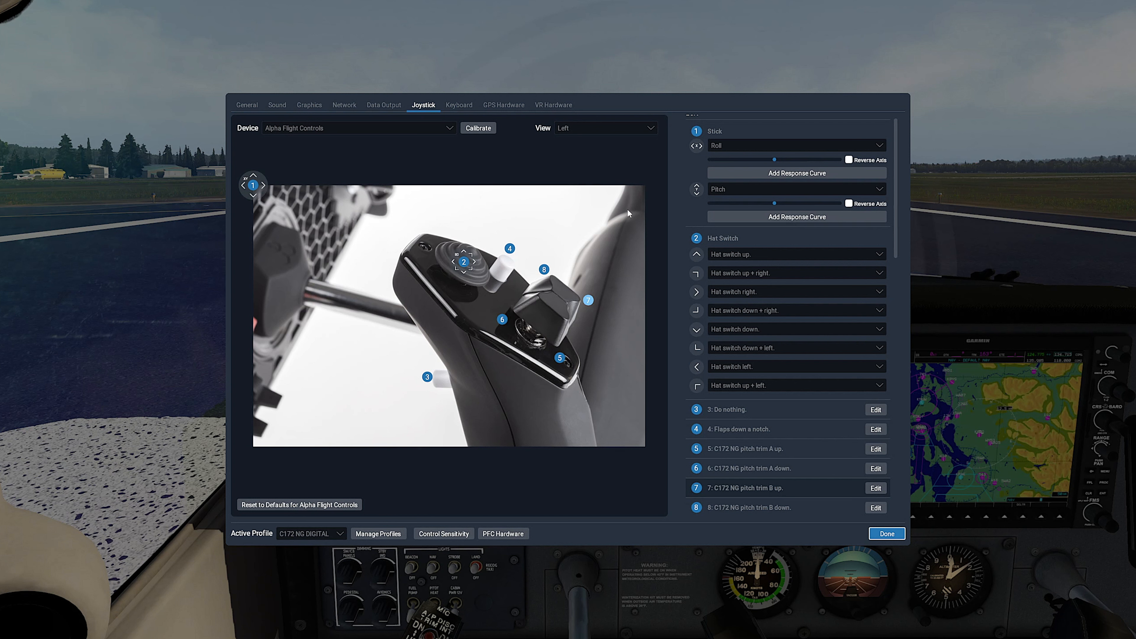
mouse_move(741, 276)
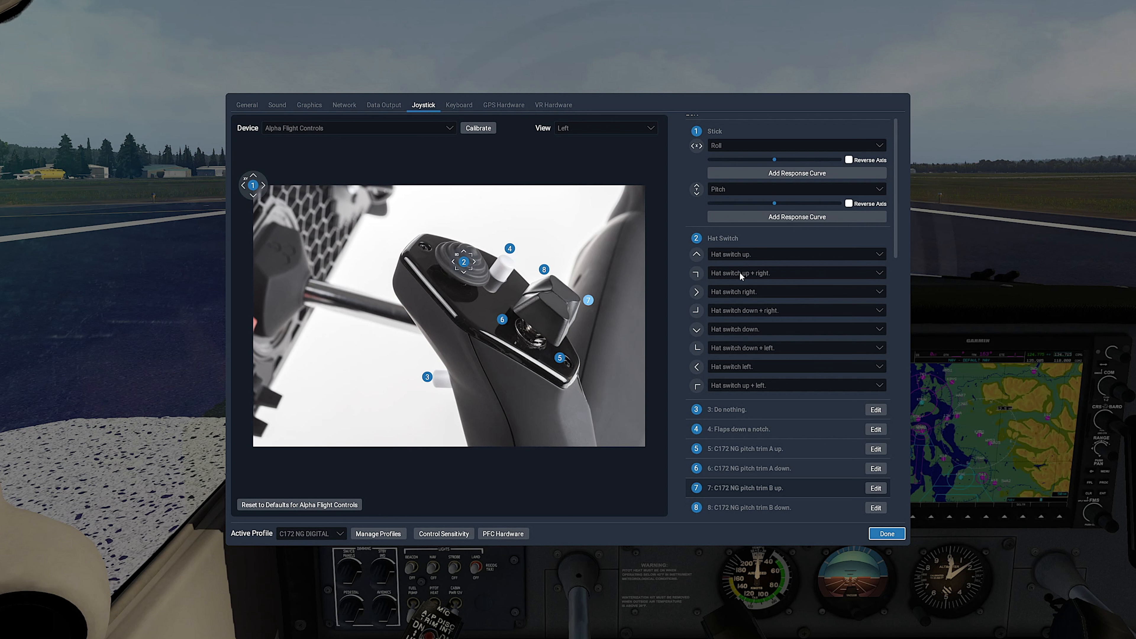
Set the up-right and up-left hat switch directions to 'Do nothing.'.
left_click(797, 272)
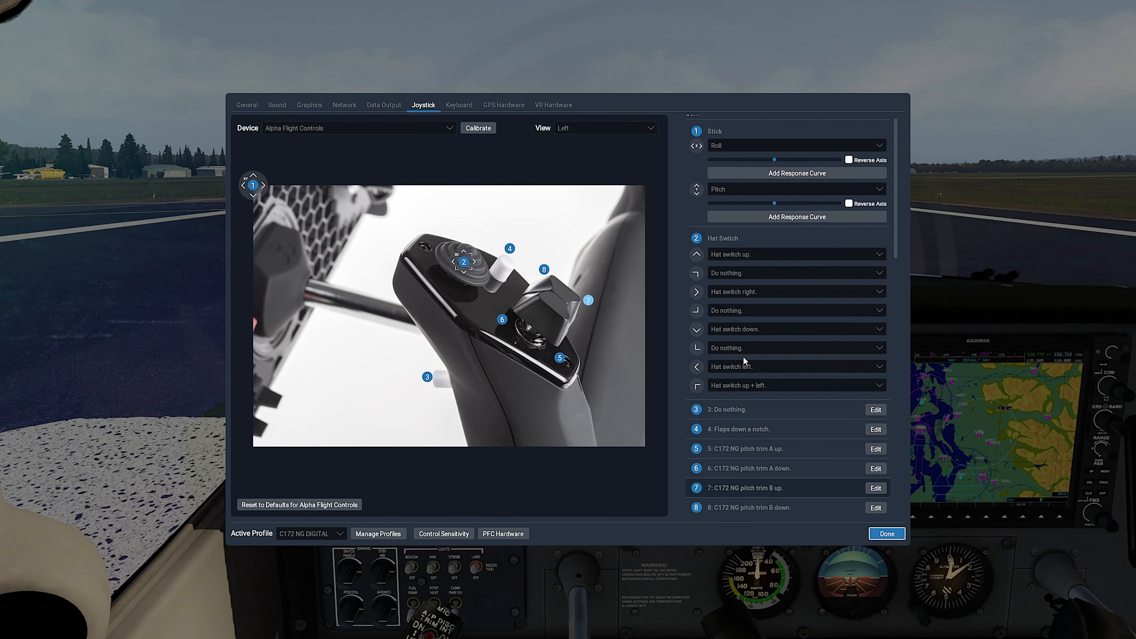
left_click(795, 385)
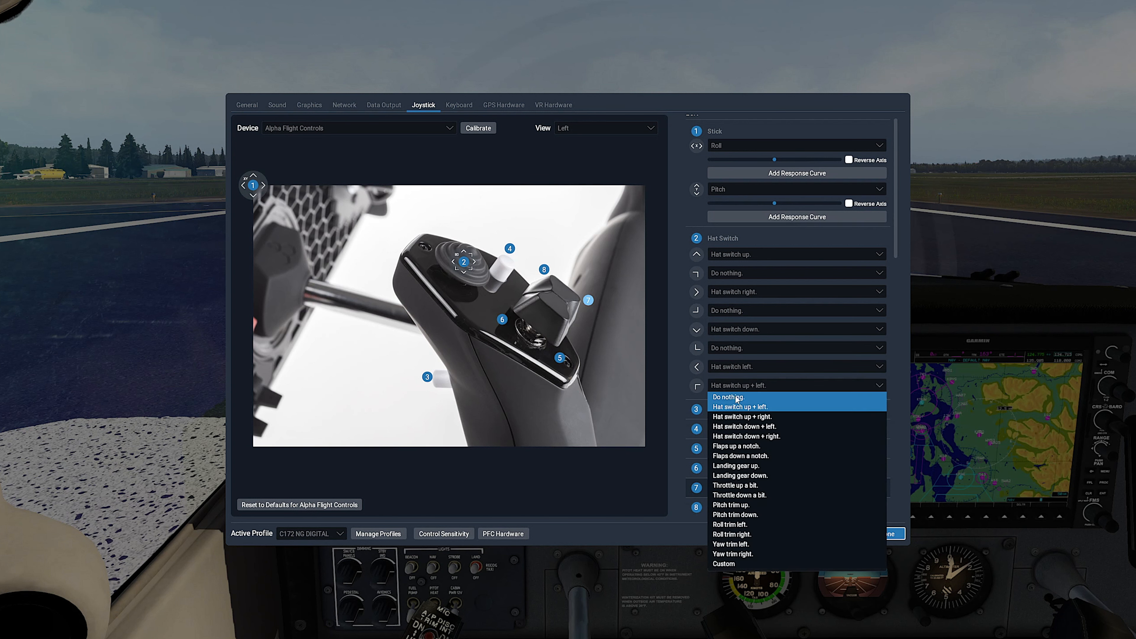
left_click(729, 397)
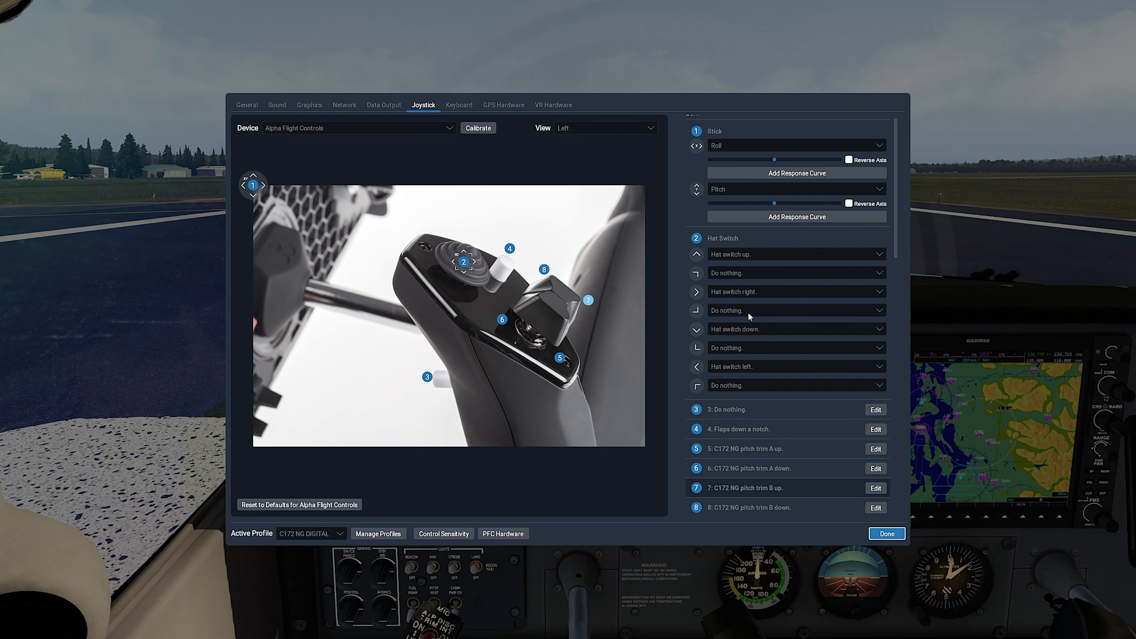
mouse_move(694, 389)
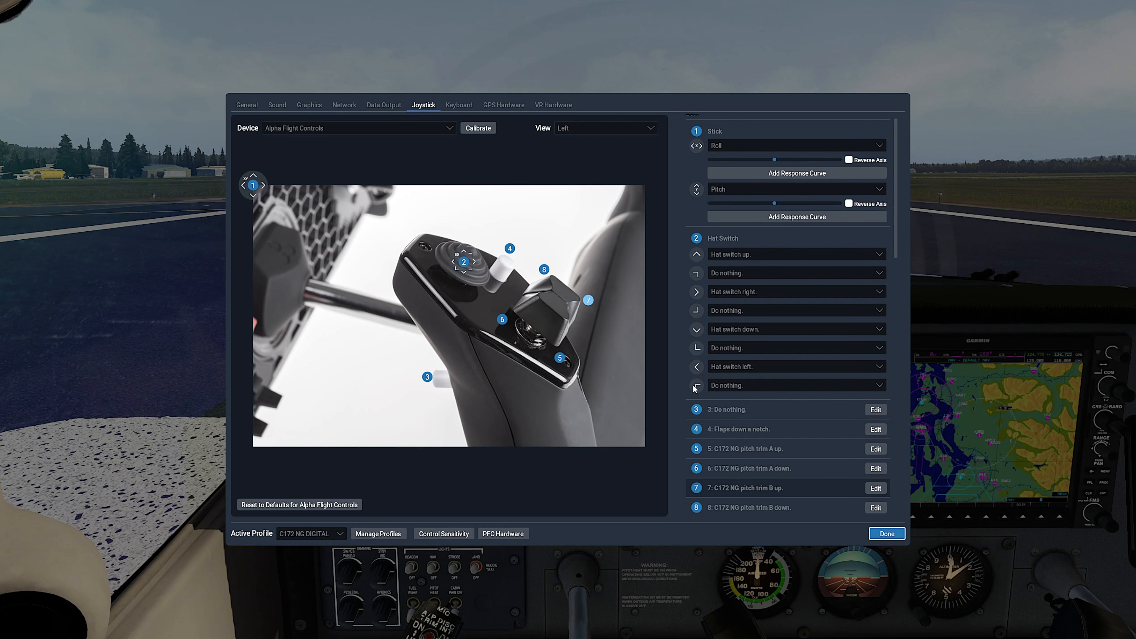
Give hat switch up a custom command and assign Airfoillabs Quick View Up.
left_click(797, 254)
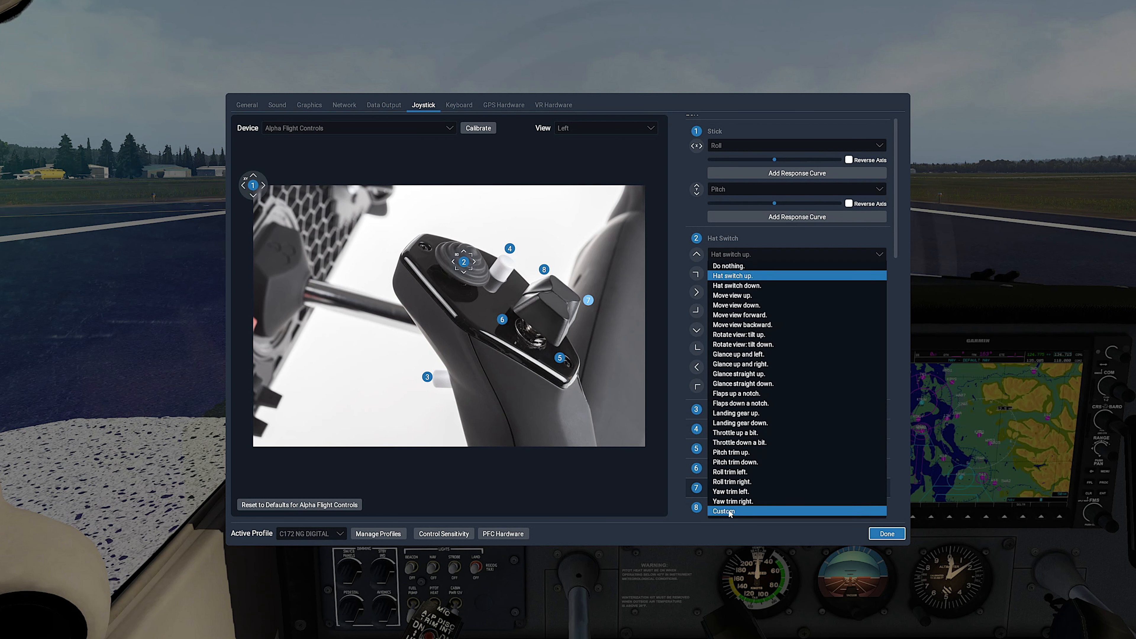
left_click(724, 511)
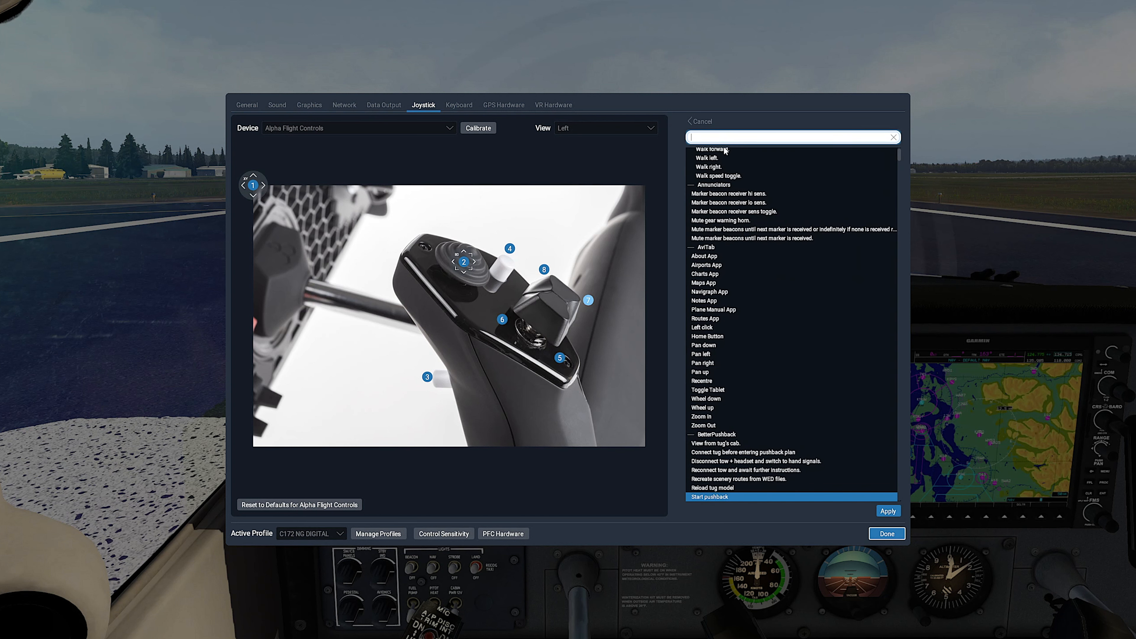
type("airfoillab")
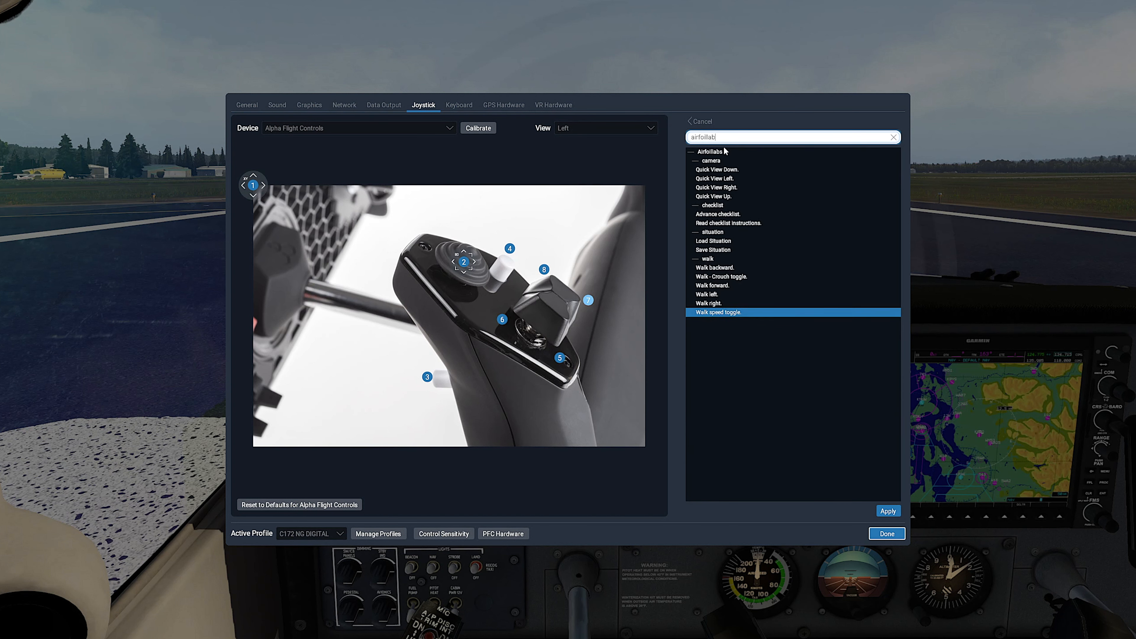
type("s")
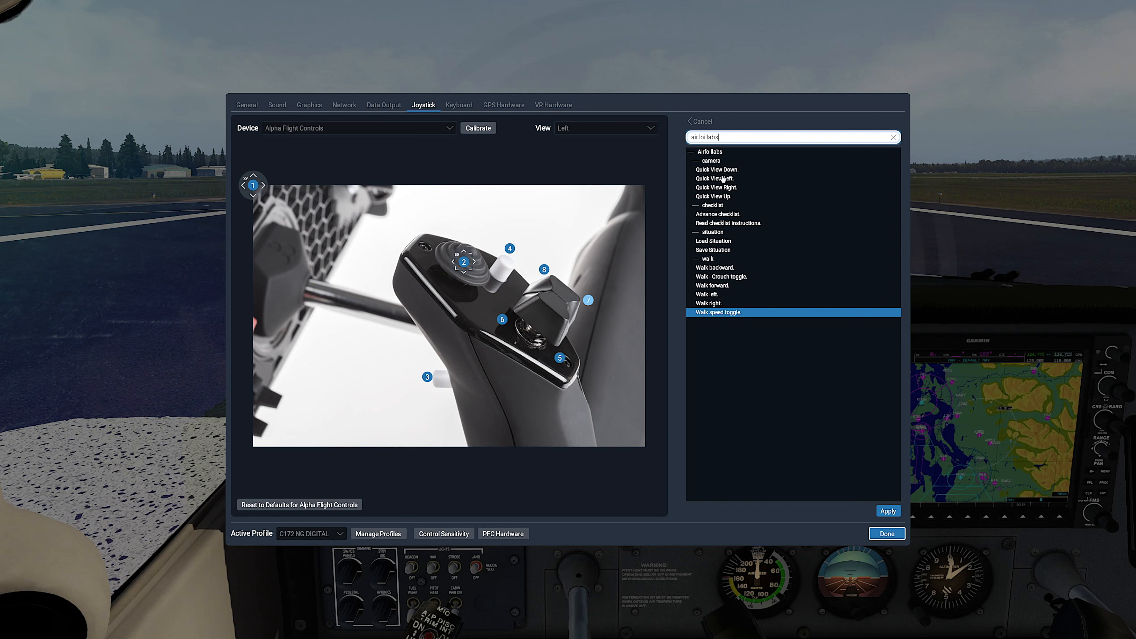
left_click(714, 196)
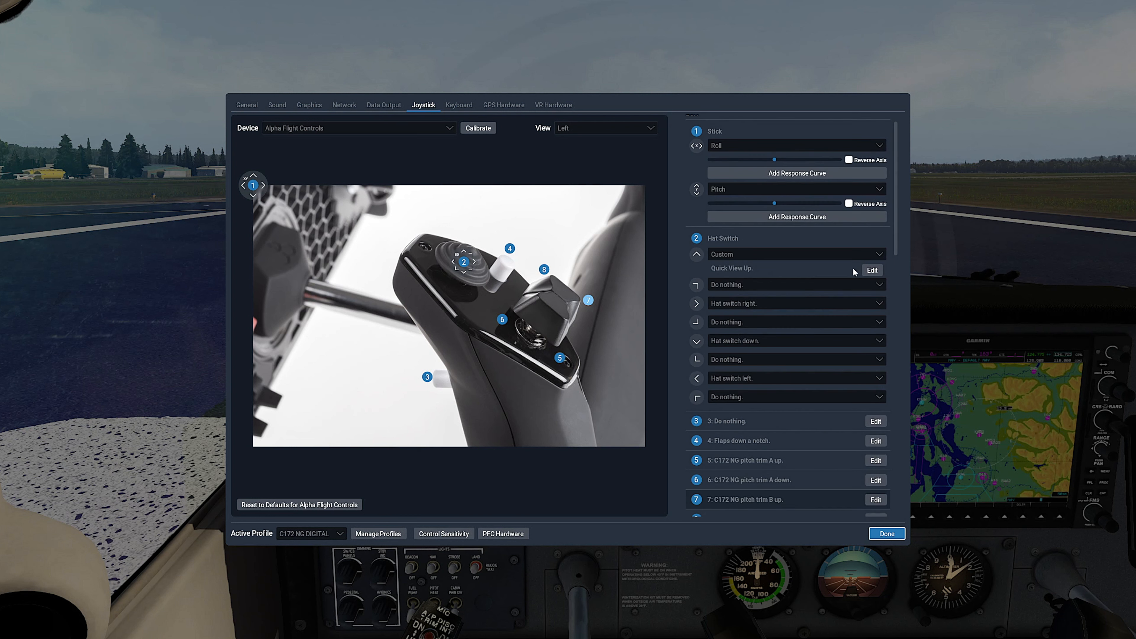
Give hat switch right a custom command and apply Airfoillabs Quick View Right.
left_click(797, 303)
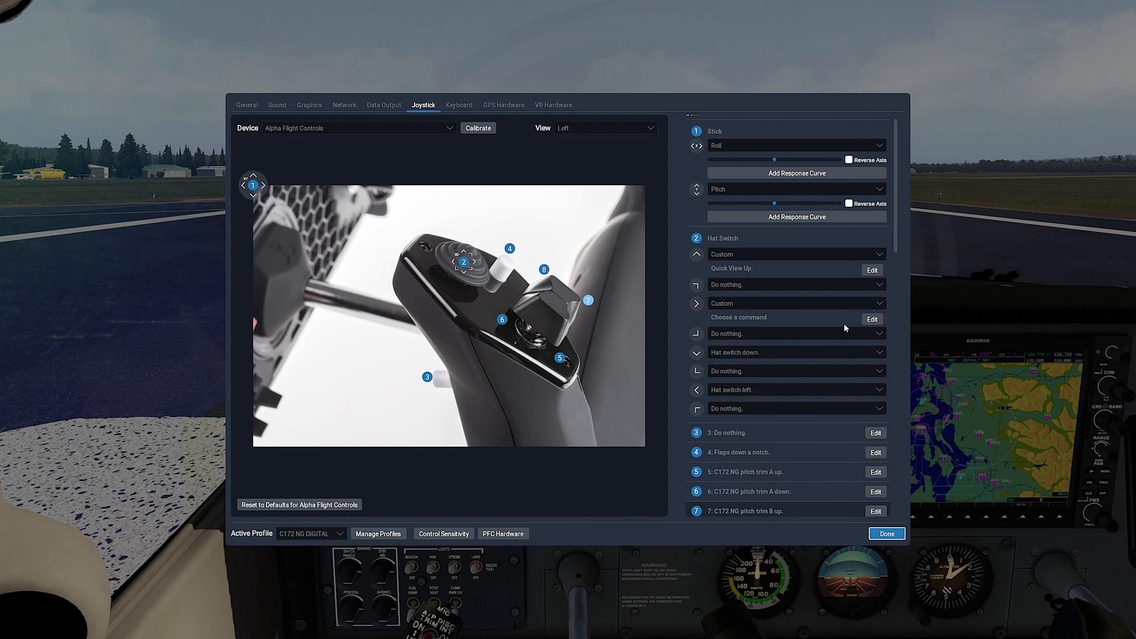
left_click(872, 319)
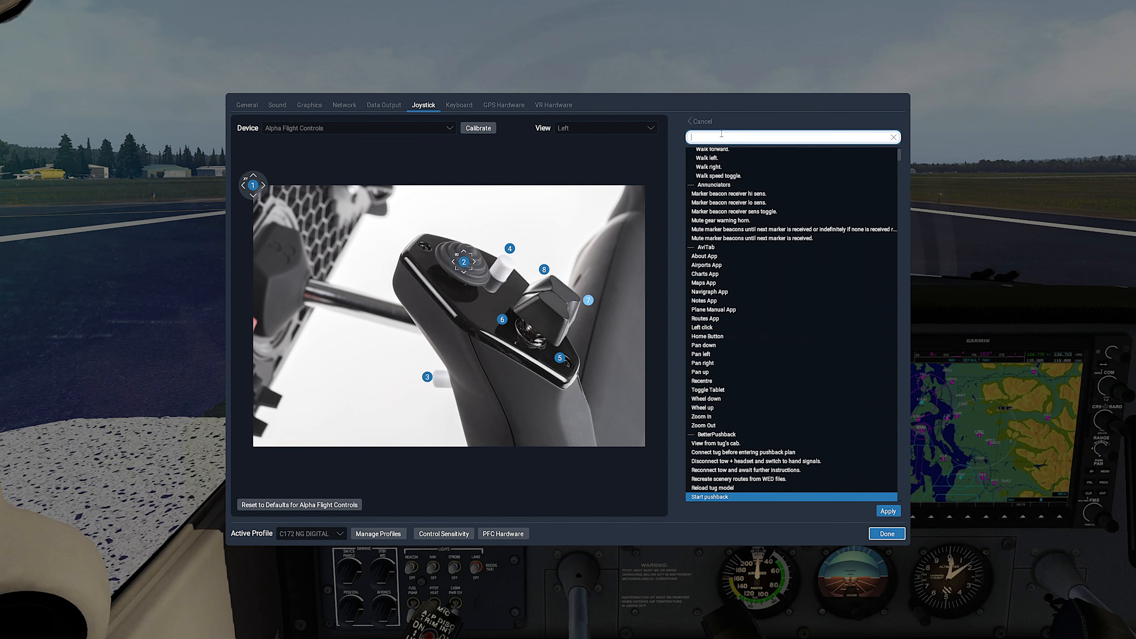
type("airfoillab")
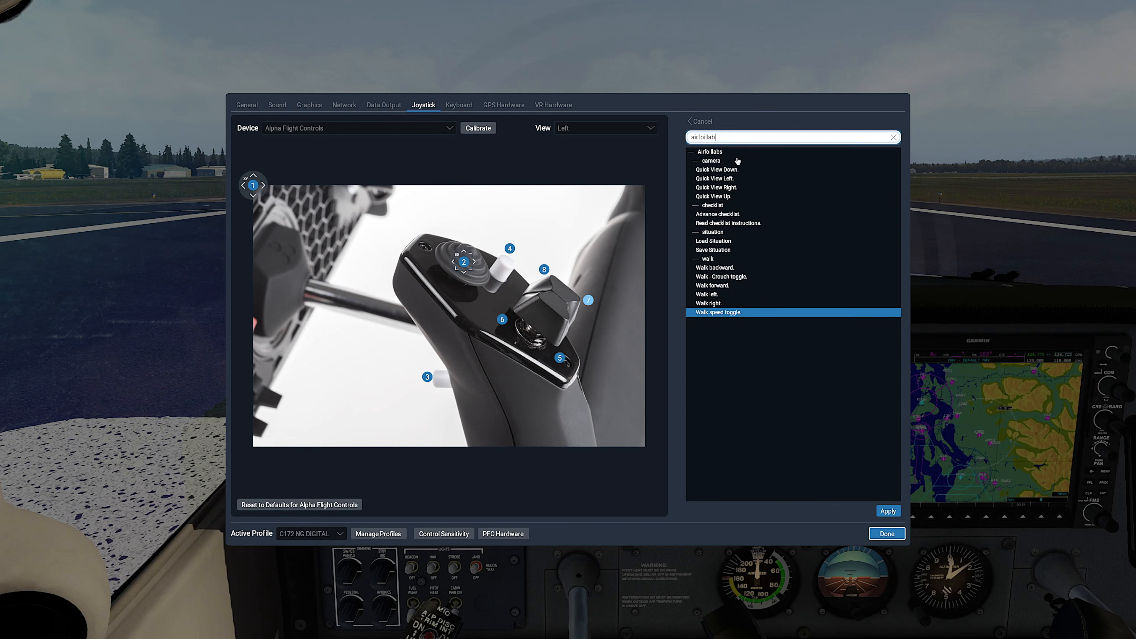
mouse_move(729, 187)
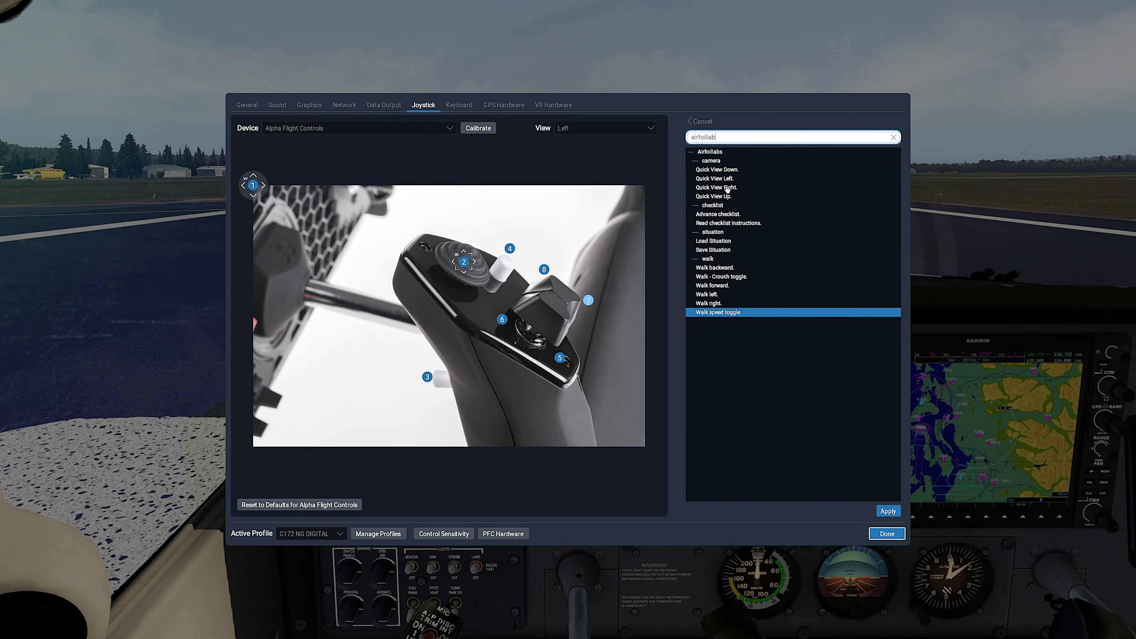
left_click(716, 187)
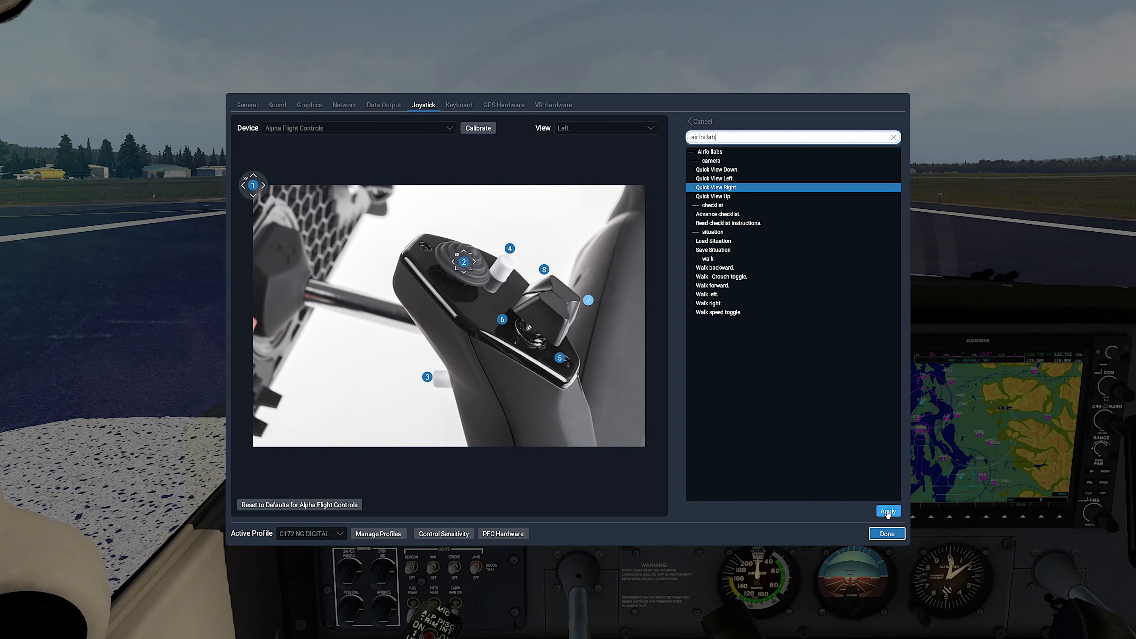
left_click(887, 511)
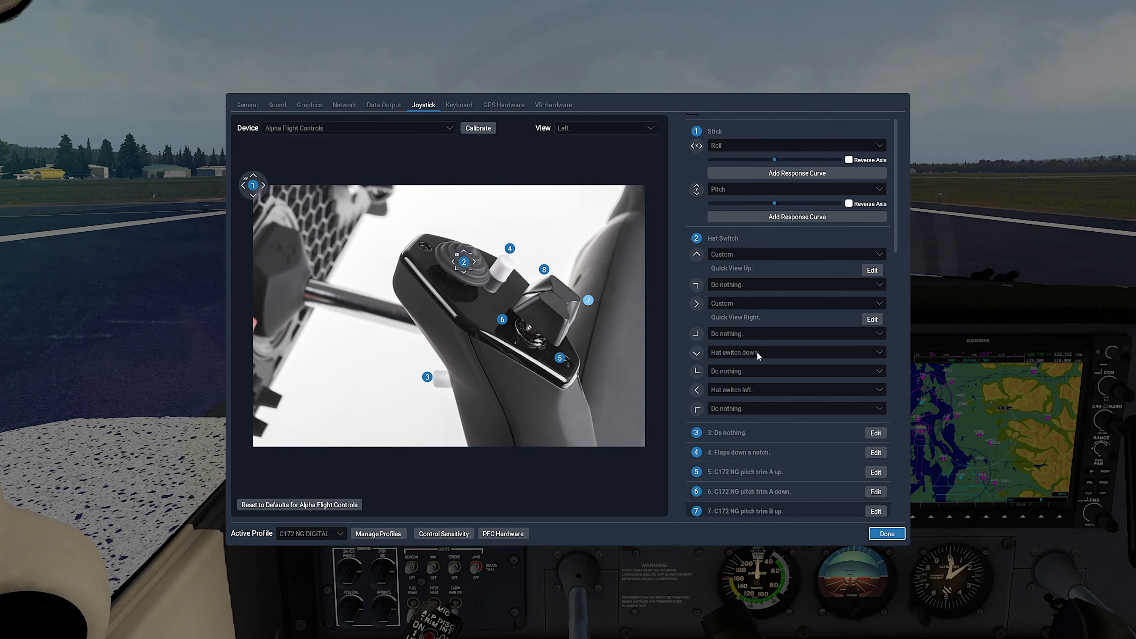
Search 'airfoillabs' for hat switch down and pick Quick View Down.
left_click(795, 352)
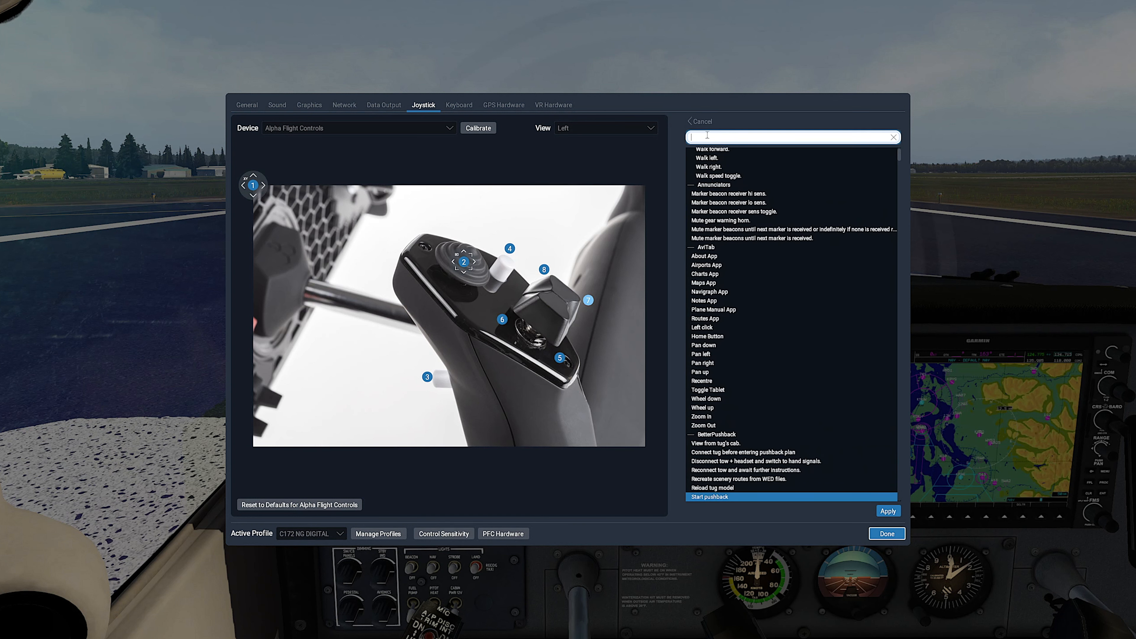
type("airfoillabs")
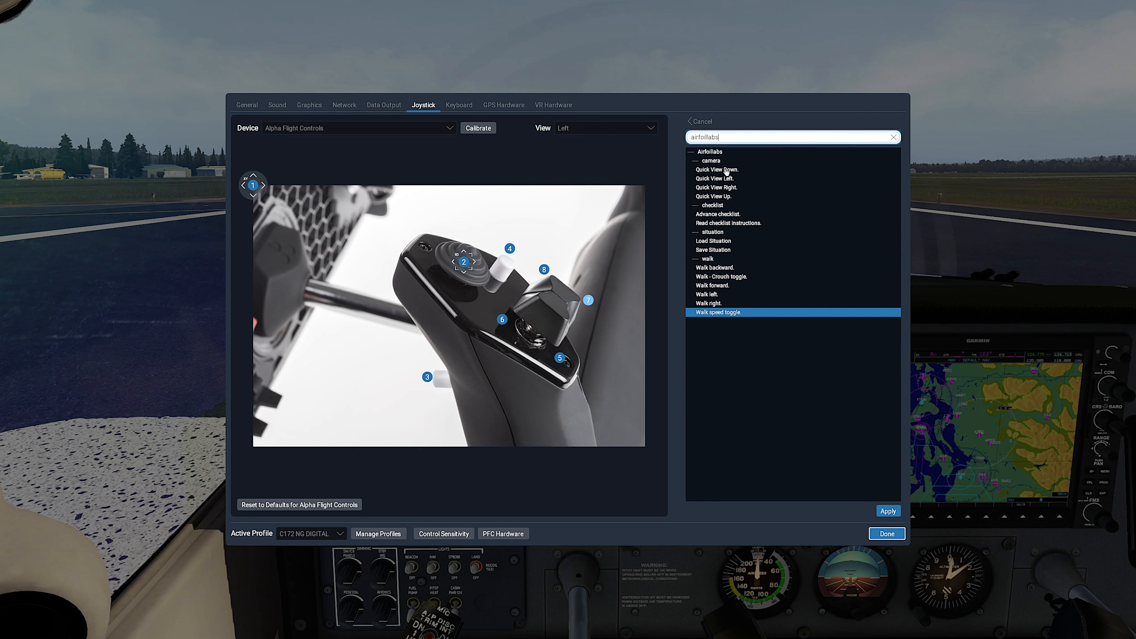
left_click(717, 169)
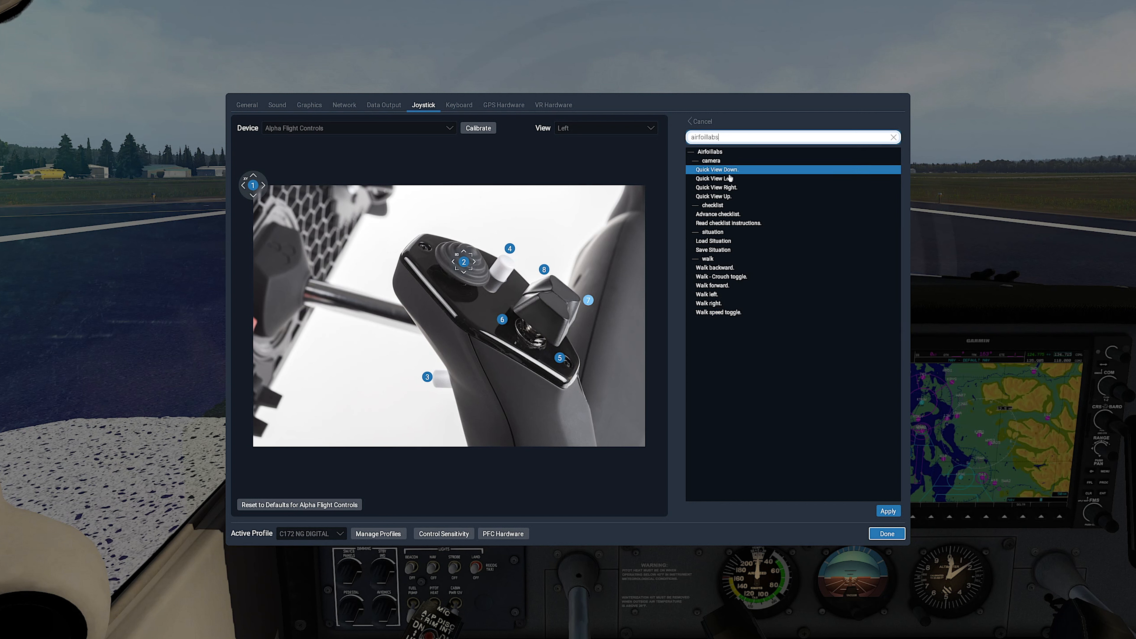
mouse_move(848, 565)
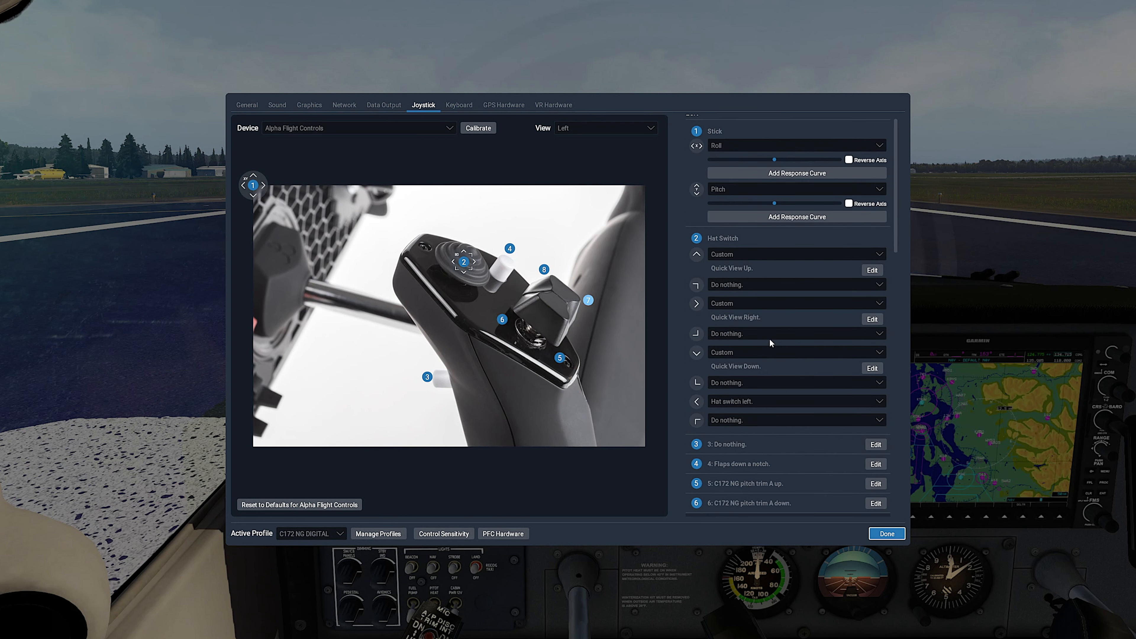
Search the command list for hat switch left and assign Airfoillabs Quick View Left.
left_click(796, 352)
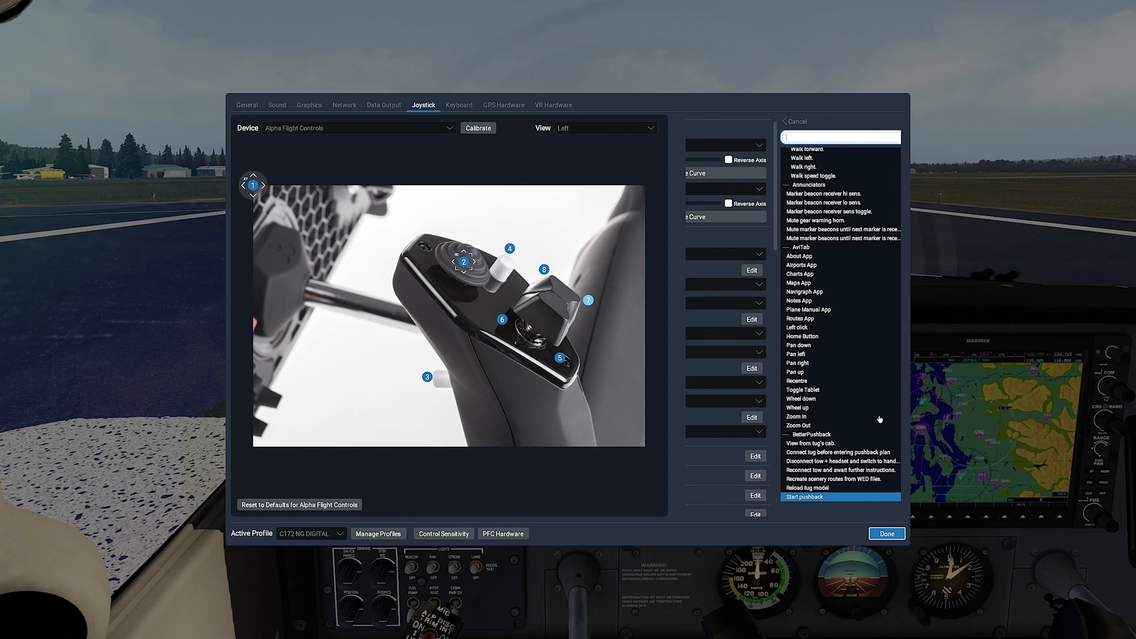
type("airfoillabs")
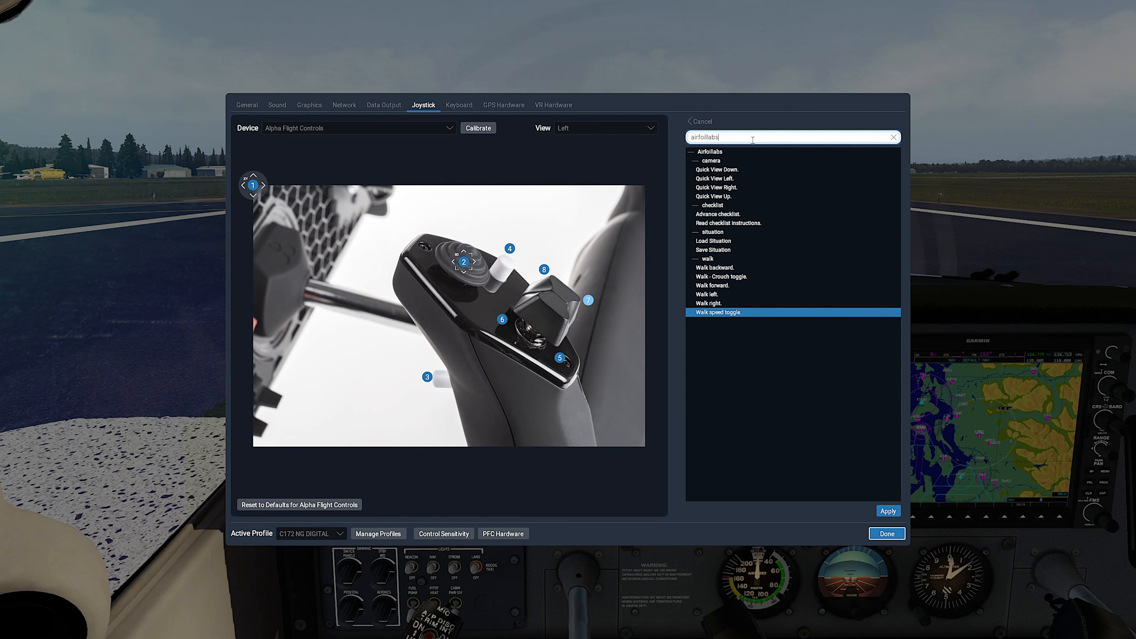
left_click(713, 179)
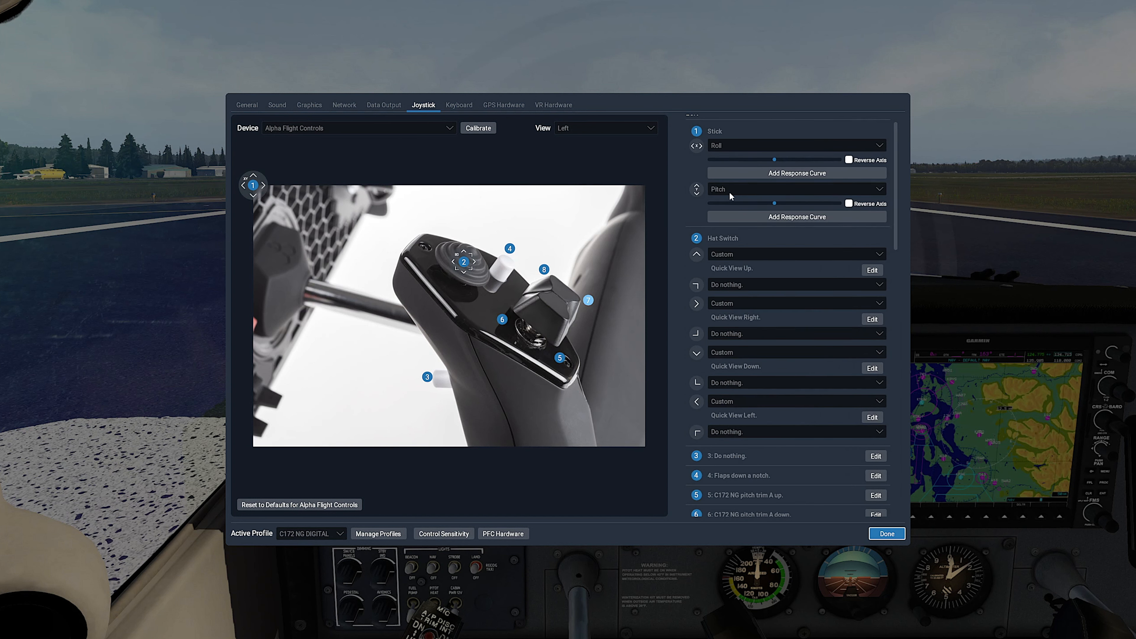
Switch to the yoke's Right view and bind button 2 to 'Disco servos, which ever side is active.'.
left_click(604, 128)
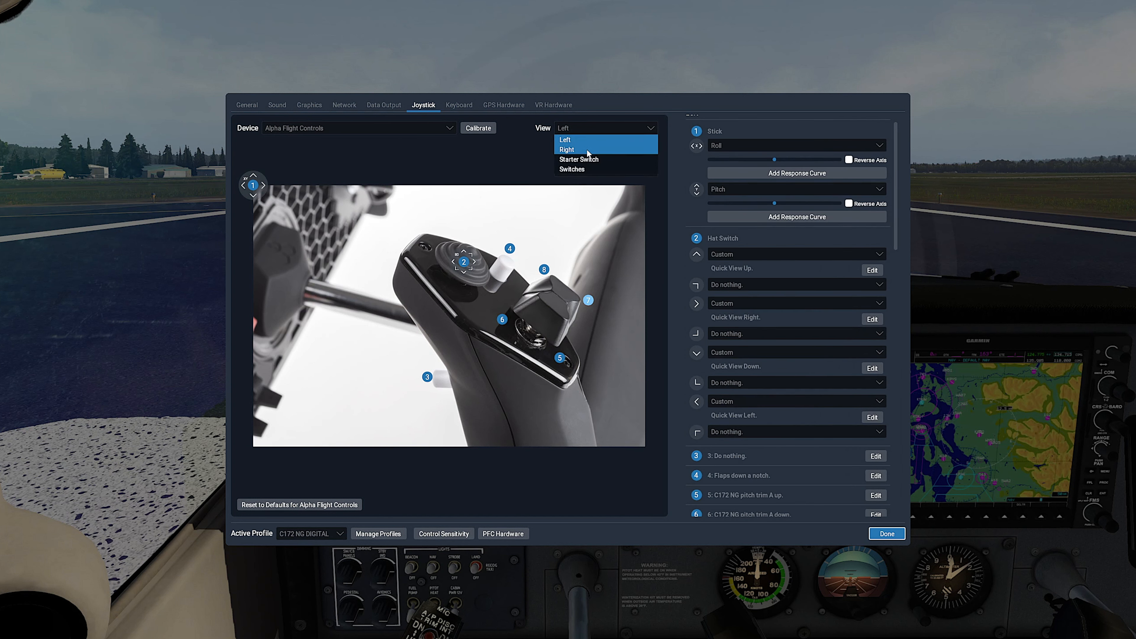
left_click(567, 149)
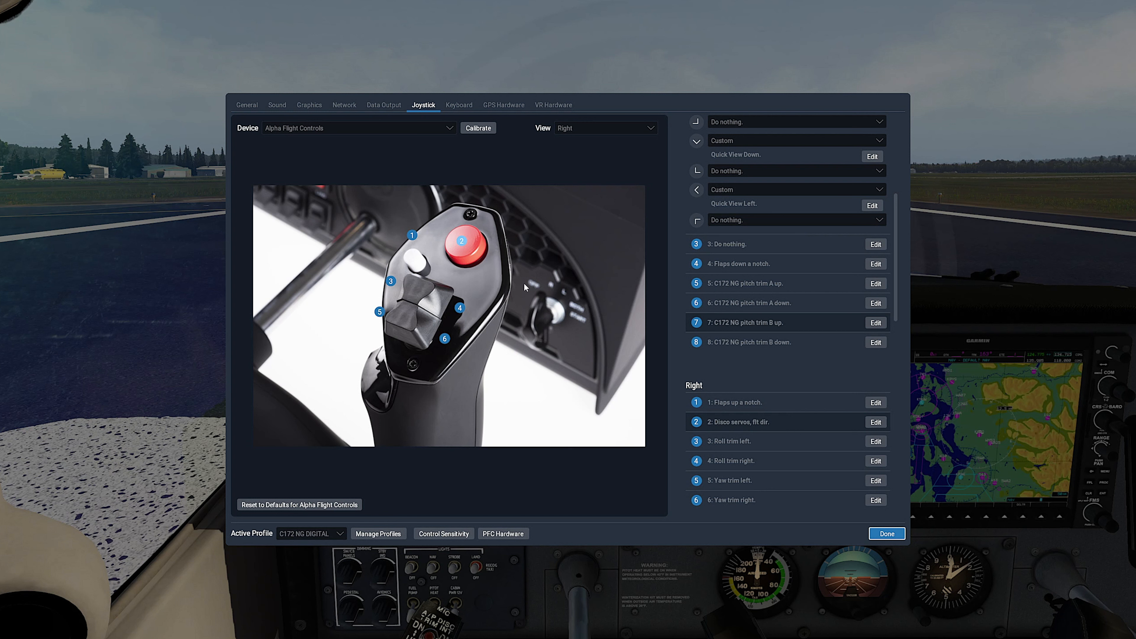
left_click(875, 422)
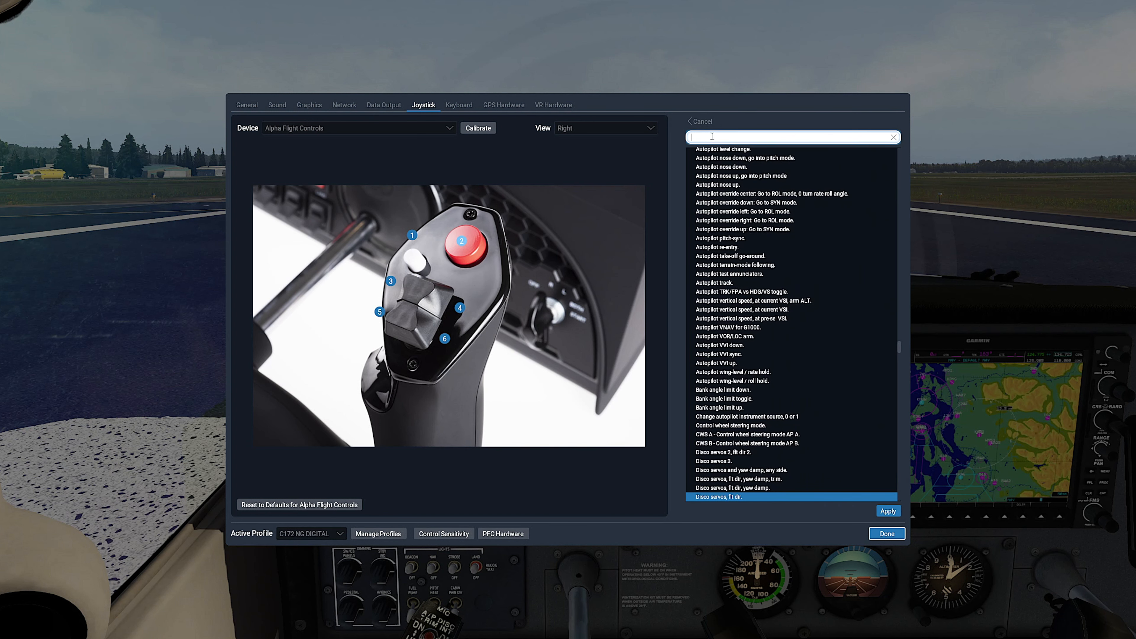
type("srl")
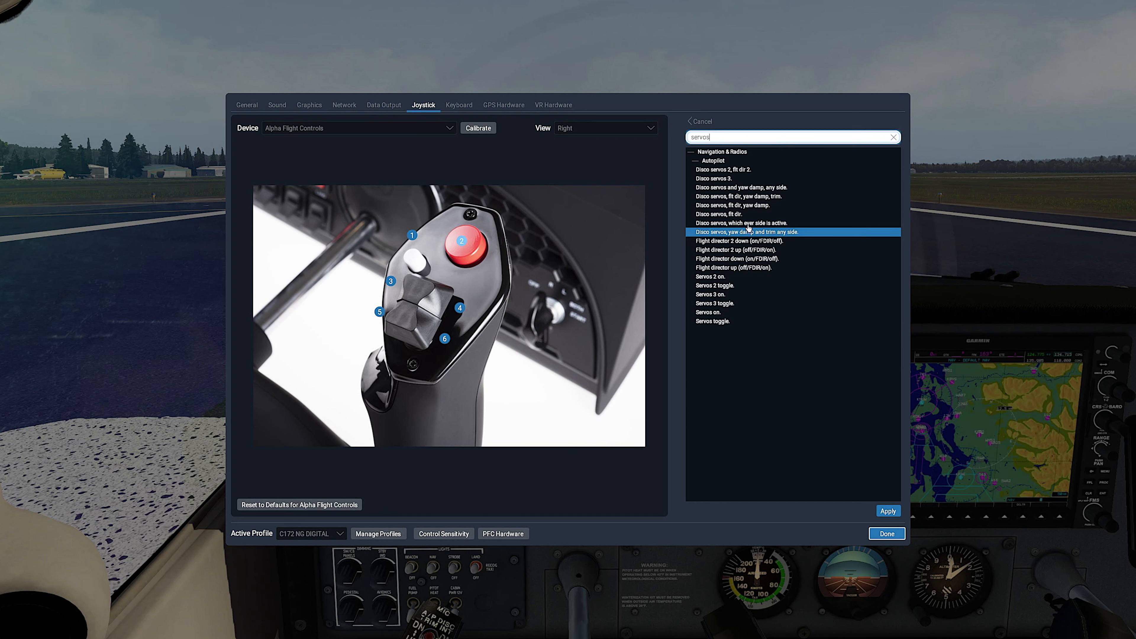
left_click(739, 222)
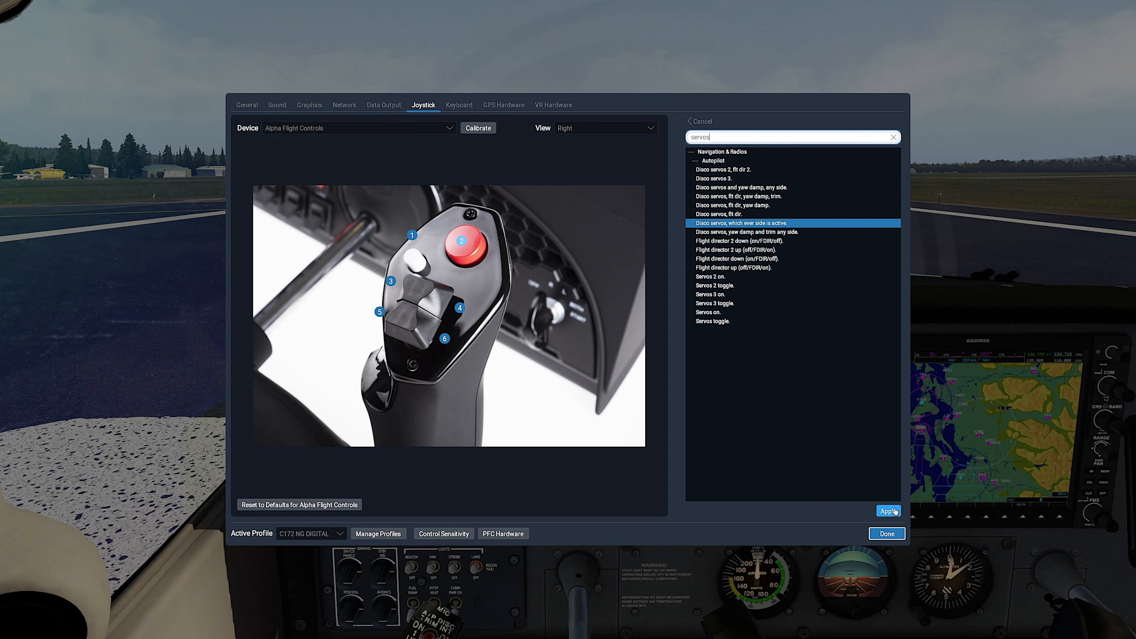
left_click(885, 511)
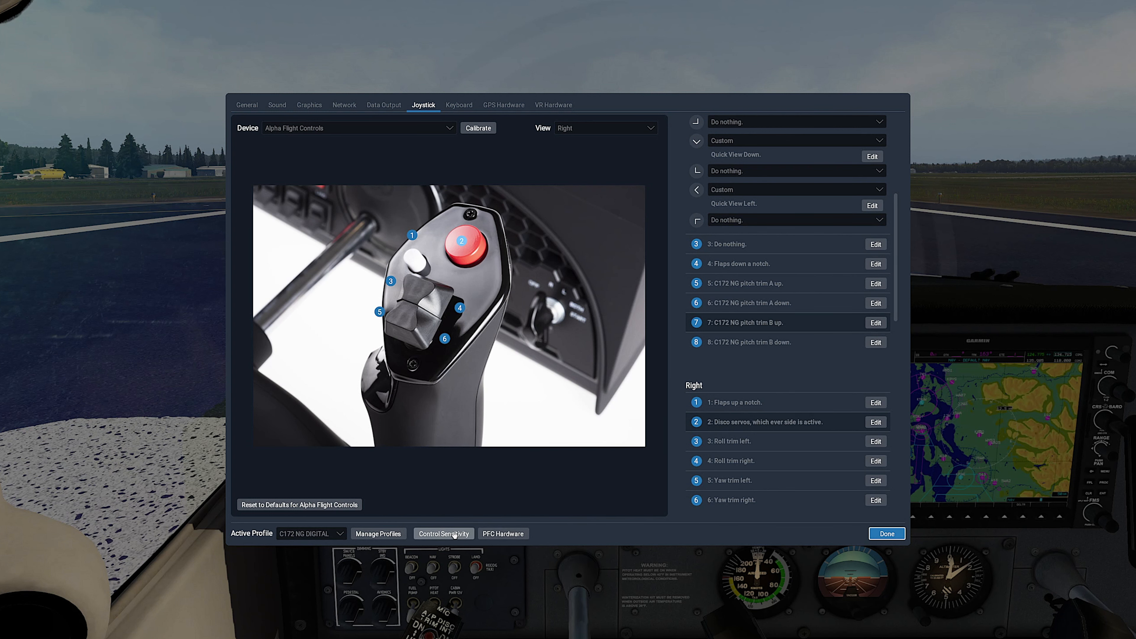
In Control Sensitivity set pitch response to 60%, leave stability augmentation at 0%, and confirm with Done.
left_click(442, 534)
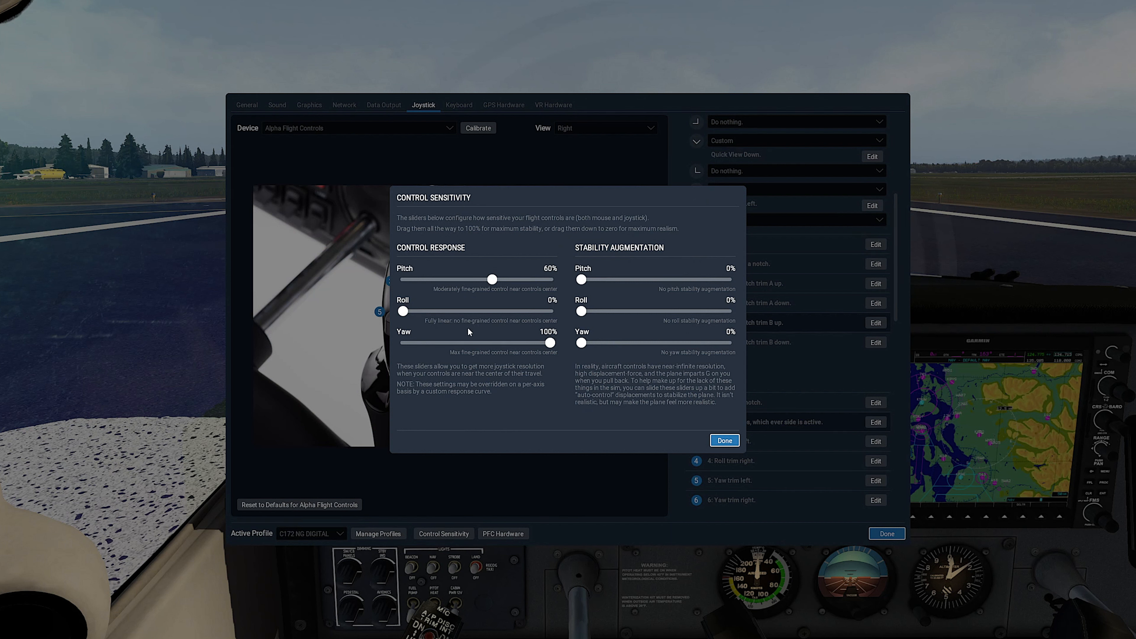
left_click_drag(493, 278, 467, 279)
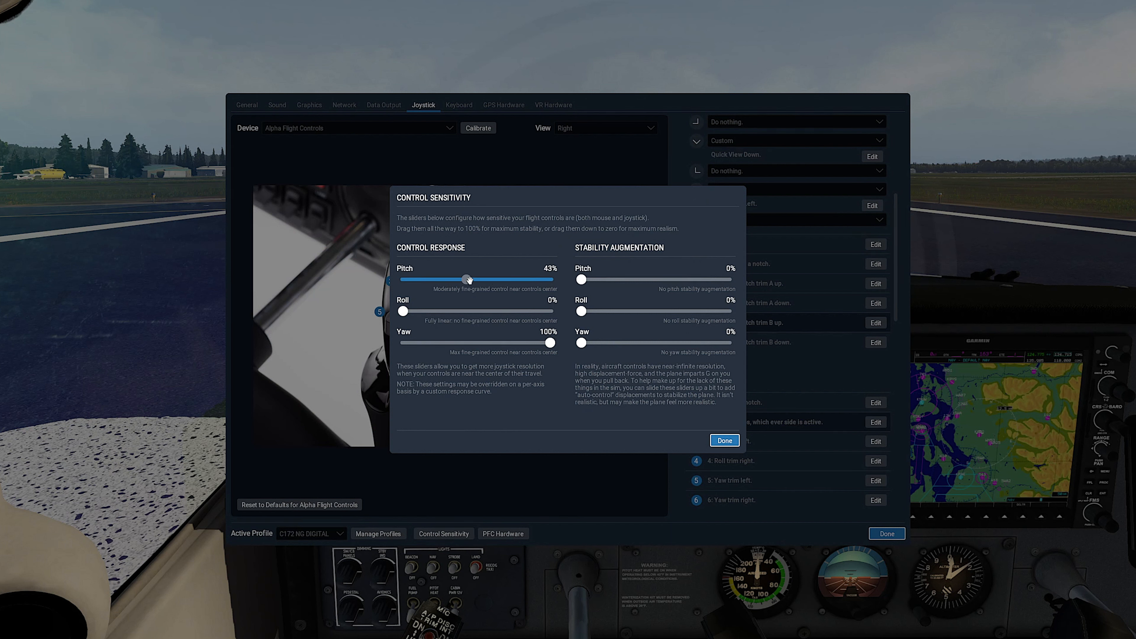
left_click_drag(468, 280, 493, 280)
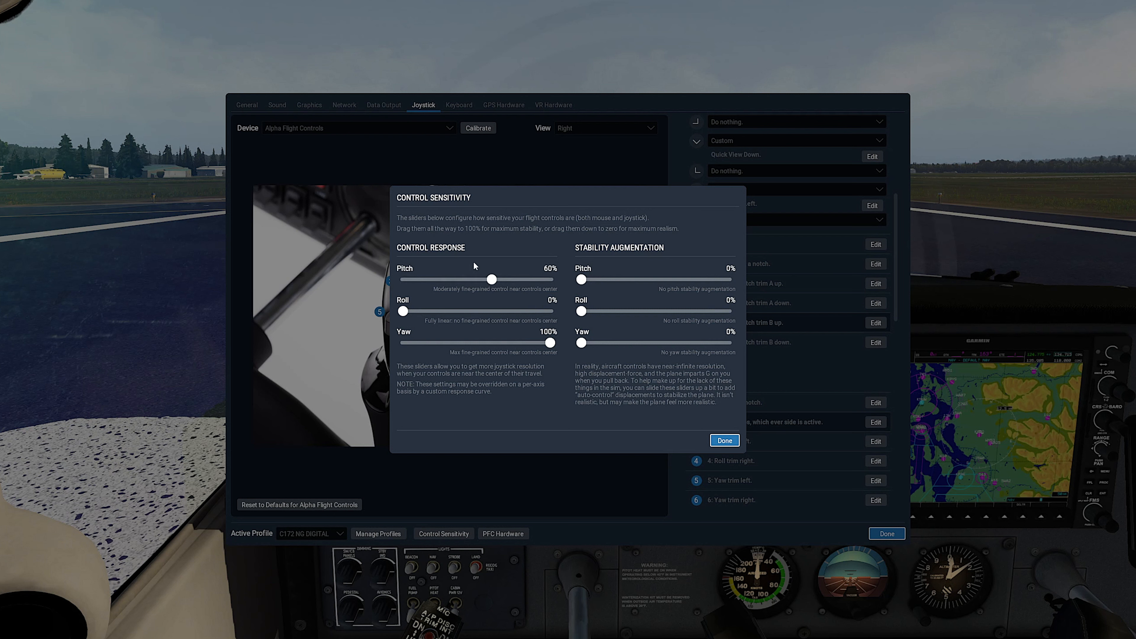
mouse_move(518, 263)
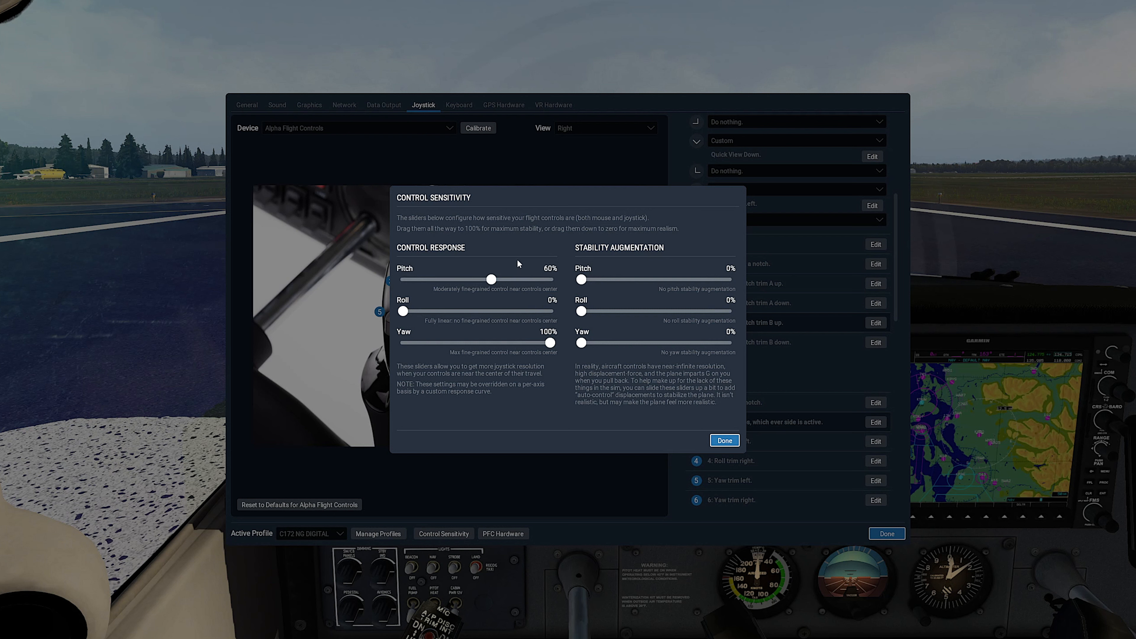
mouse_move(416, 325)
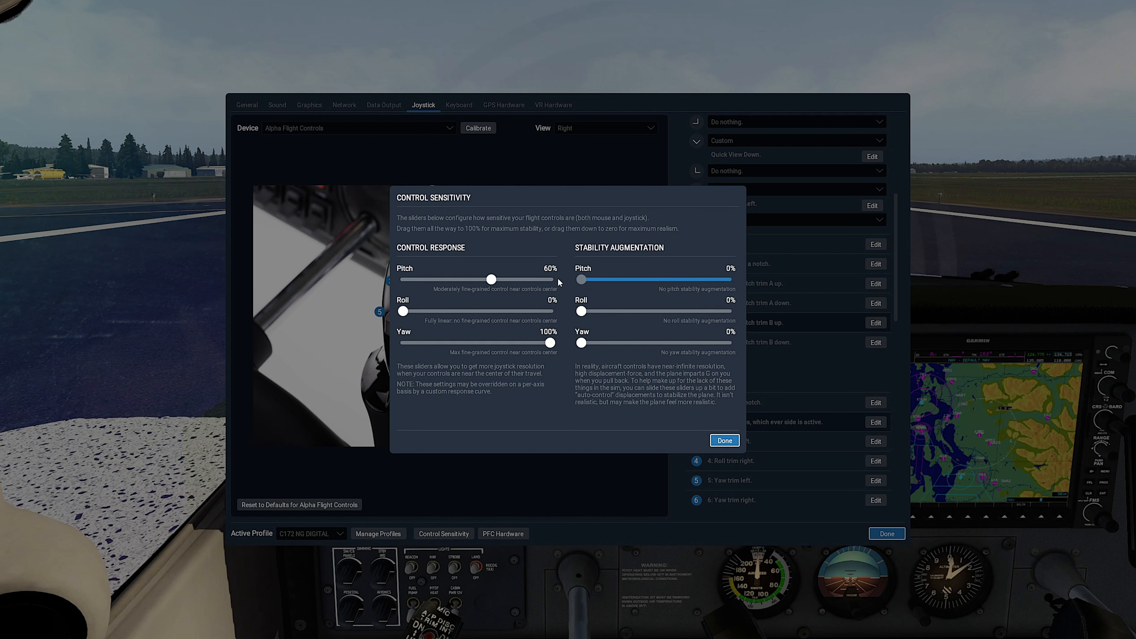
left_click_drag(580, 341, 612, 341)
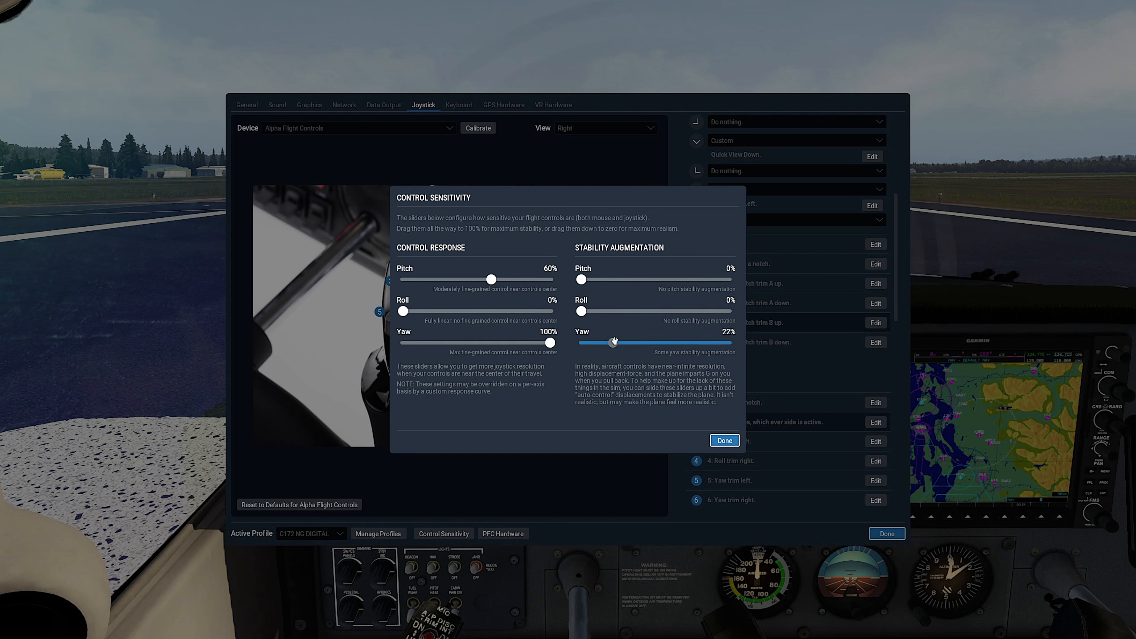
left_click_drag(612, 341, 580, 341)
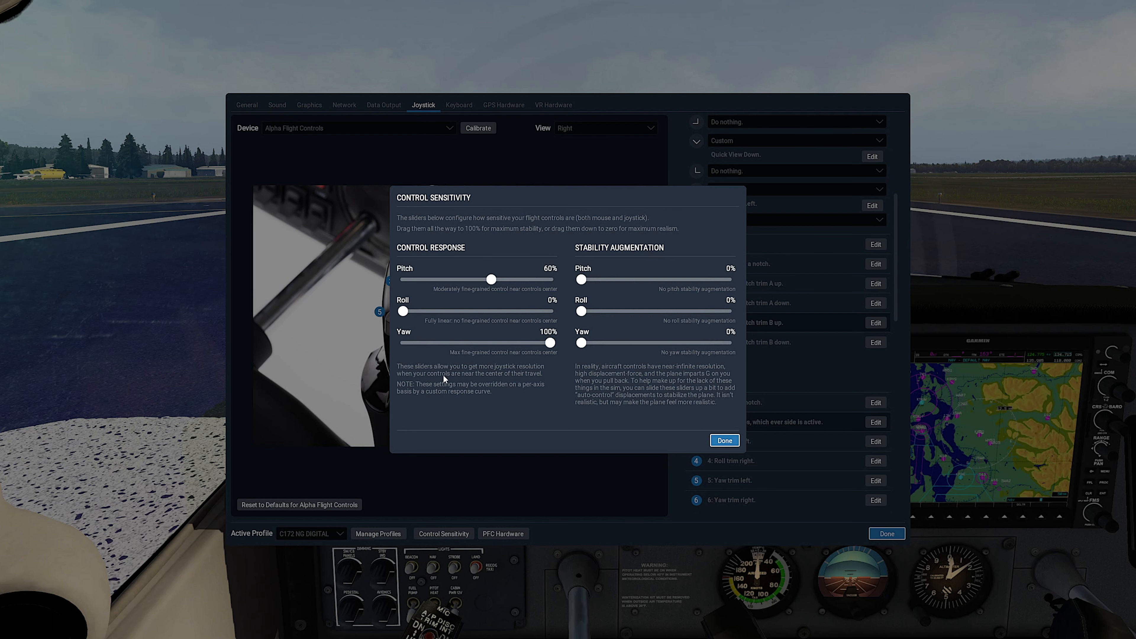
left_click(724, 440)
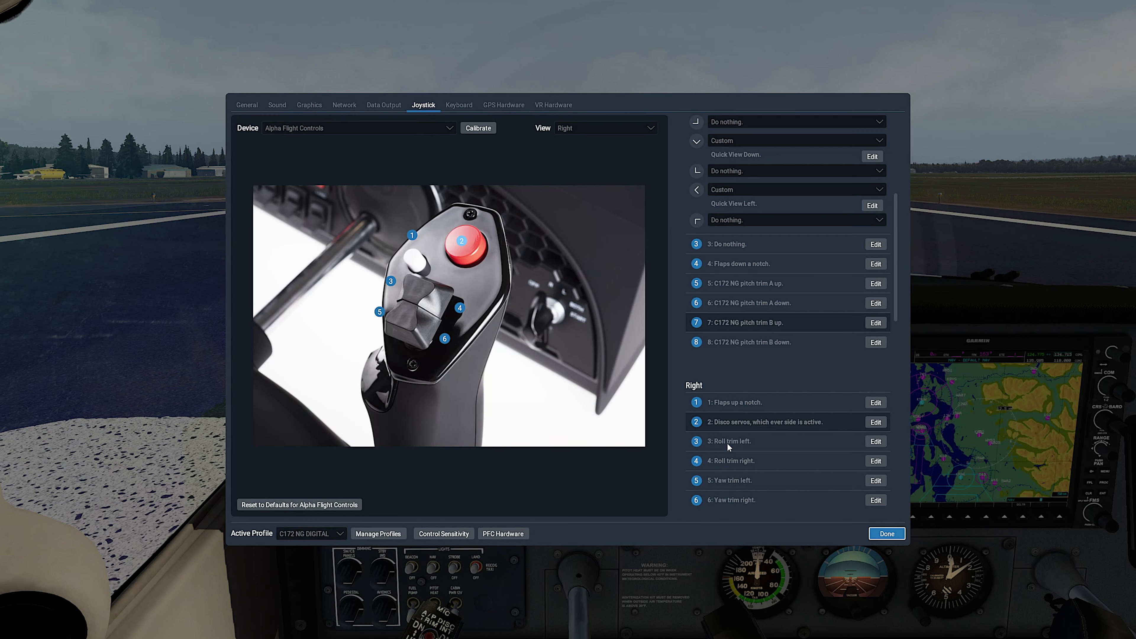
Select the Bravo Throttle Quadrant device and run its axis calibration through centering to Finish.
left_click(355, 128)
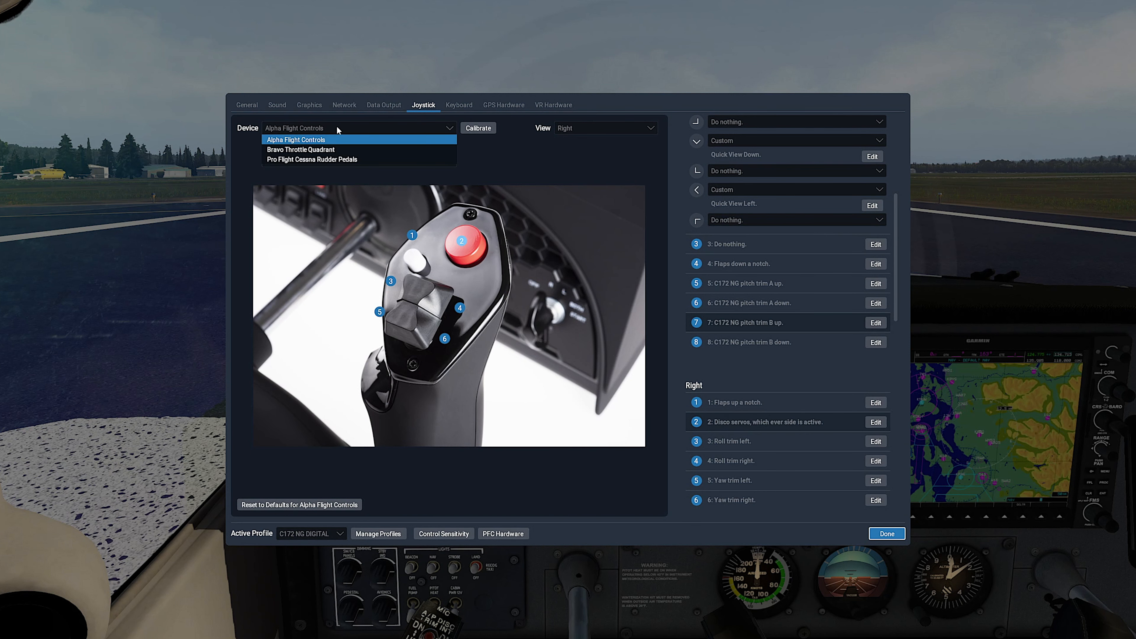
left_click(300, 149)
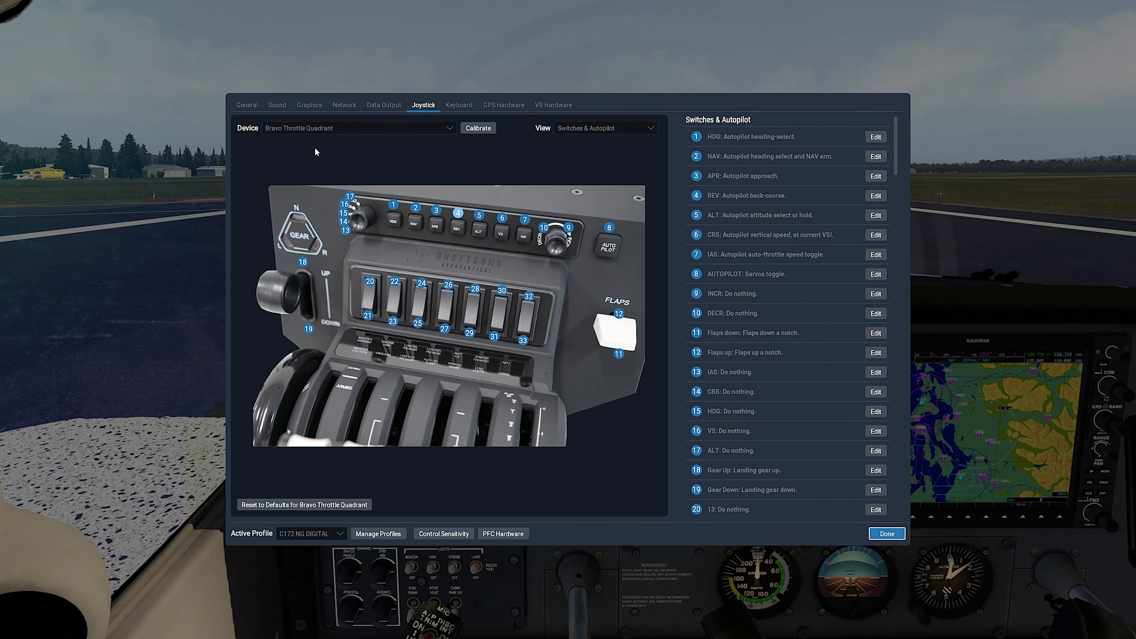
mouse_move(303, 504)
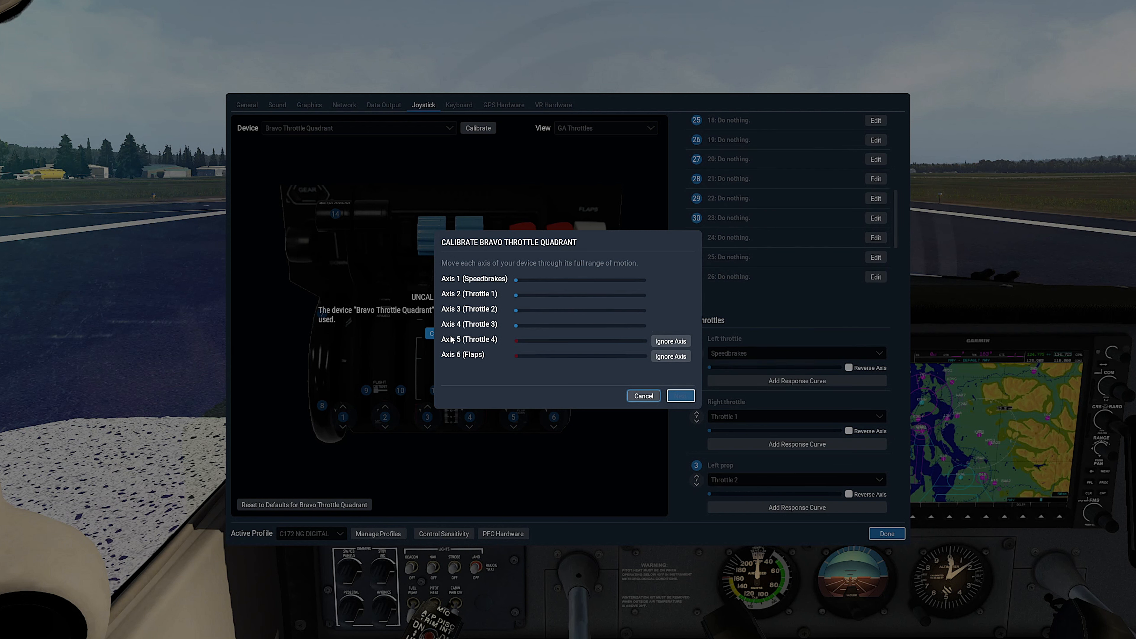
scroll("down", 3)
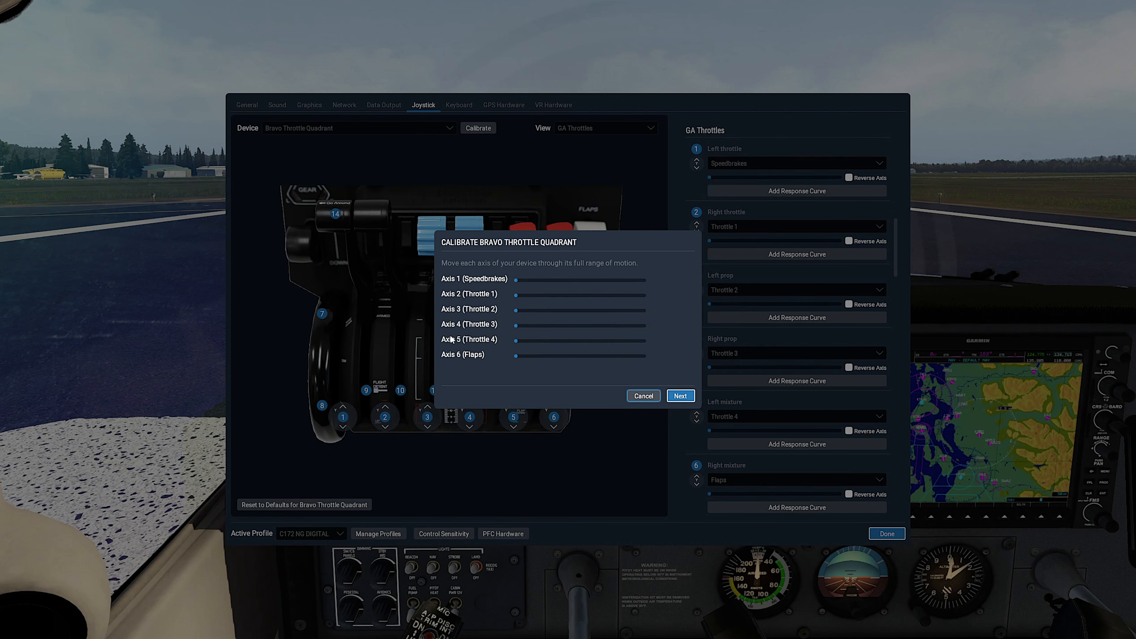
left_click(678, 396)
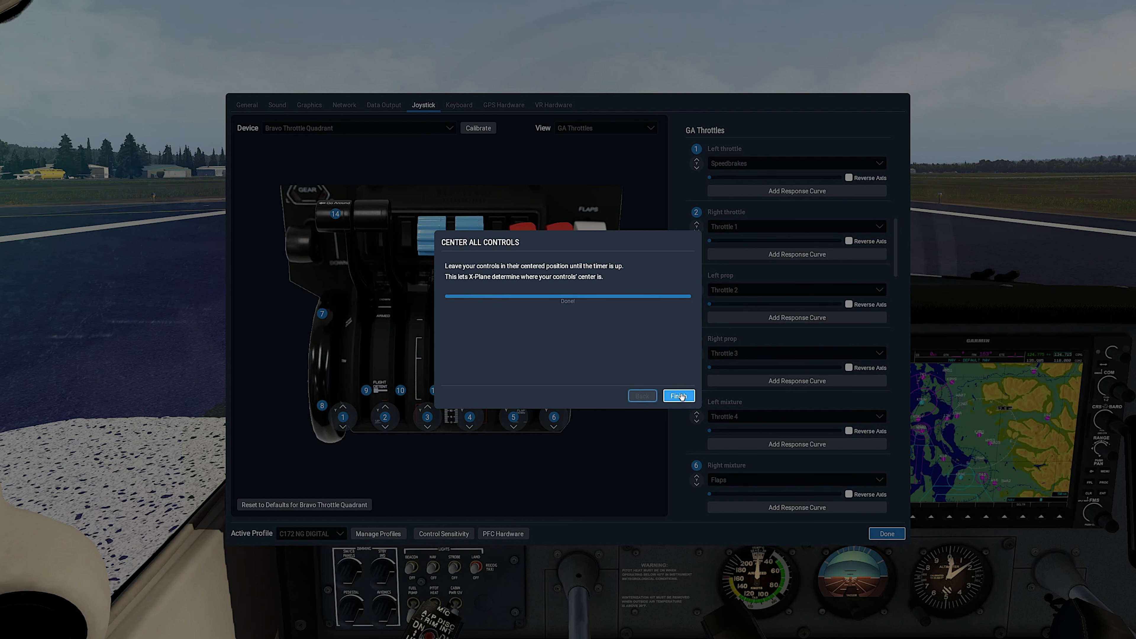
left_click(679, 396)
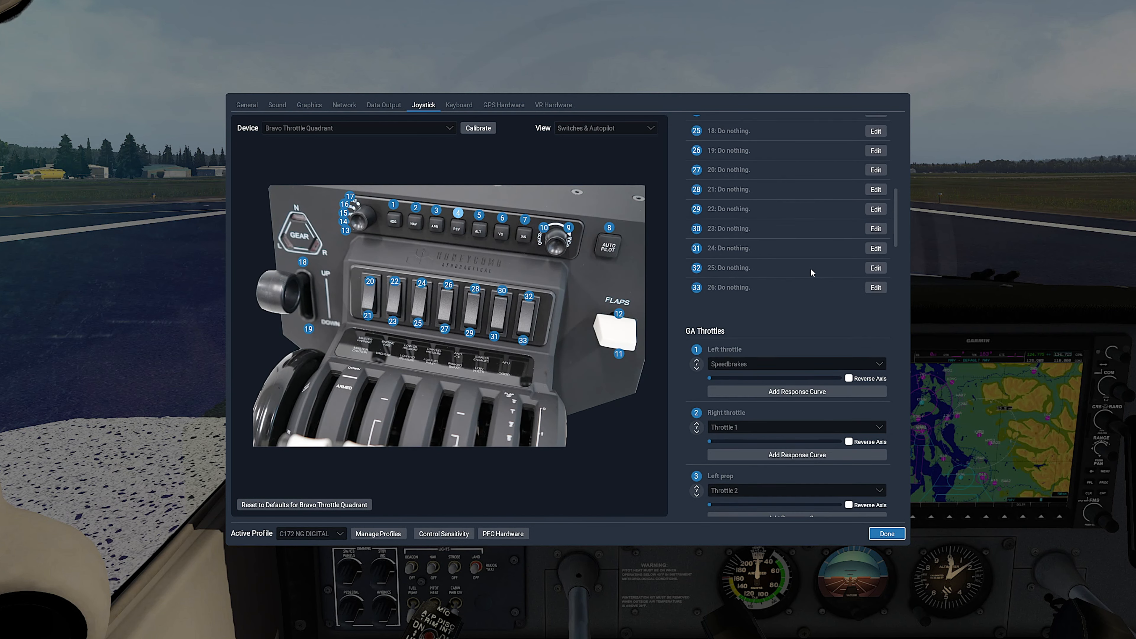
In GA Throttles view assign Throttle 1 and Throttle 2 to the throttle levers with Reverse Axis checked.
left_click(604, 127)
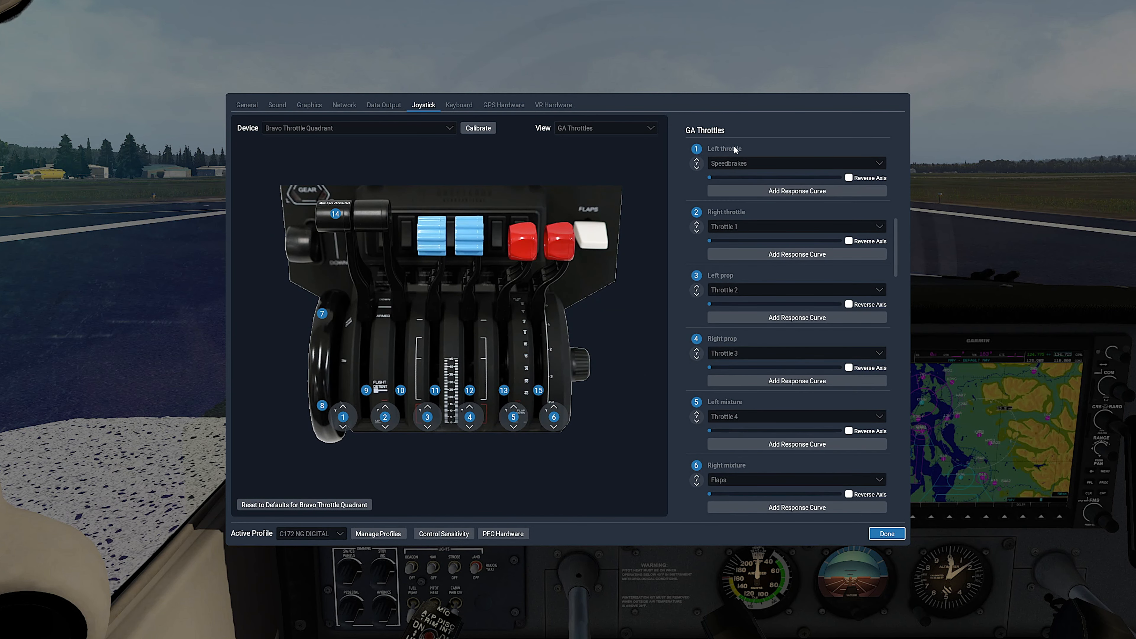
mouse_move(760, 170)
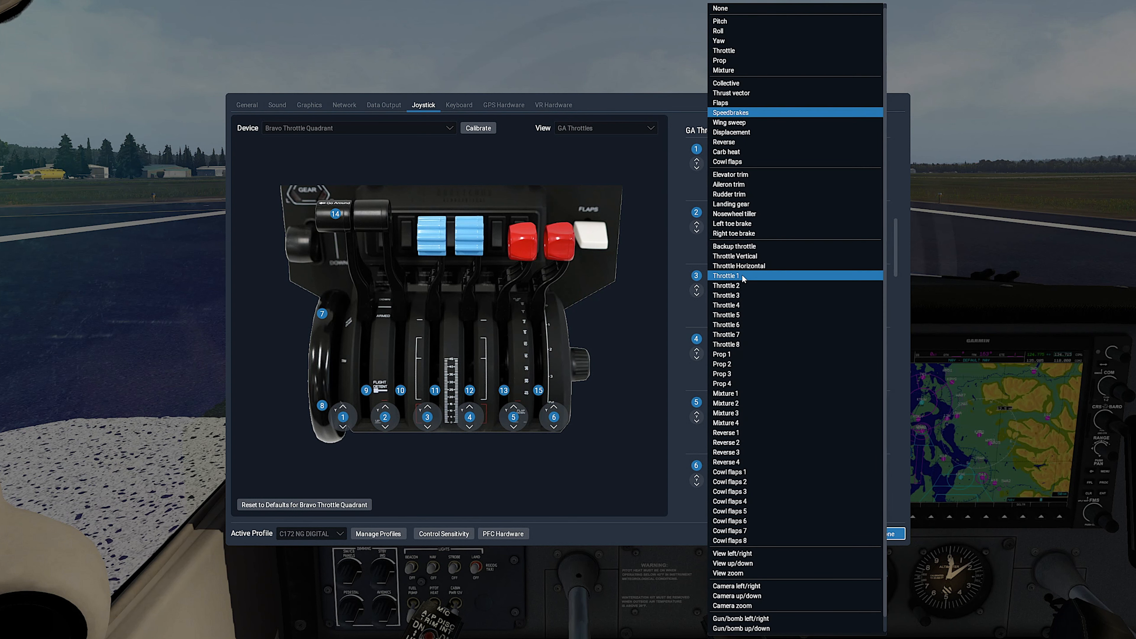
left_click(725, 275)
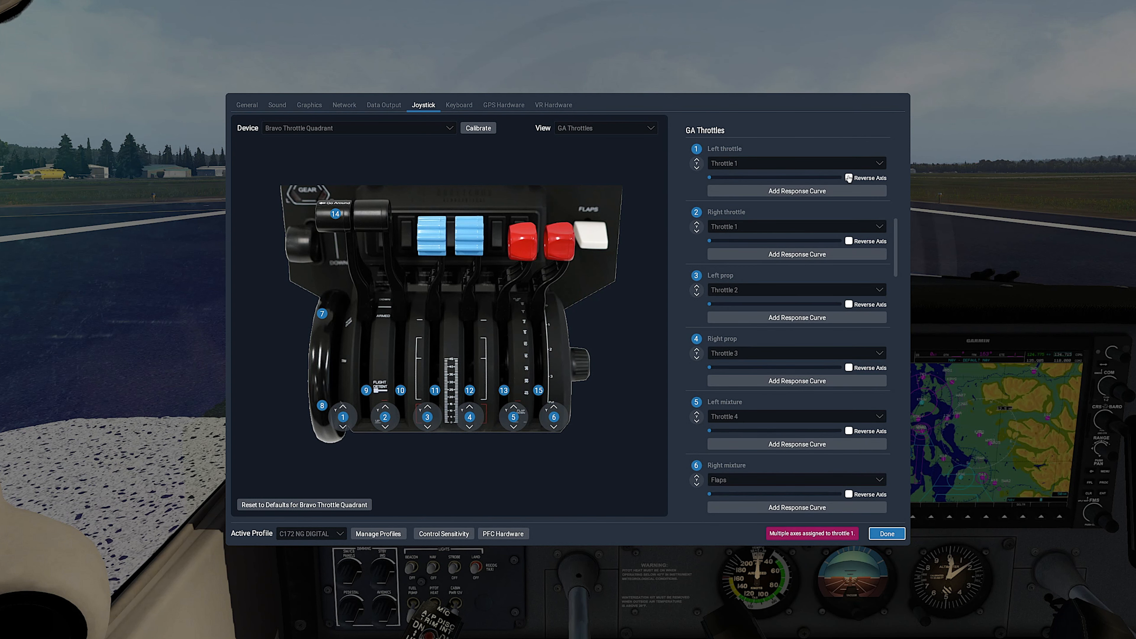
left_click(848, 177)
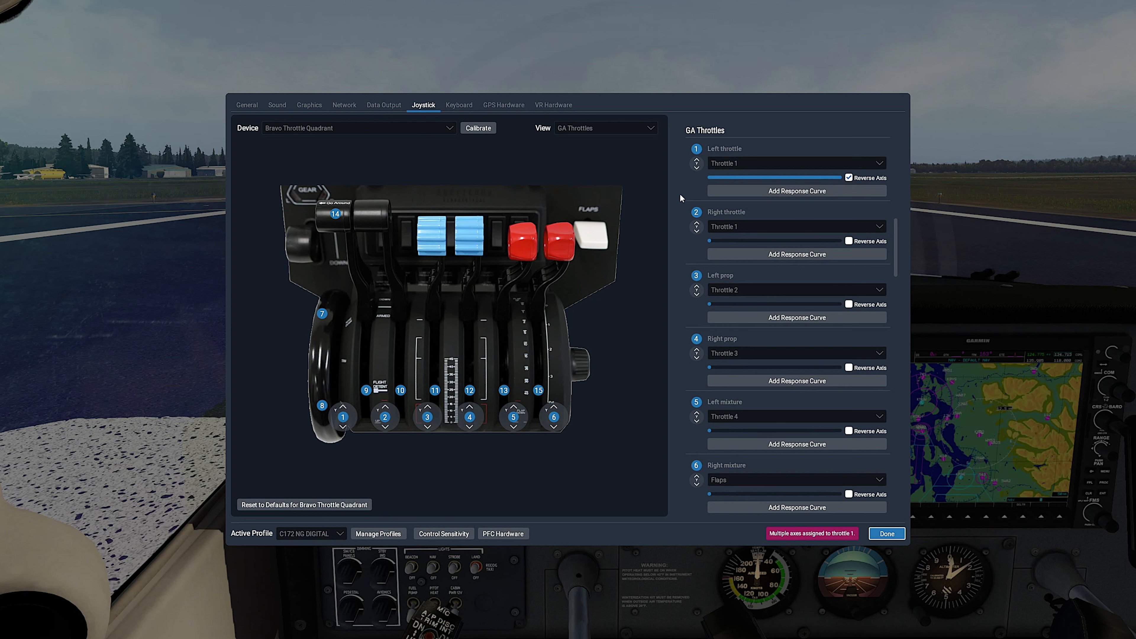
mouse_move(762, 220)
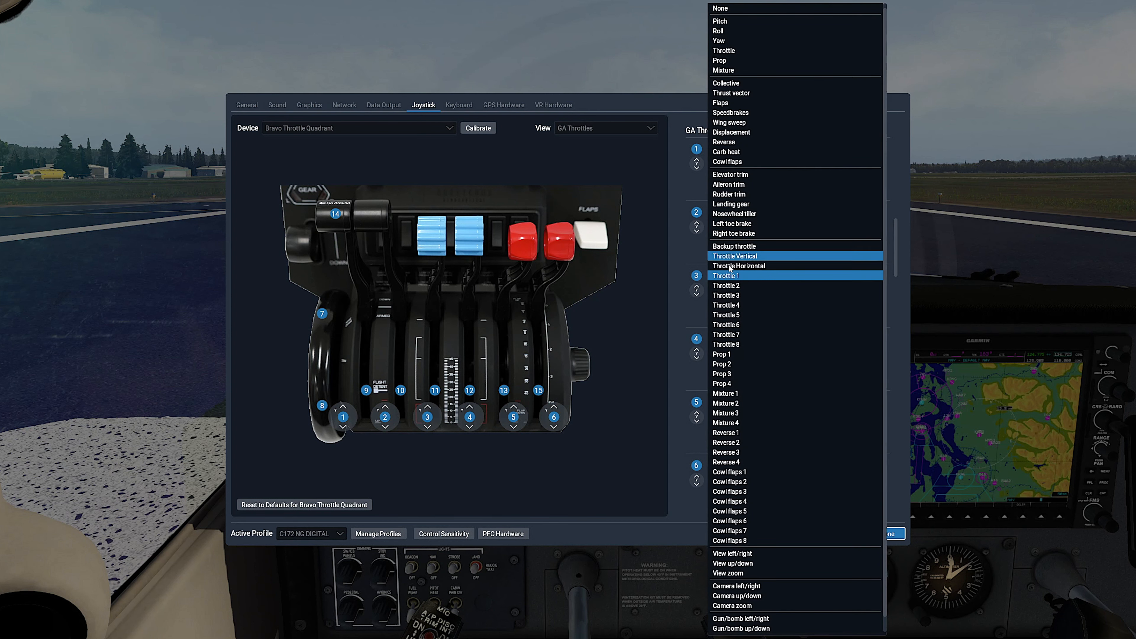
left_click(726, 285)
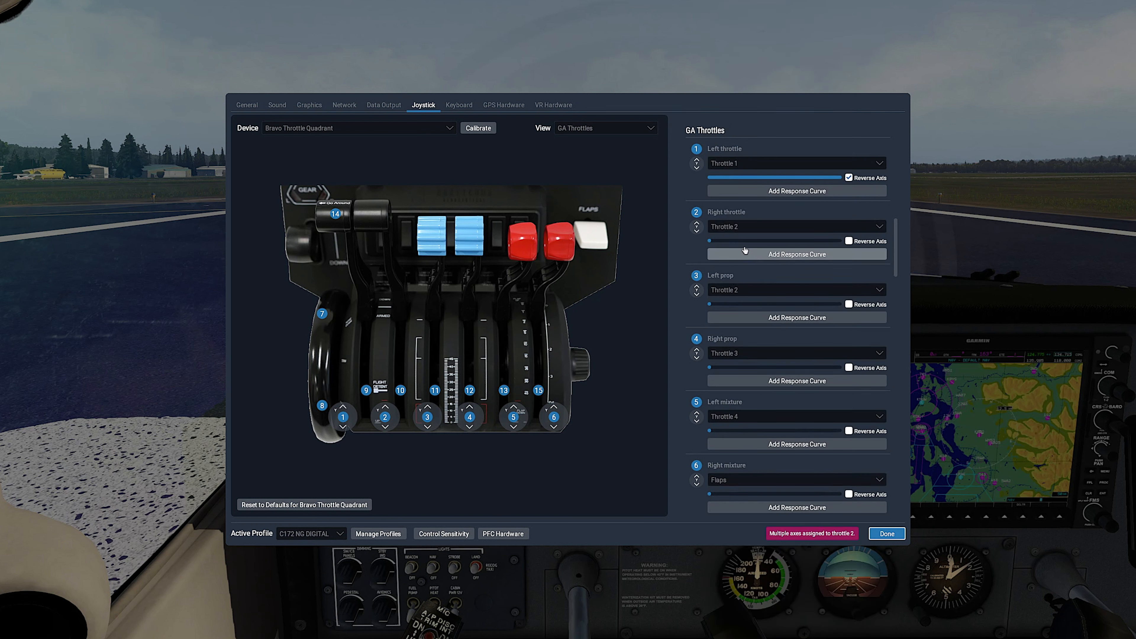
left_click(849, 241)
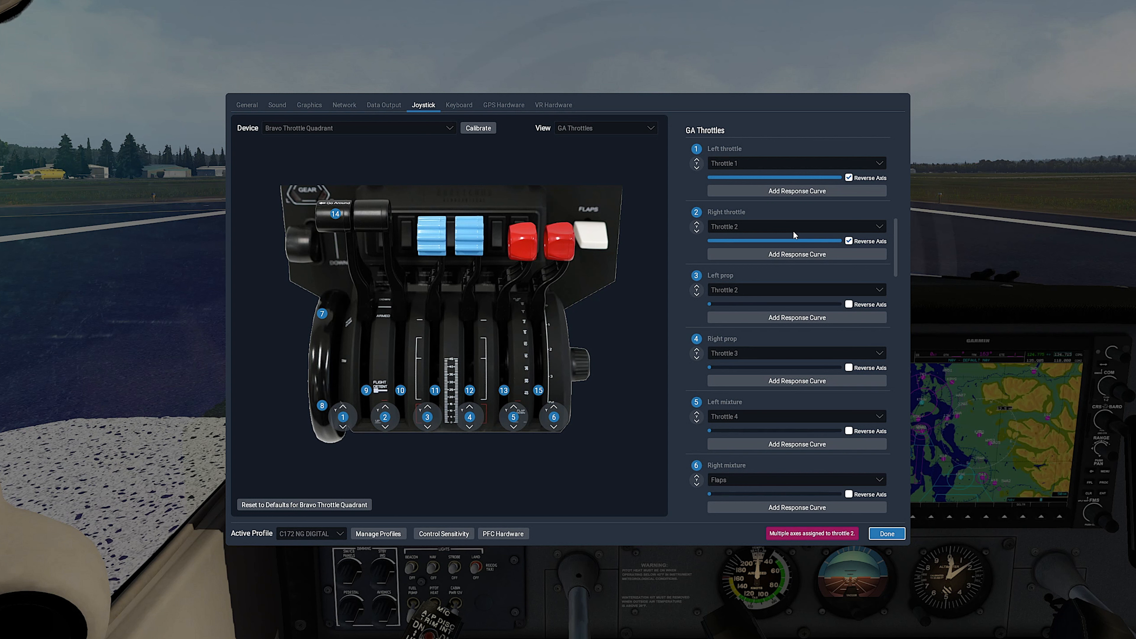
mouse_move(712, 281)
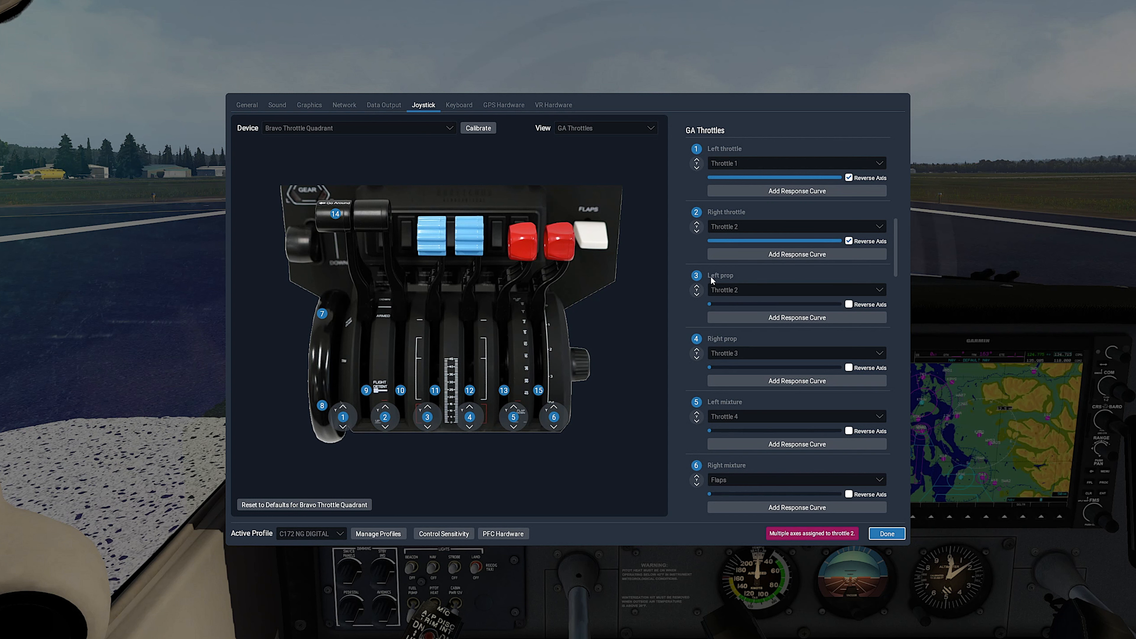
Assign Prop 1, Mixture 1 and Mixture 2 to their levers, then close settings back to the cockpit.
left_click(796, 290)
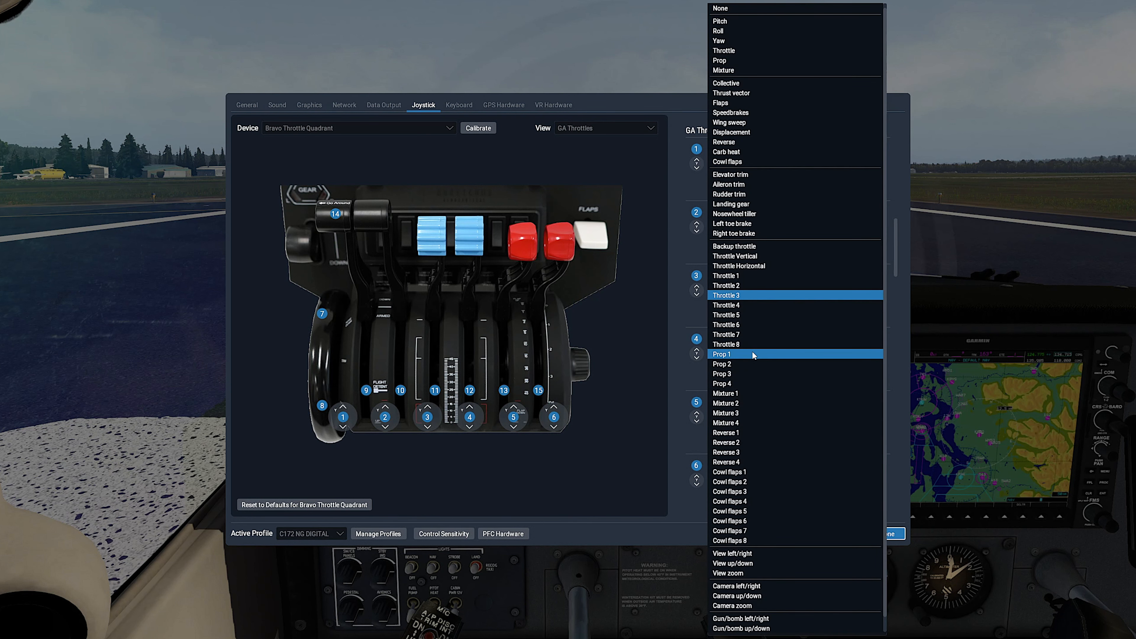
left_click(722, 355)
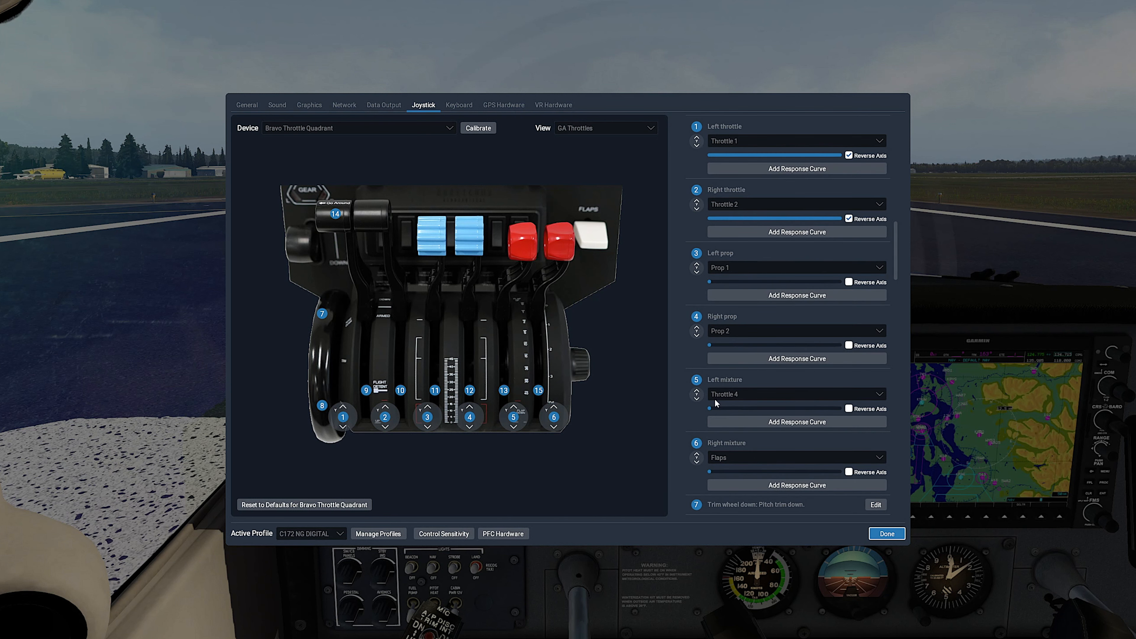
left_click(795, 394)
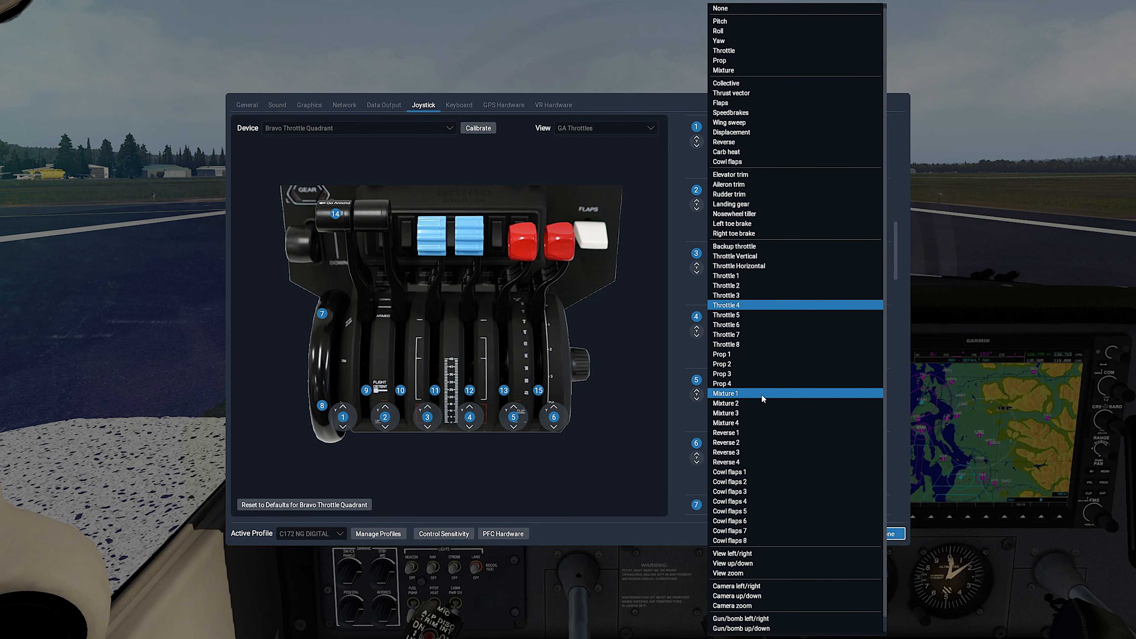
left_click(725, 393)
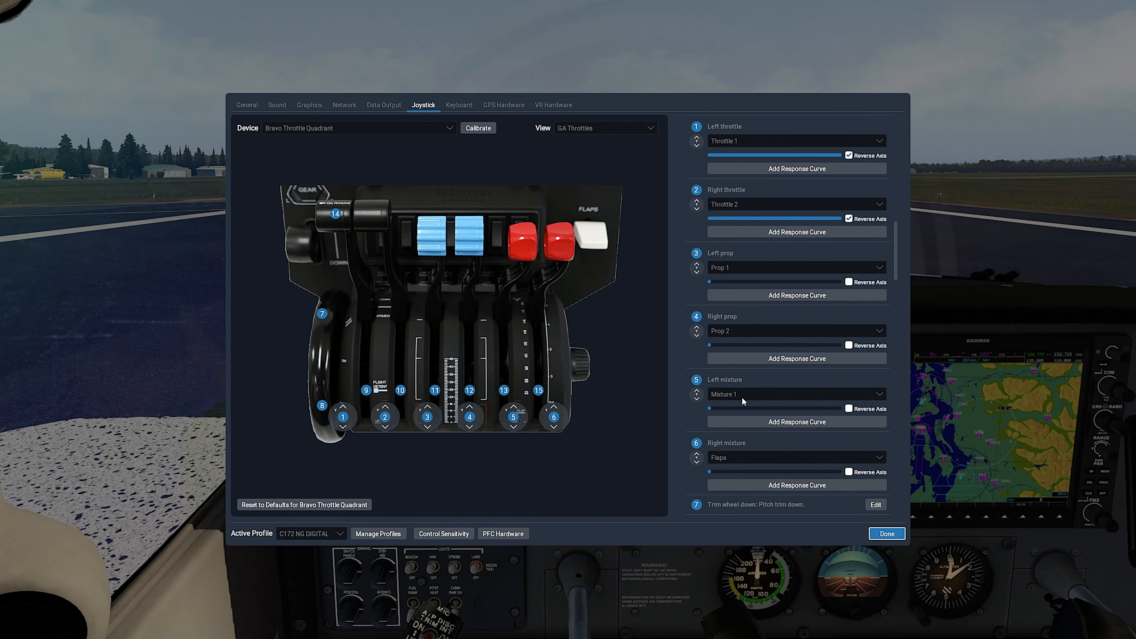
mouse_move(738, 465)
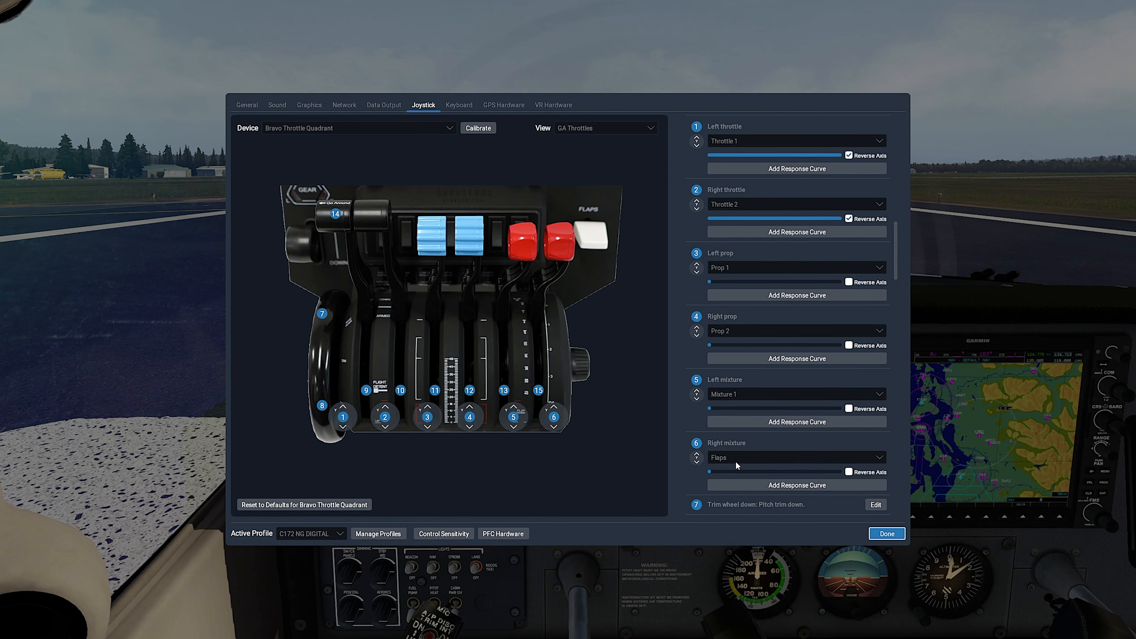
left_click(795, 458)
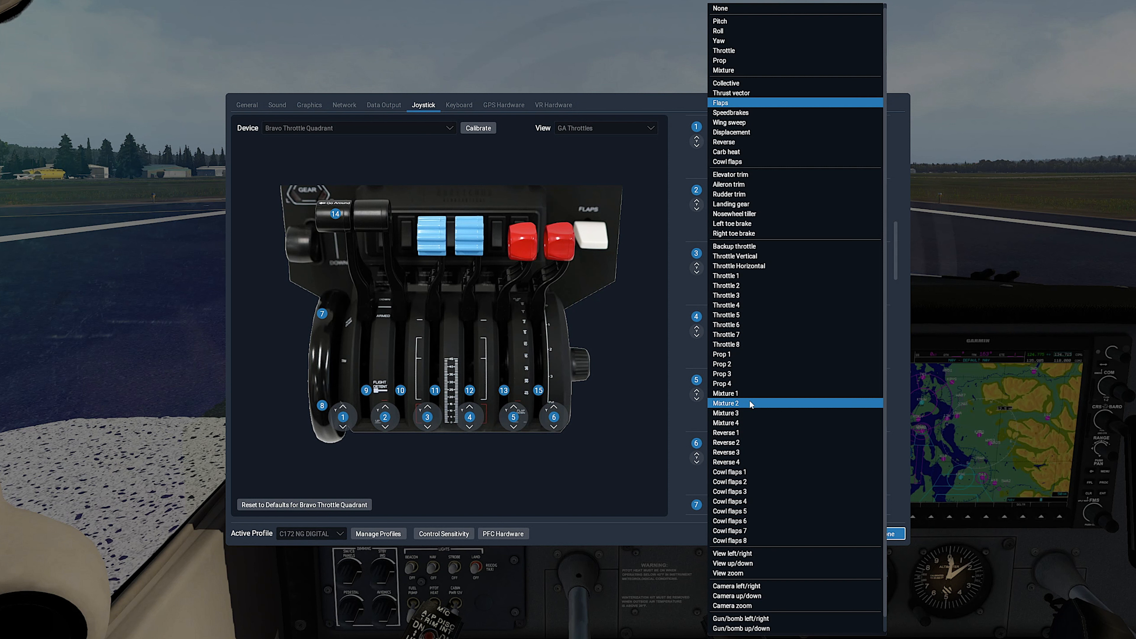
left_click(726, 403)
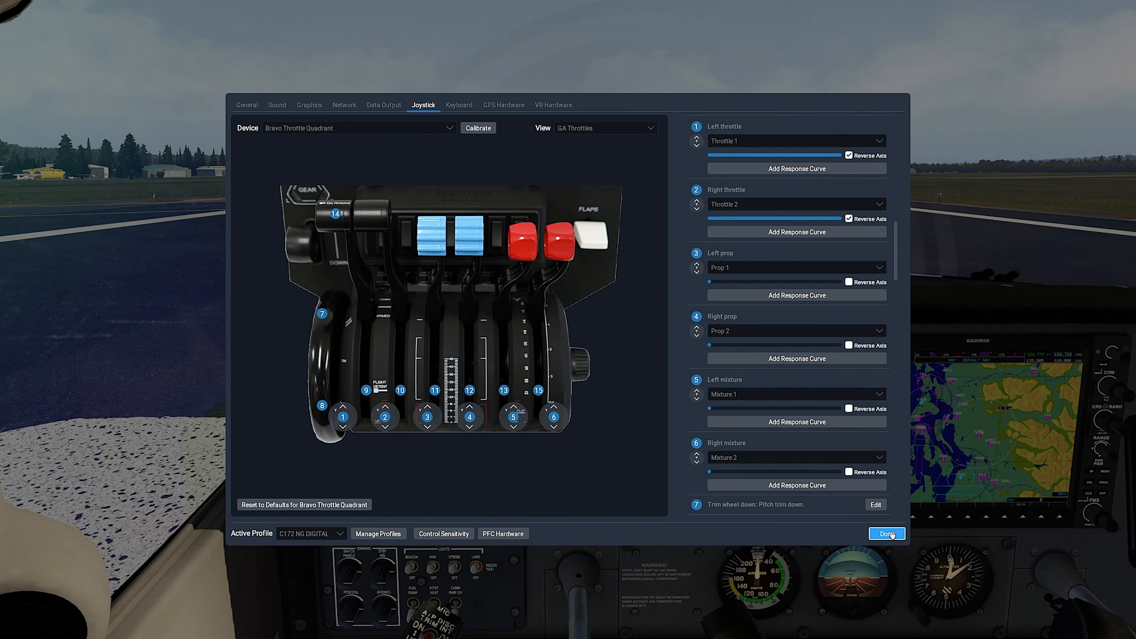
left_click(887, 533)
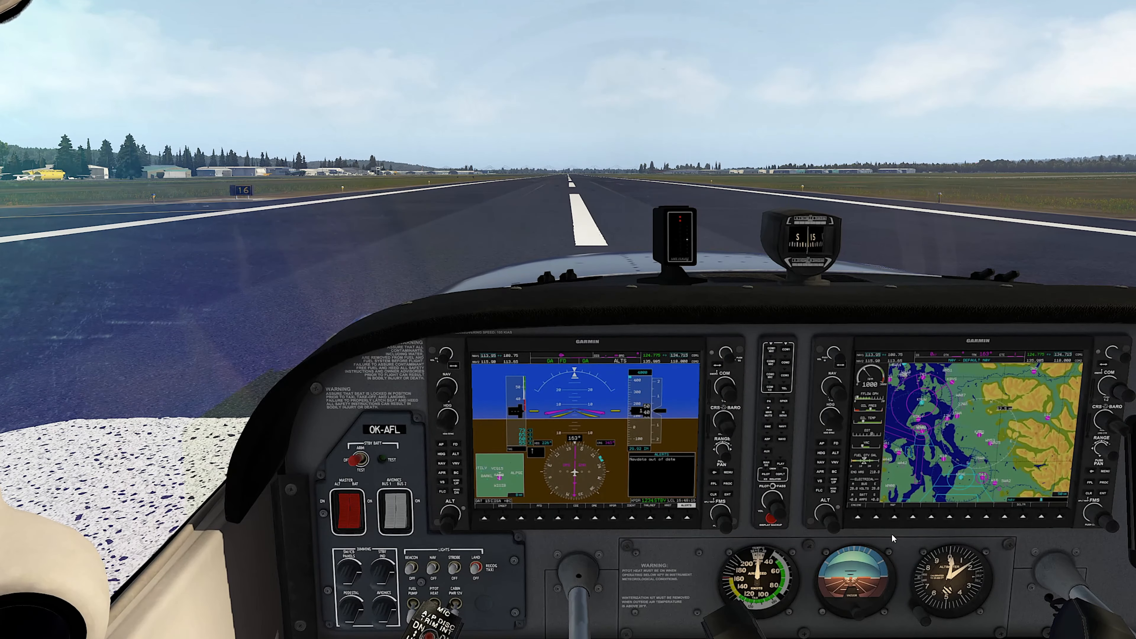